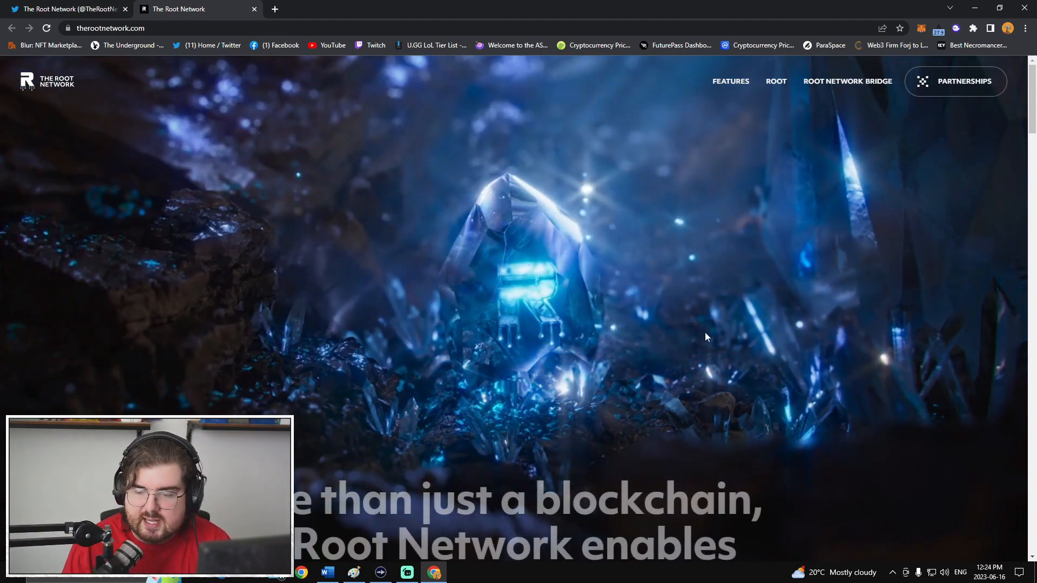
pyautogui.moveTo(667, 354)
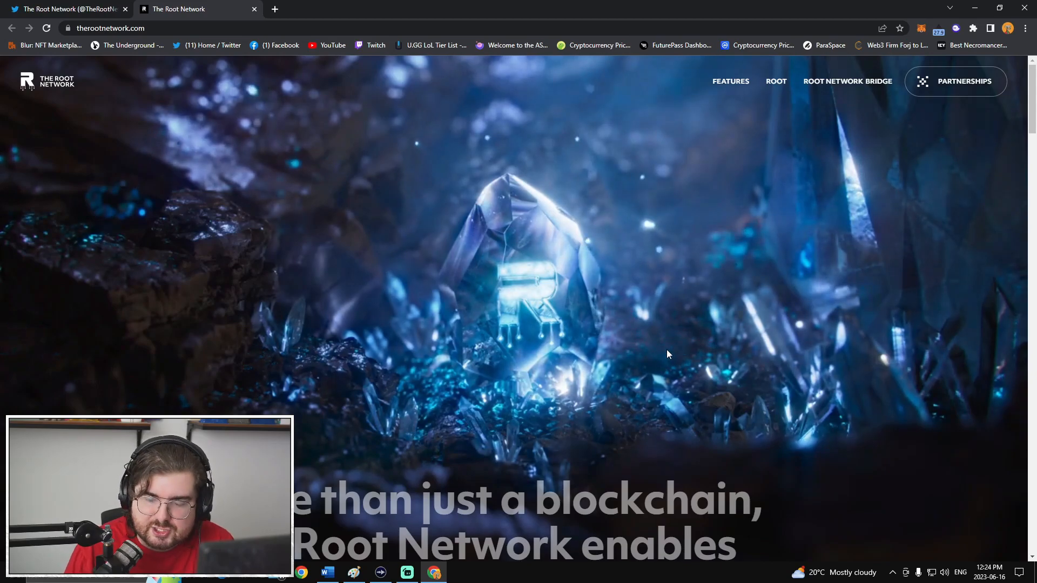
# - Go fullscreen and look over the Futureverse Token Bridge page
pyautogui.press('f11')
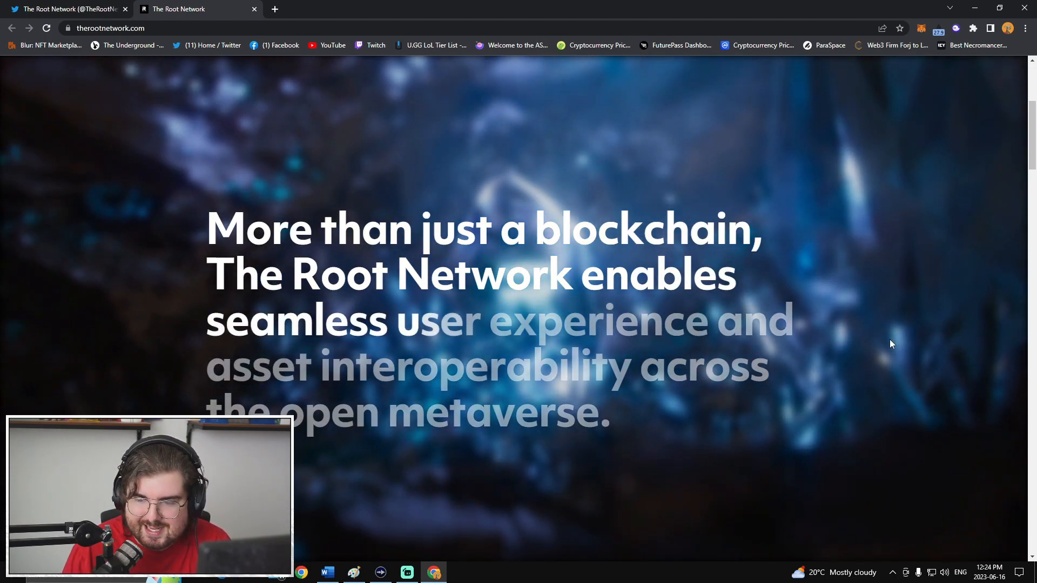
pyautogui.scroll(-3)
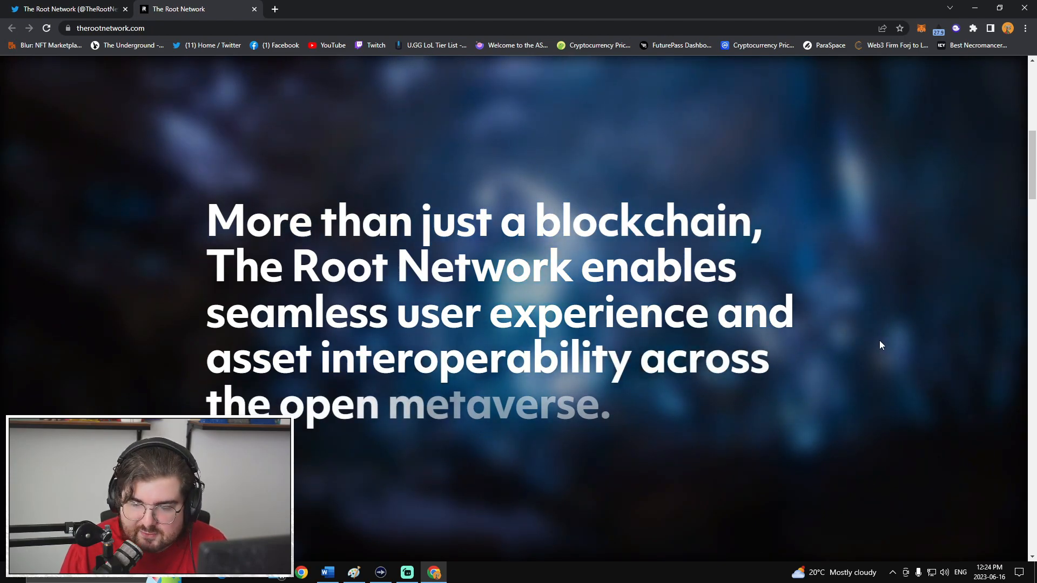
pyautogui.scroll(3)
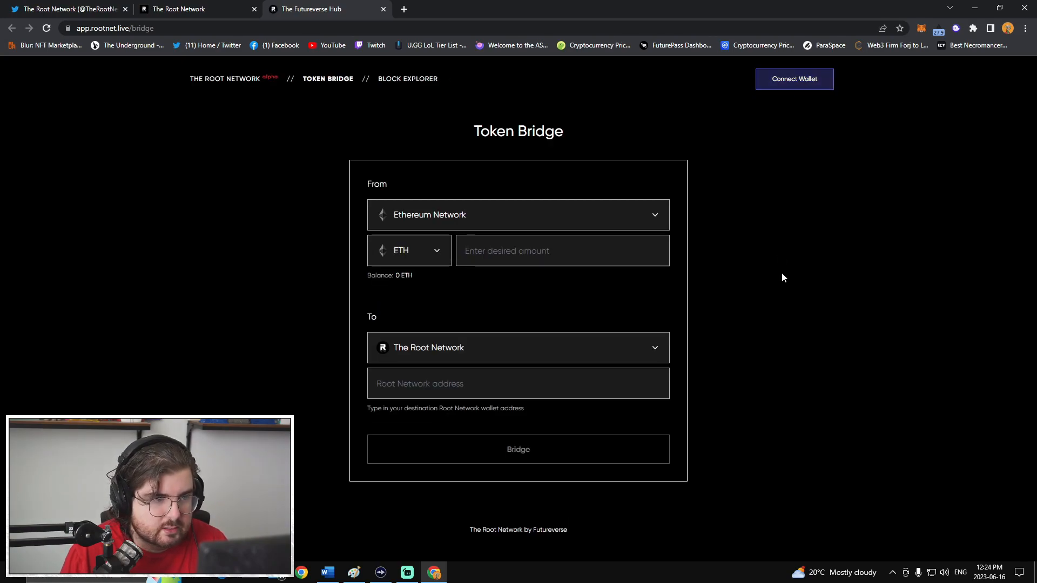
# - Connect MetaMask Account 1 so the ETH balance and Root Network destination address fill in
pyautogui.click(793, 79)
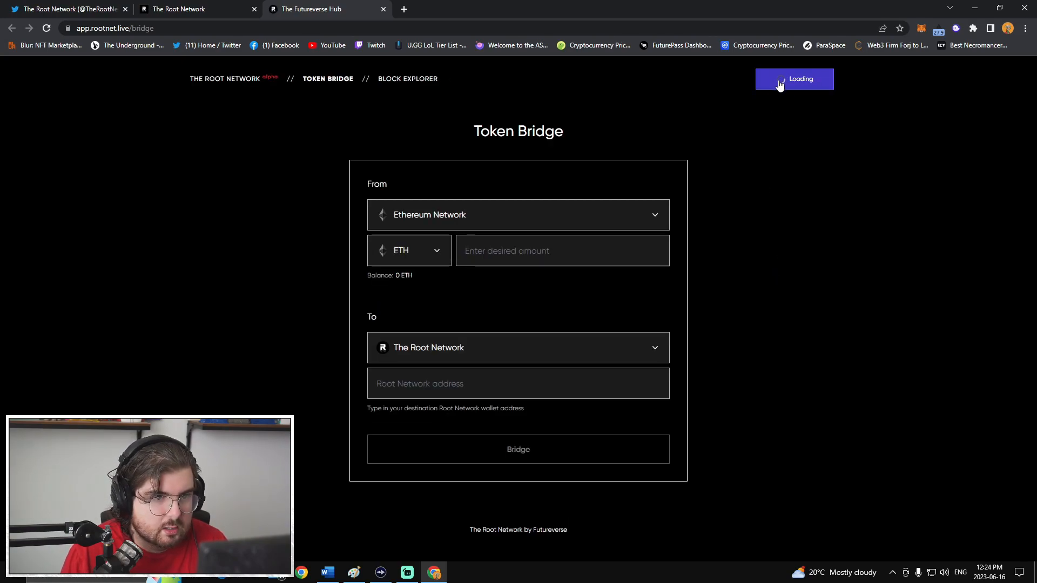
pyautogui.click(794, 79)
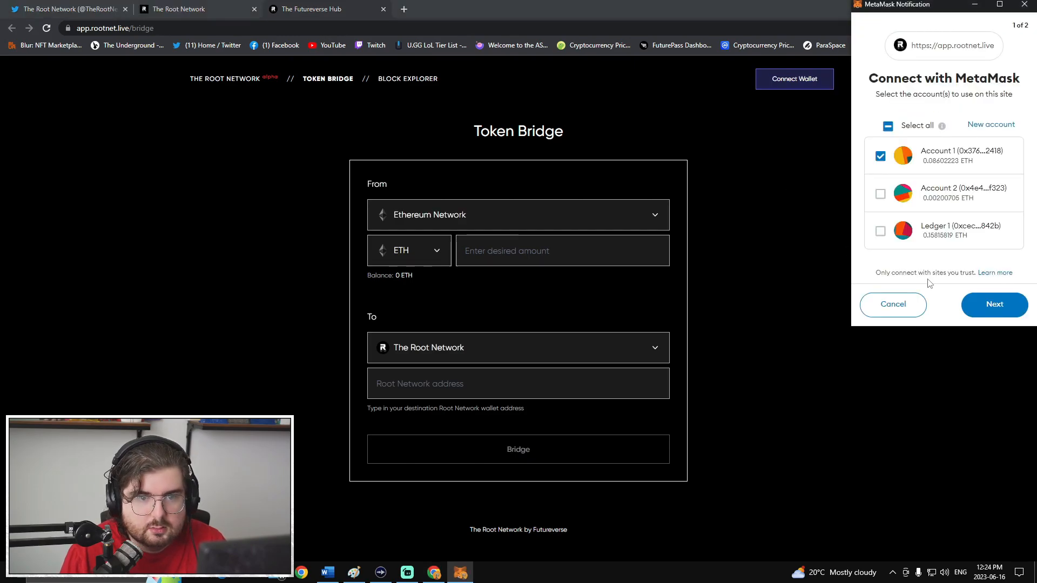
pyautogui.click(994, 305)
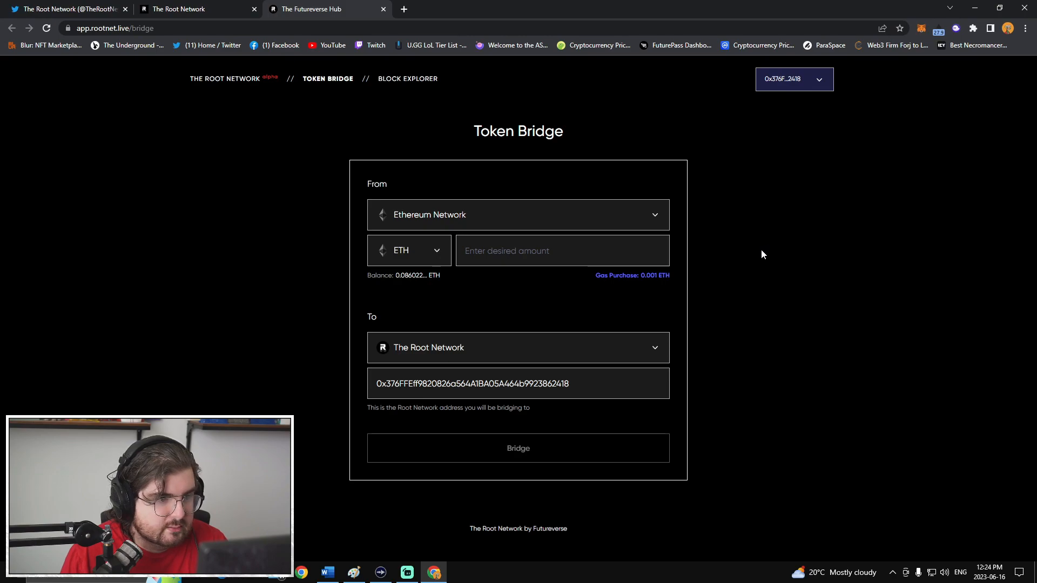
pyautogui.moveTo(410, 249)
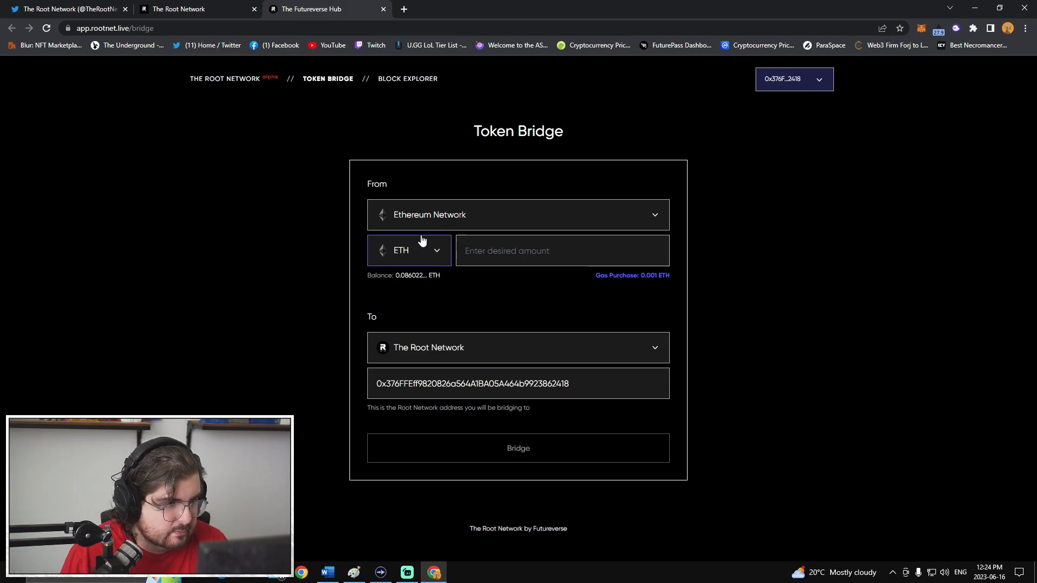
pyautogui.click(408, 249)
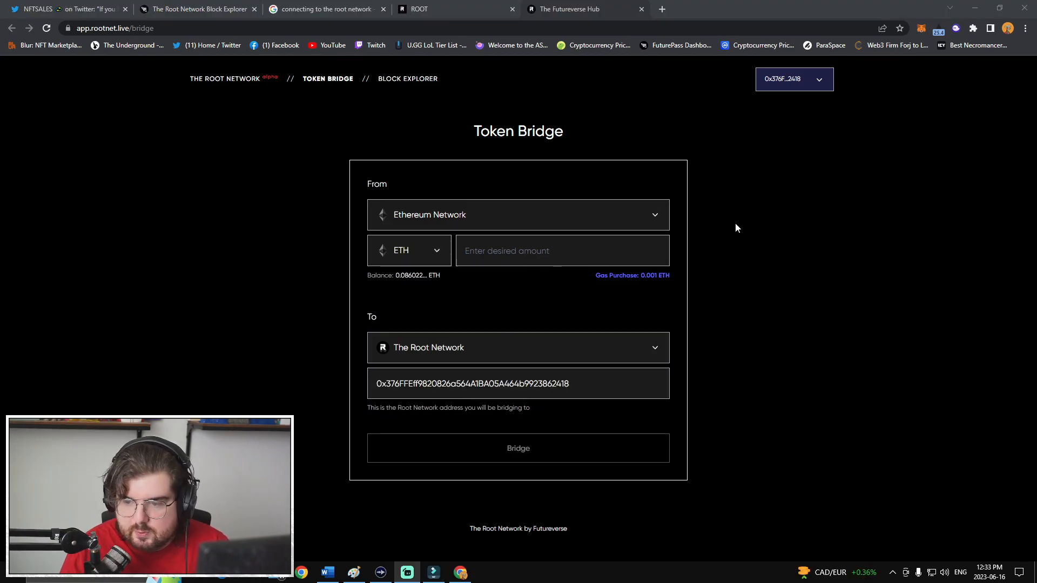
pyautogui.moveTo(864, 193)
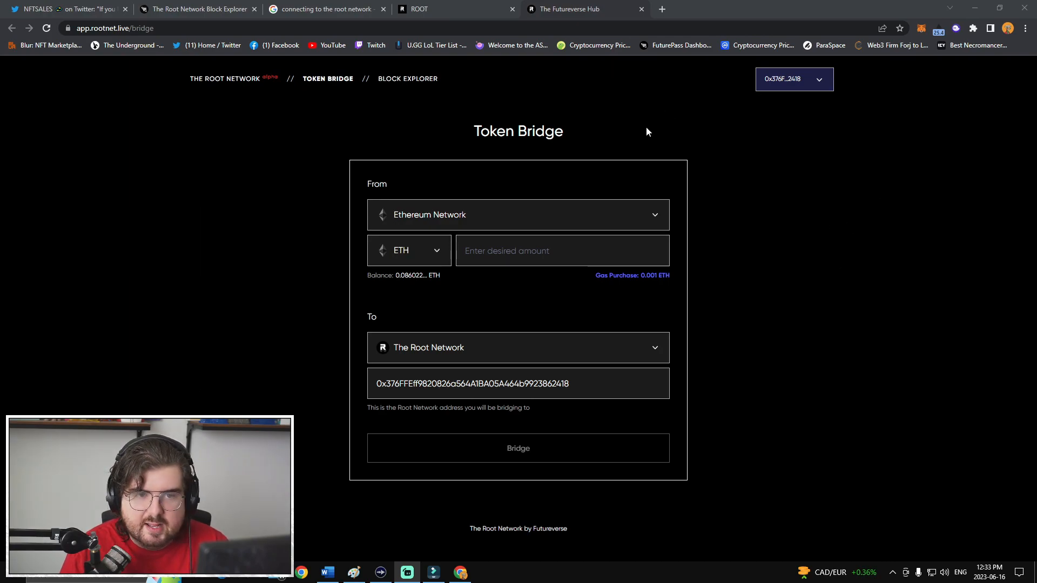
pyautogui.moveTo(690, 228)
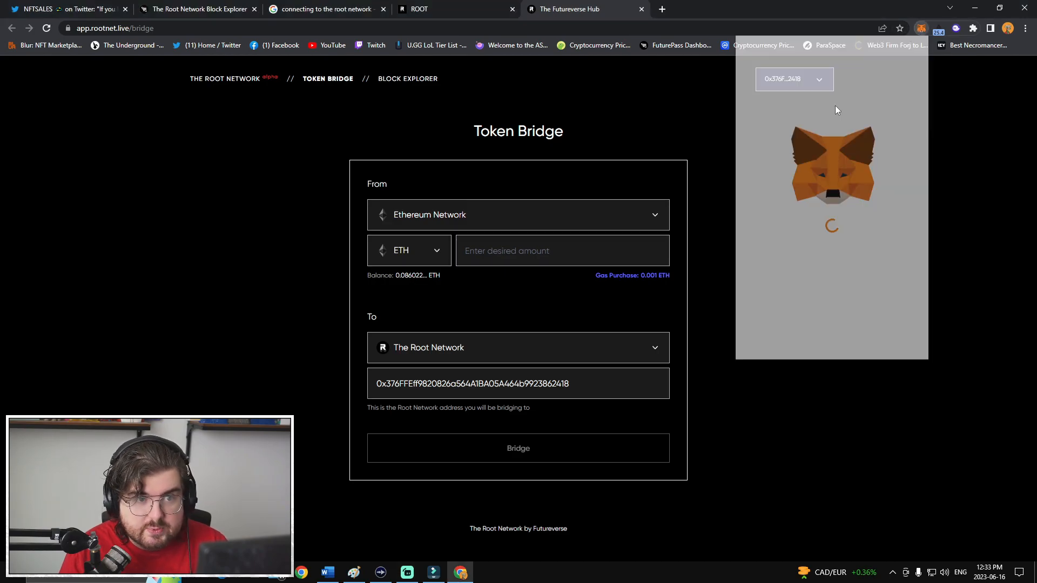
# - Reach MetaMask's Add a network page, search settings for 'rootnet' with no result, and clear it
pyautogui.click(837, 55)
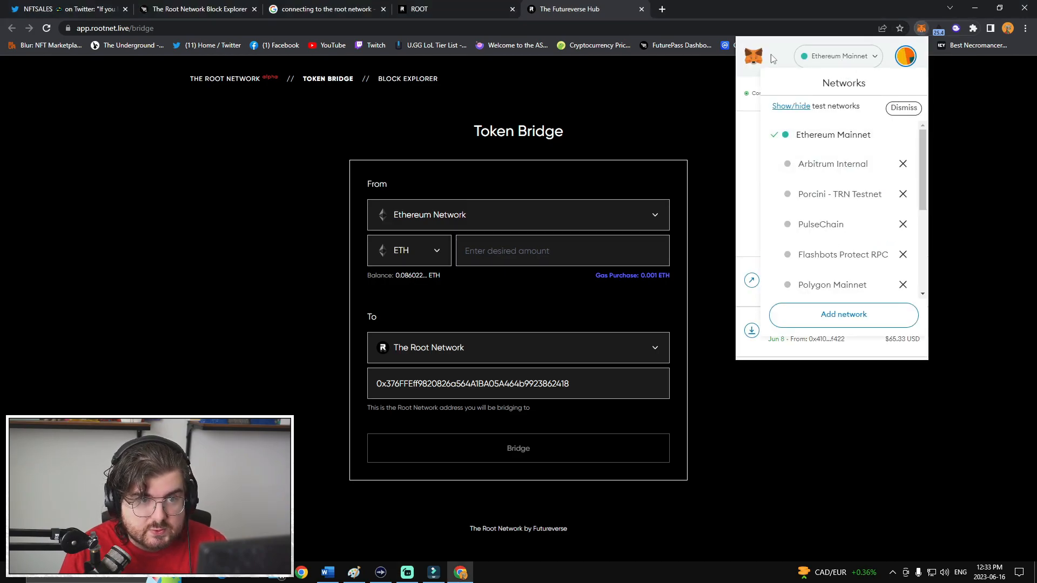
pyautogui.click(843, 314)
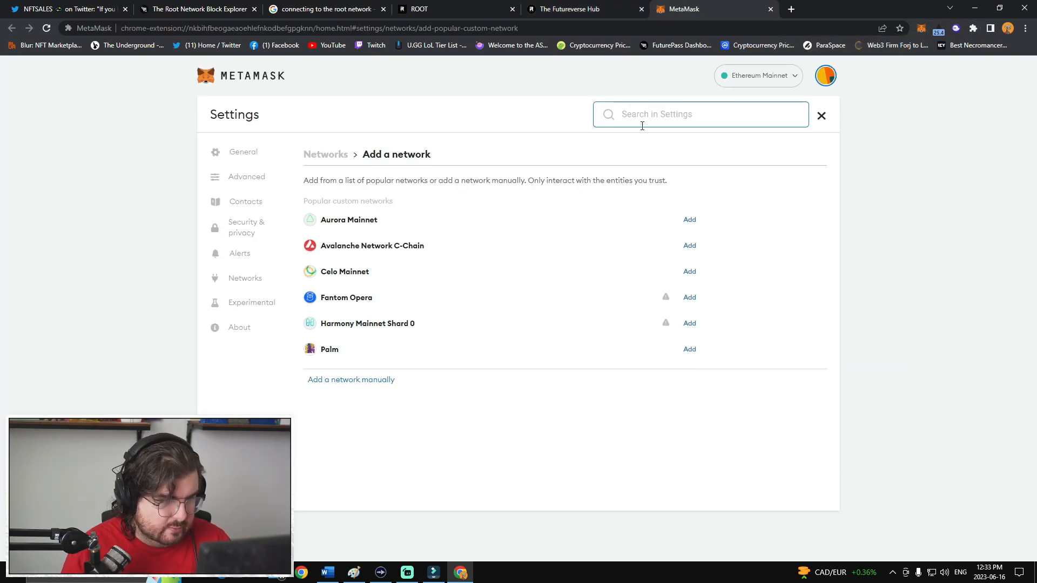
pyautogui.write('rootnet')
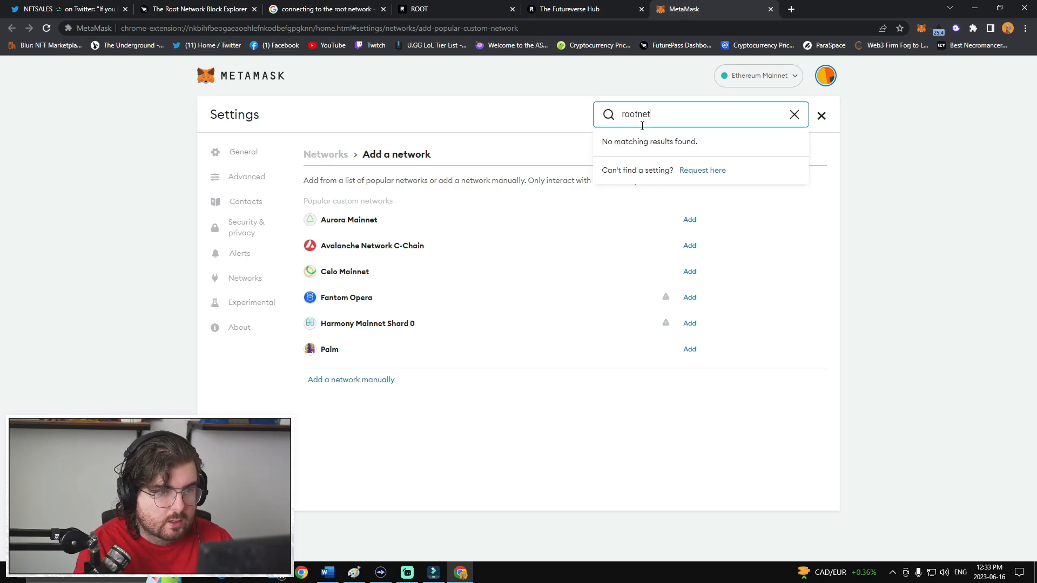
pyautogui.click(794, 113)
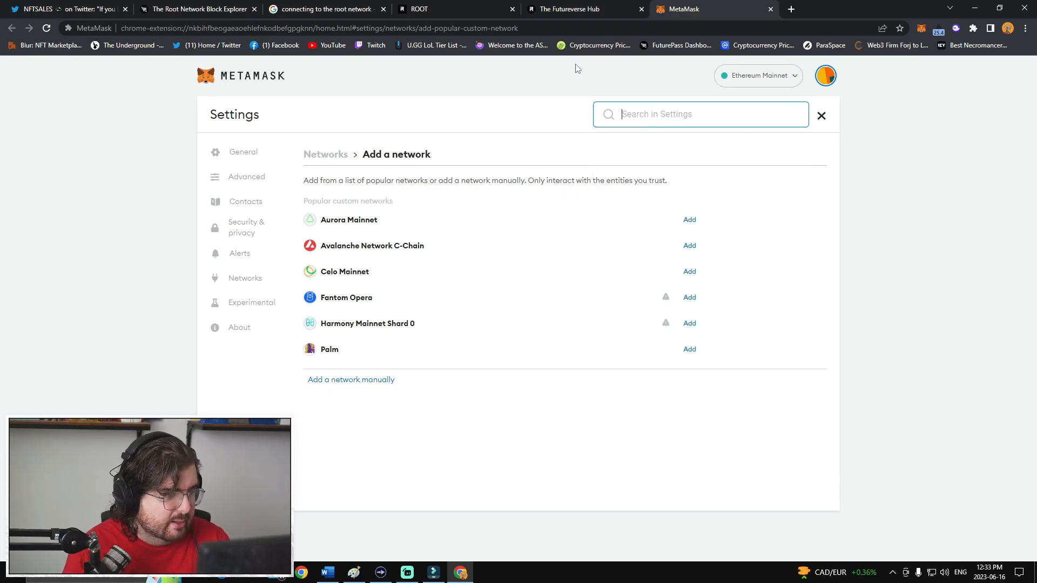
# - Start a manual network entry named 'The Root Network', checking the tweet for details
pyautogui.click(350, 379)
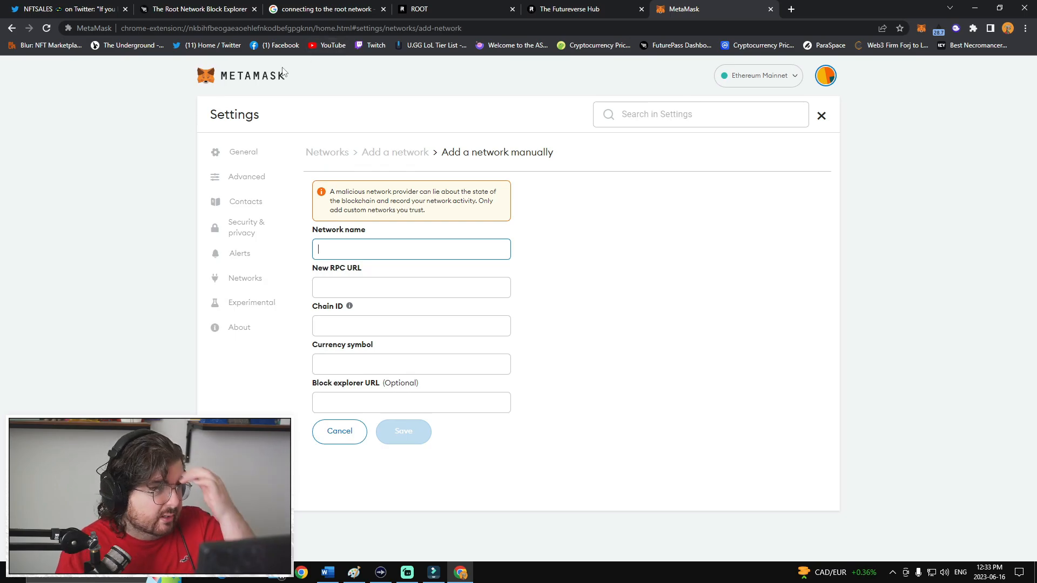
pyautogui.click(63, 9)
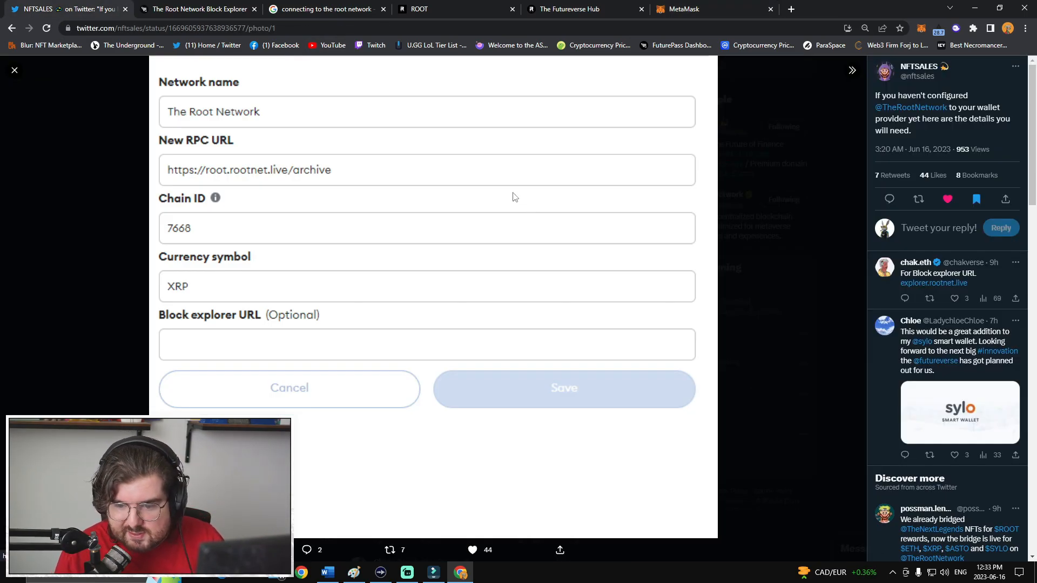
pyautogui.moveTo(484, 168)
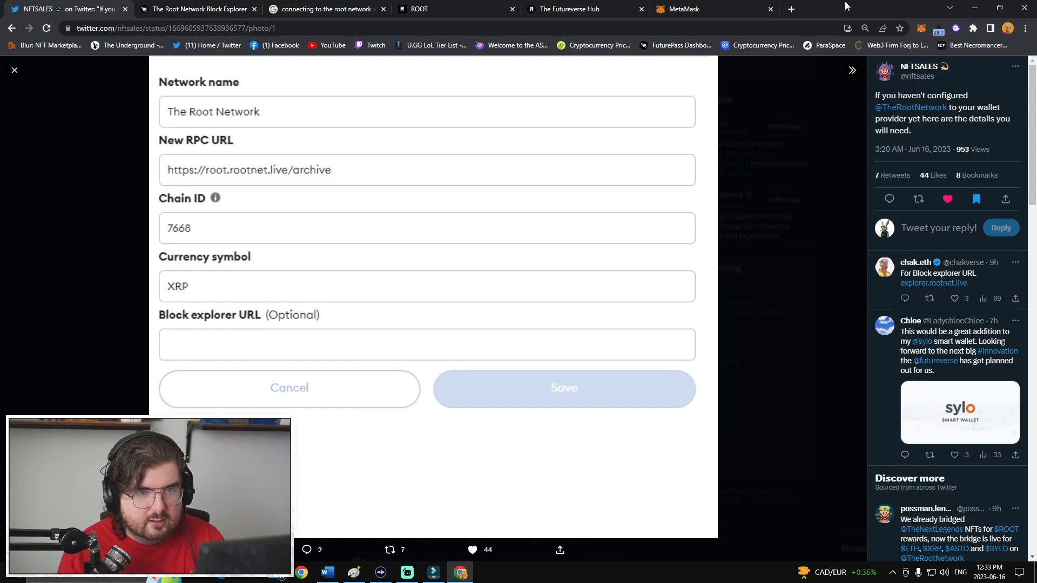
pyautogui.click(713, 8)
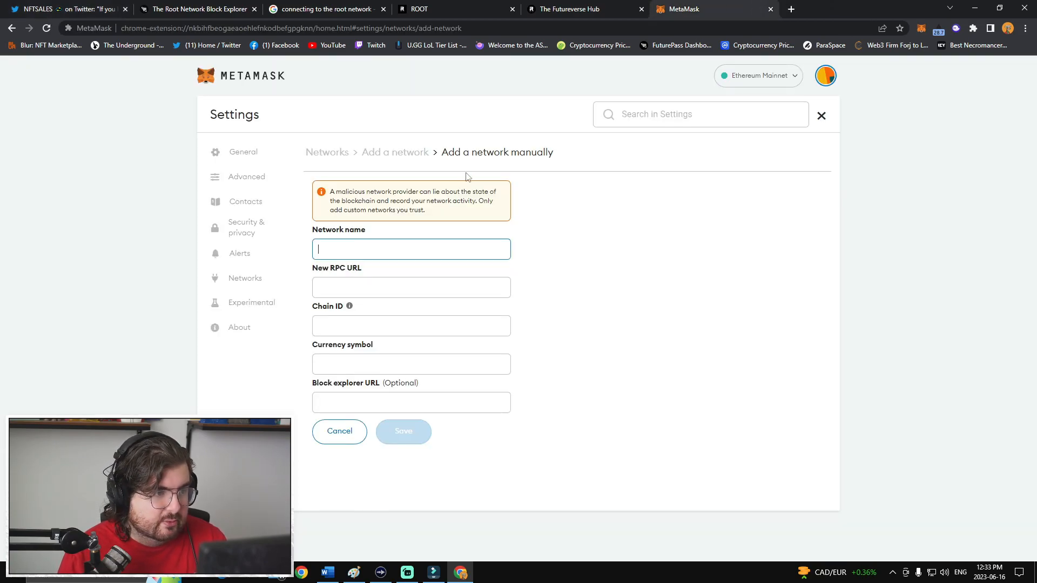
pyautogui.write('The Root')
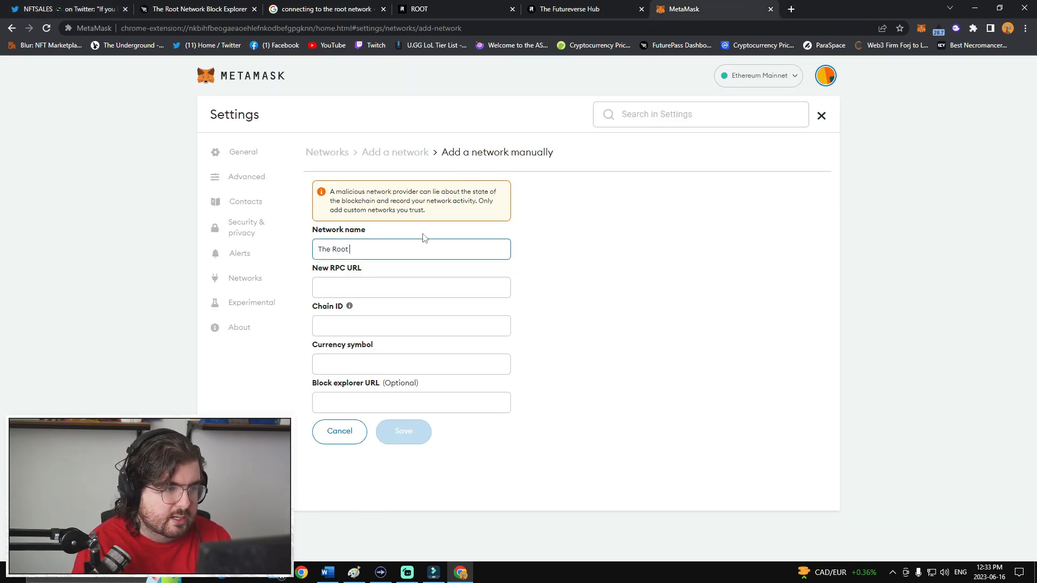
pyautogui.write('Network')
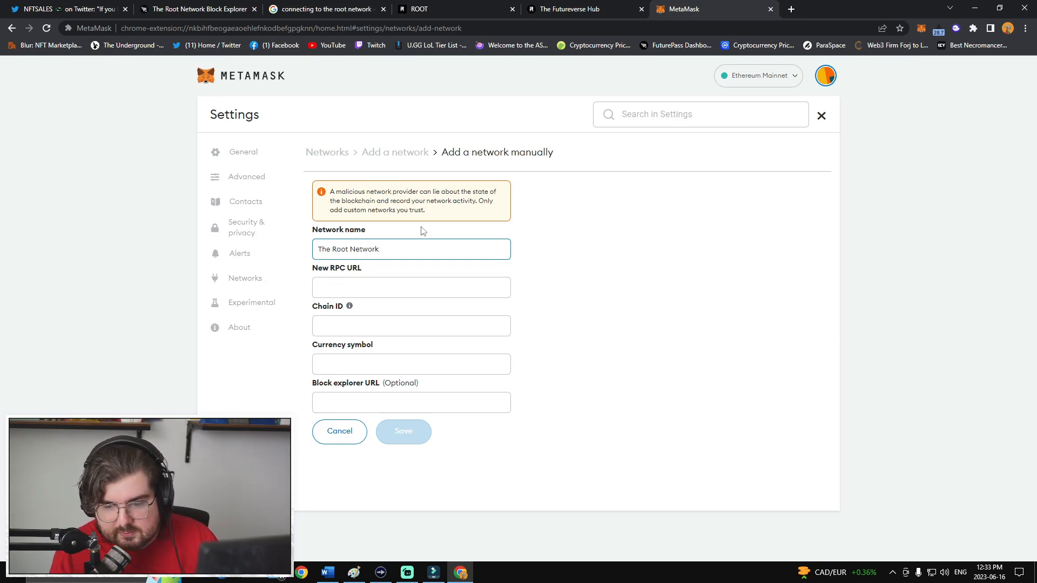
# - Review the bridge, search and tweet tabs for network details, then return to wallet settings
pyautogui.click(573, 8)
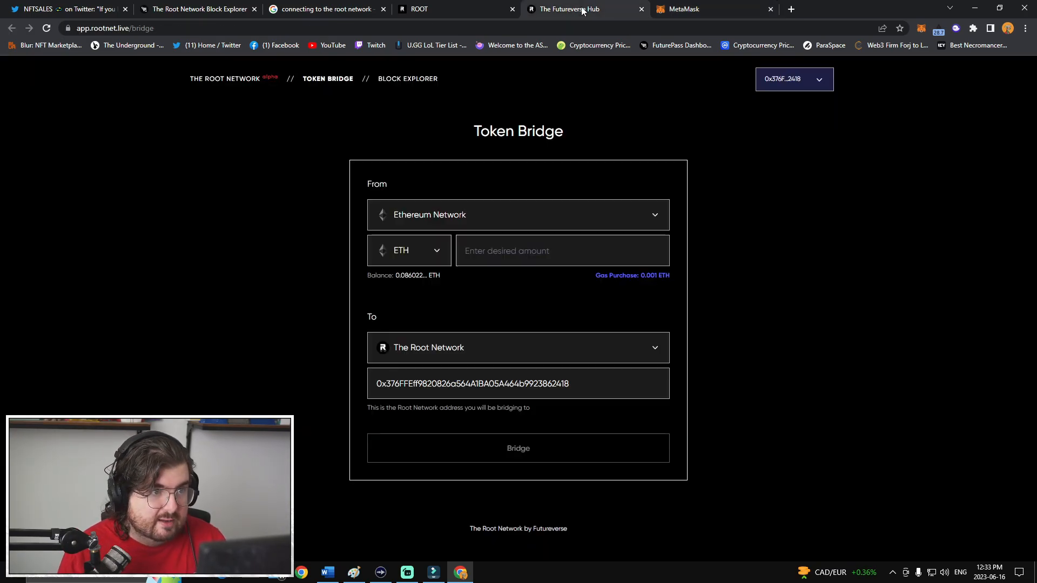
pyautogui.click(324, 9)
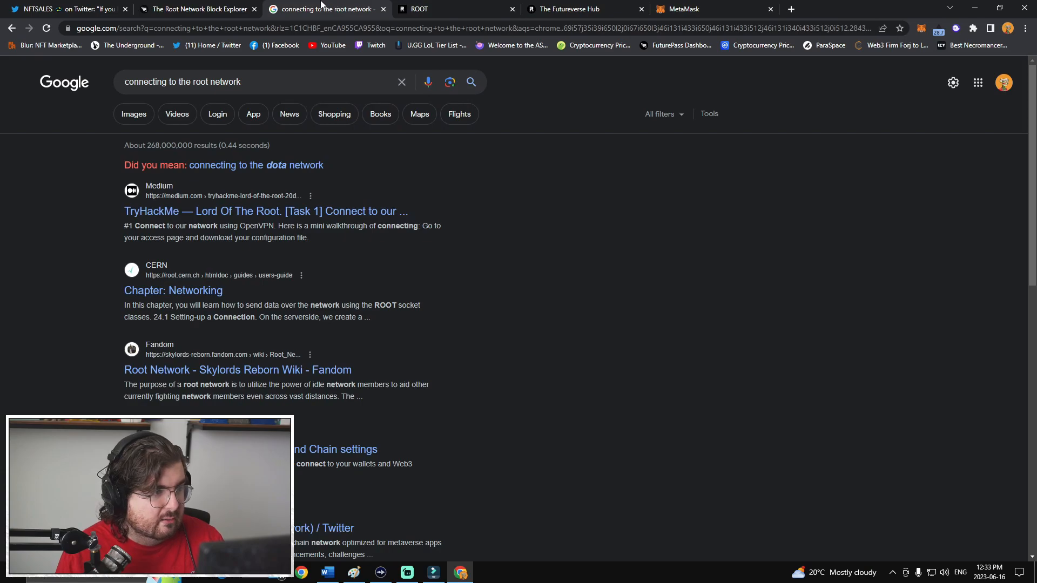
pyautogui.click(66, 8)
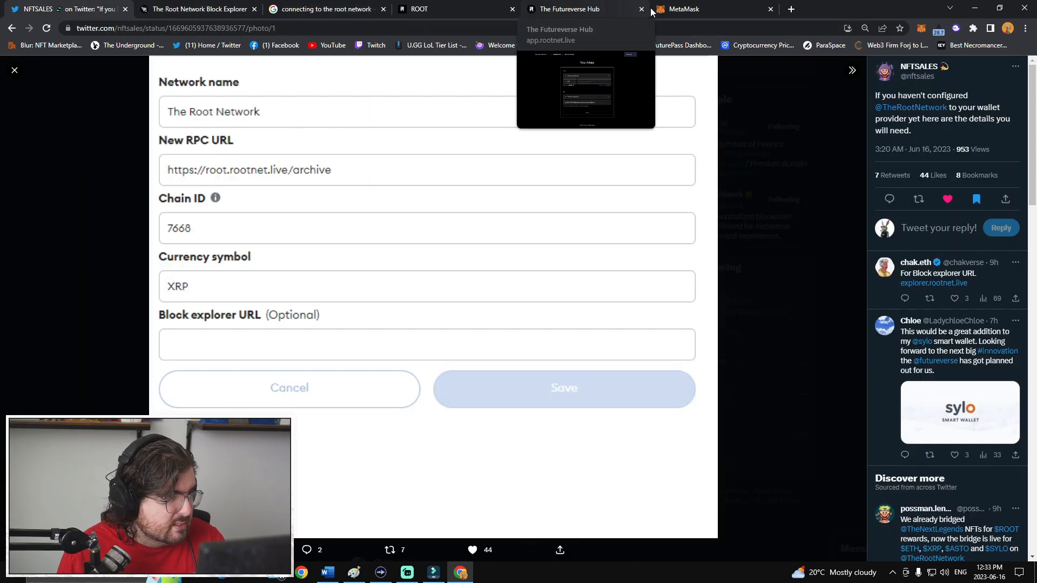
pyautogui.click(564, 387)
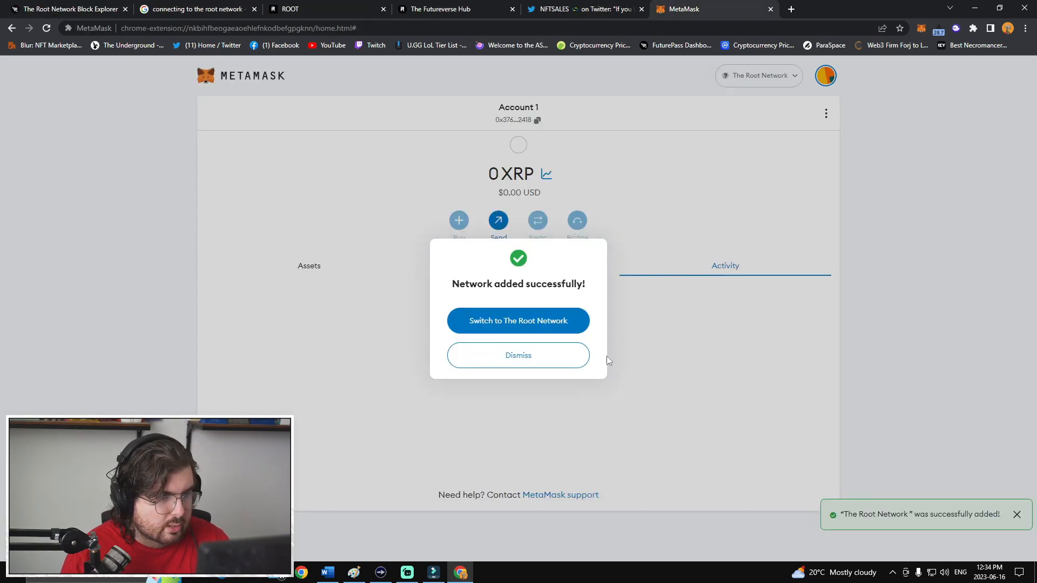
# - Dismiss the network-added notice and switch MetaMask's active network to Ethereum Mainnet
pyautogui.click(517, 356)
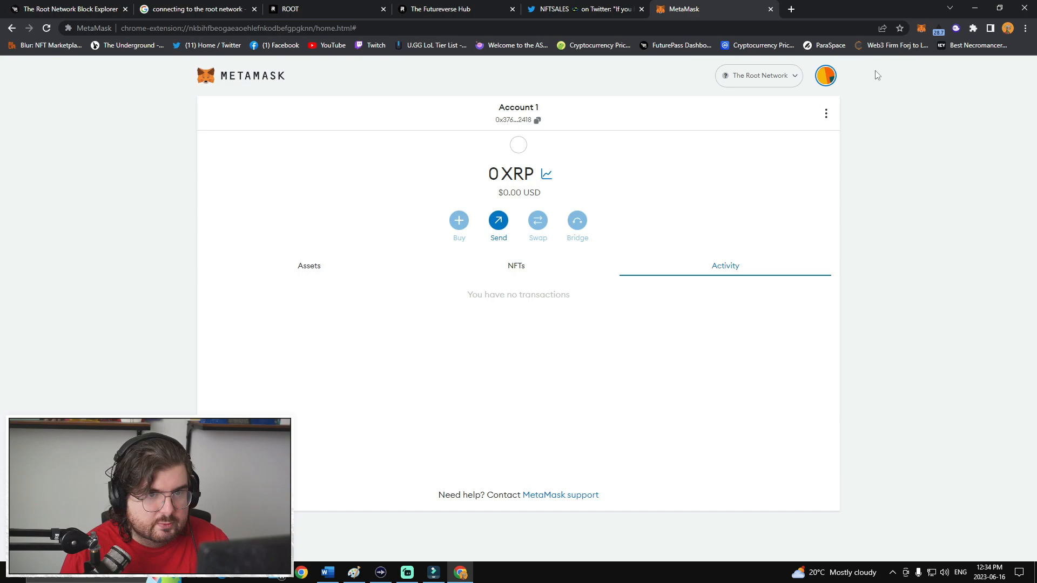
pyautogui.click(921, 28)
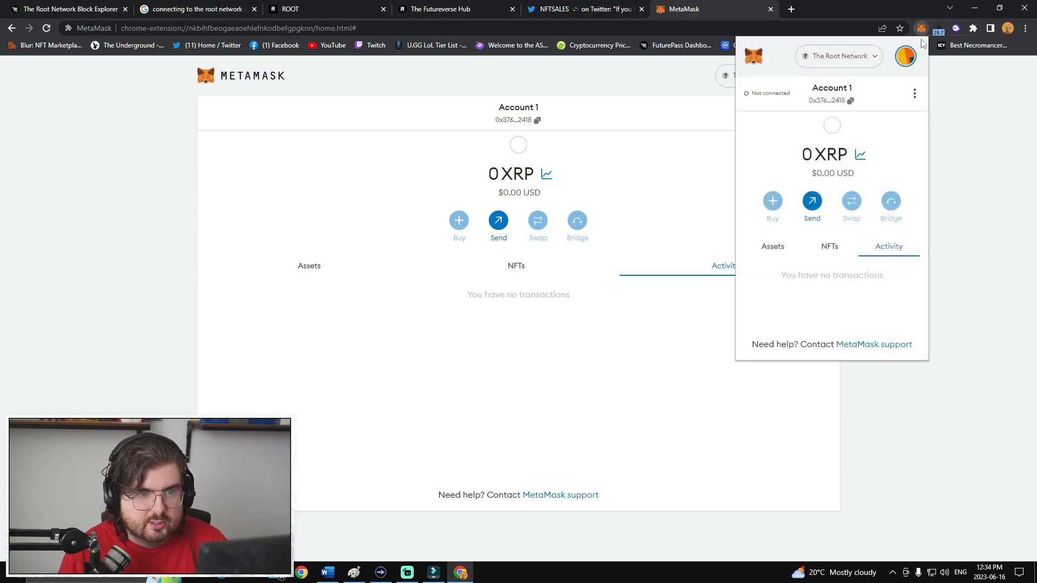
pyautogui.click(771, 246)
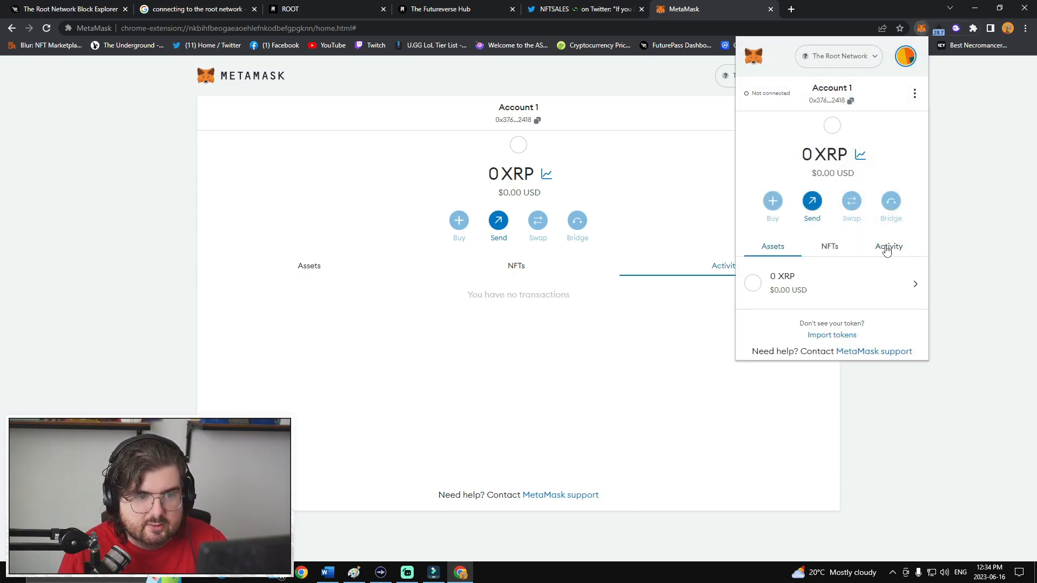
pyautogui.click(838, 55)
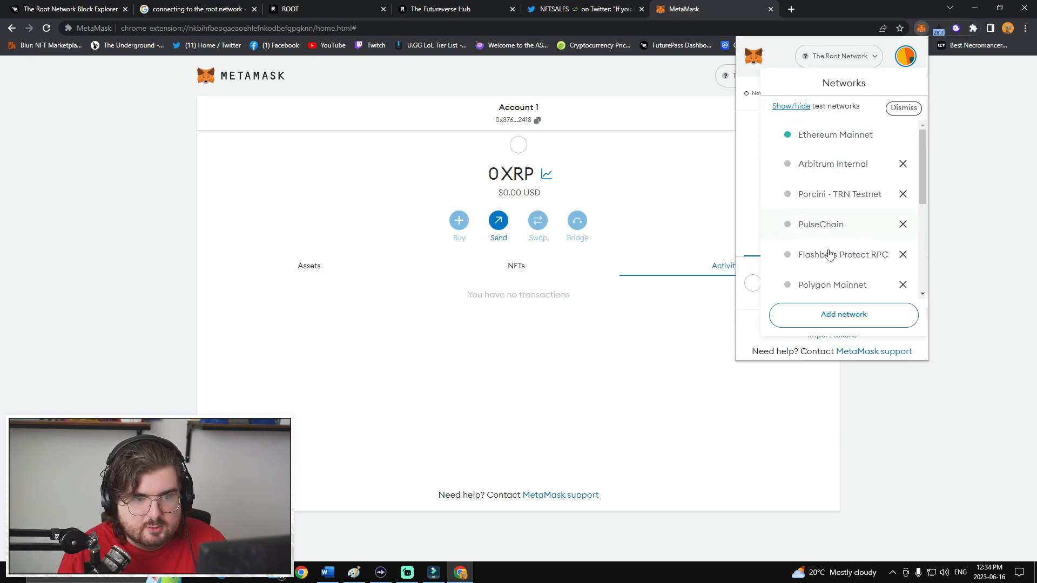
pyautogui.moveTo(834, 134)
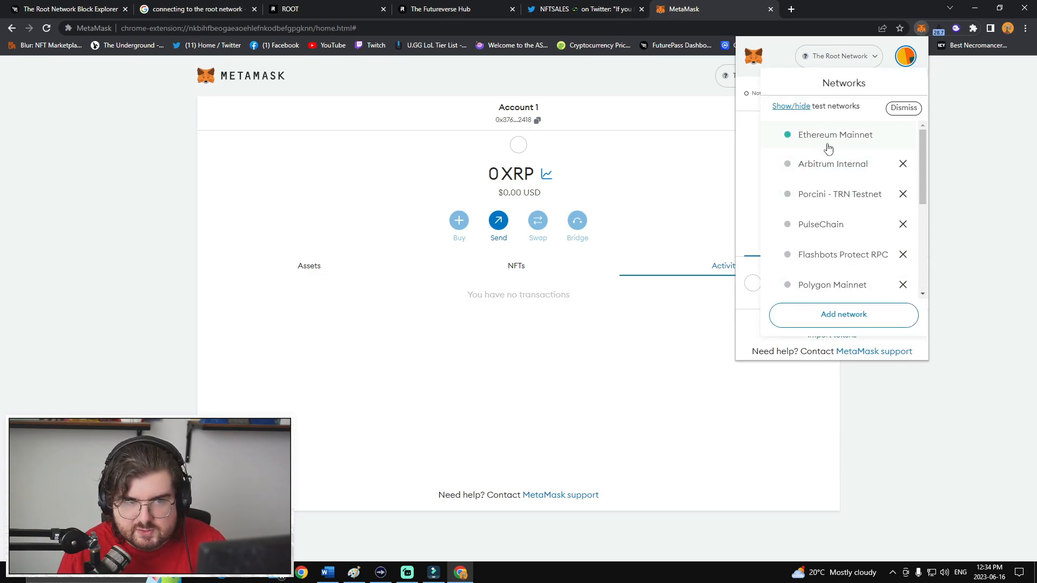
pyautogui.moveTo(906, 211)
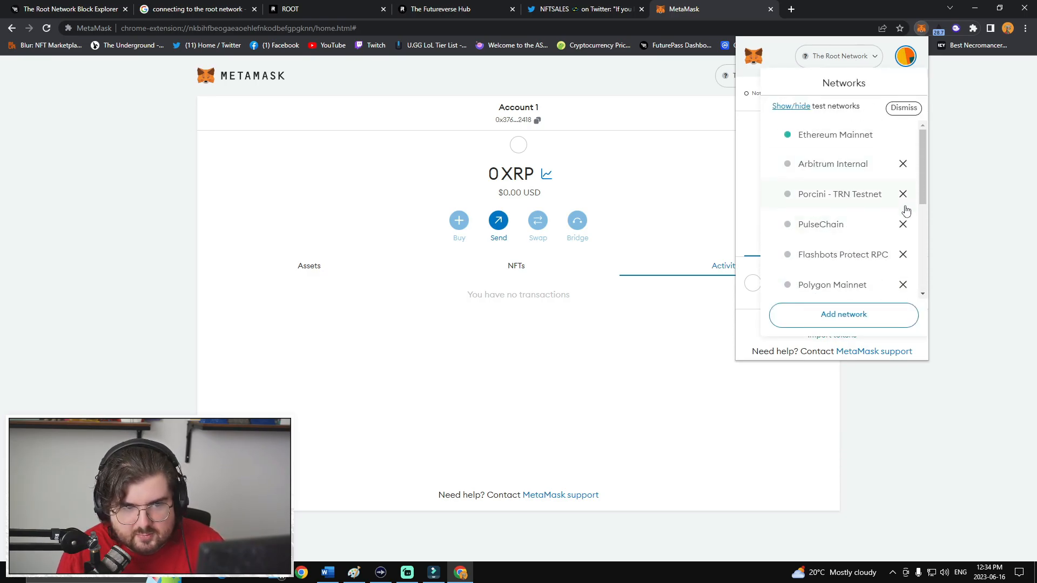
pyautogui.moveTo(847, 134)
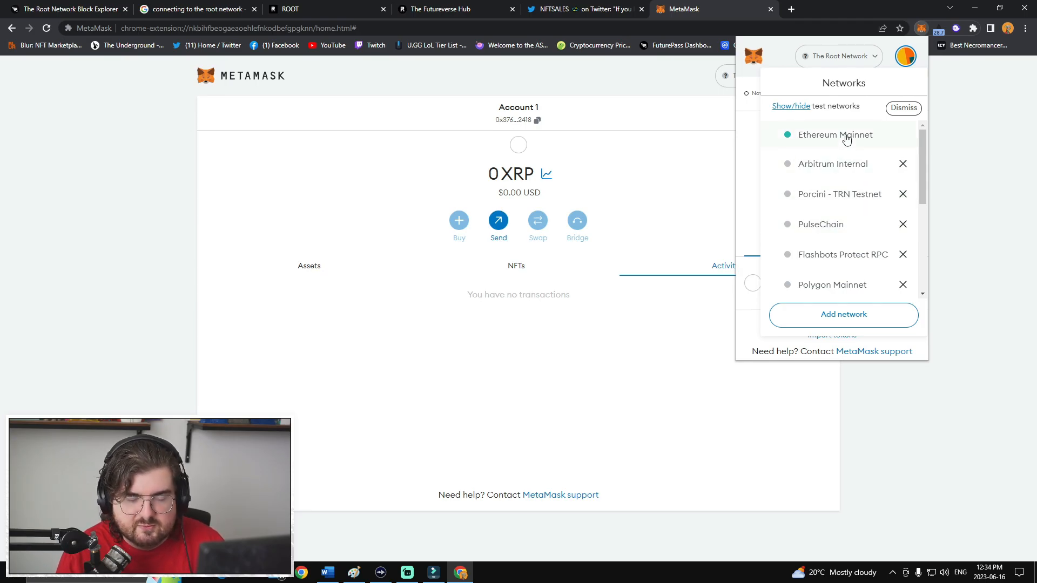
pyautogui.click(836, 133)
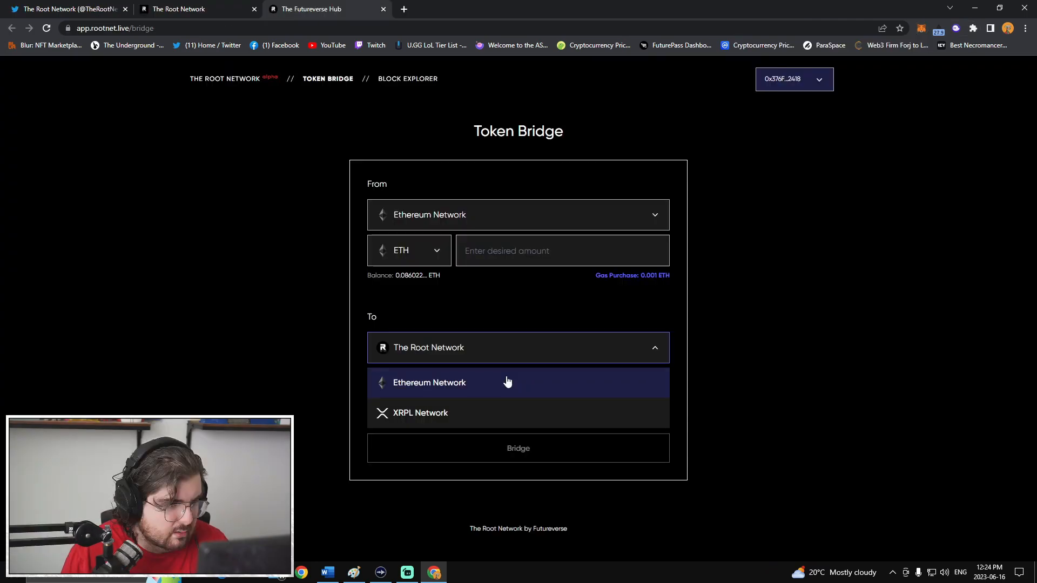
pyautogui.moveTo(454, 392)
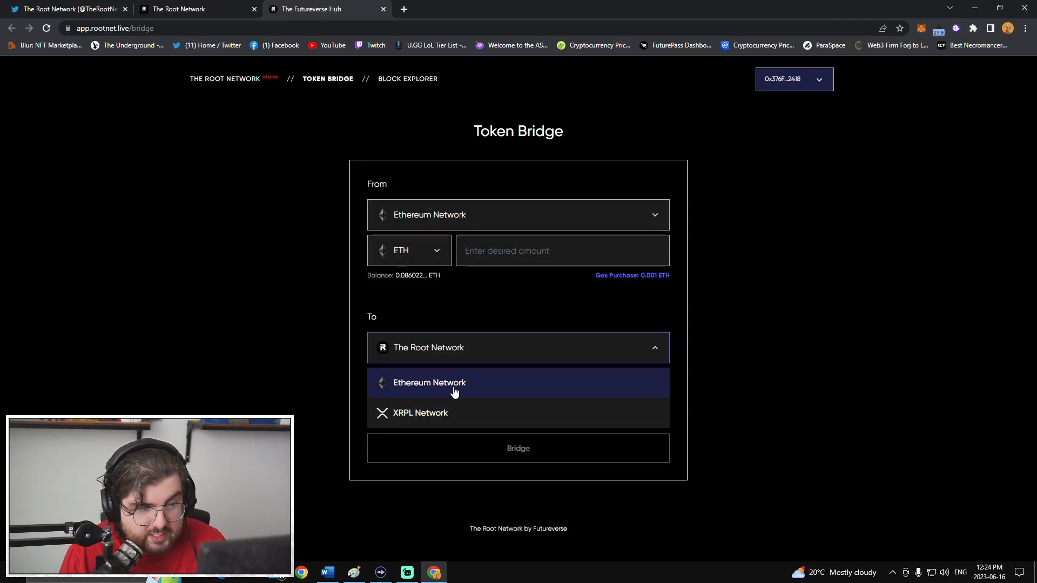
pyautogui.moveTo(572, 363)
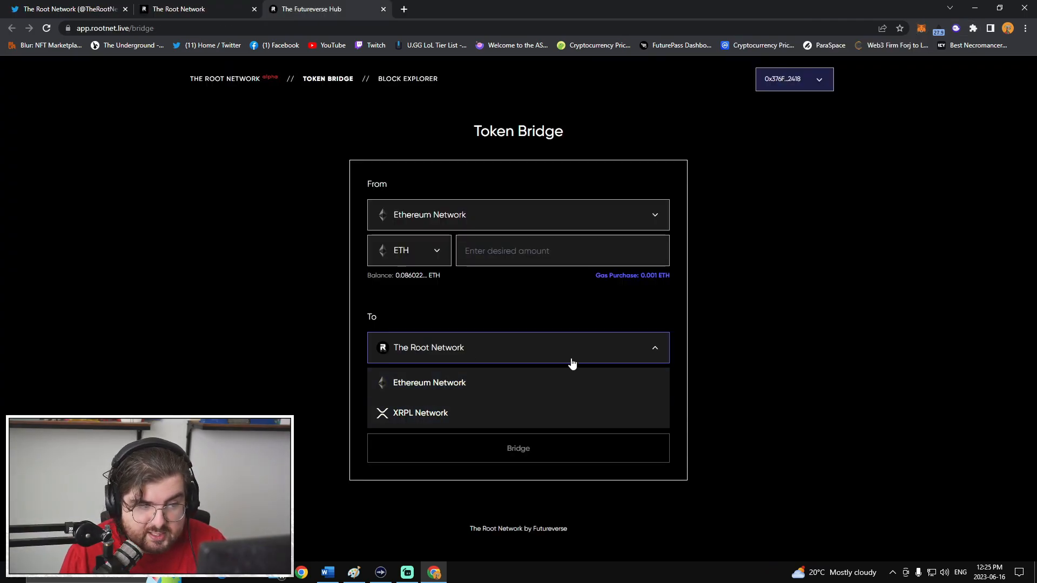
# - Bridge 0.01 ETH to The Root Network and confirm the transaction in MetaMask
pyautogui.click(518, 214)
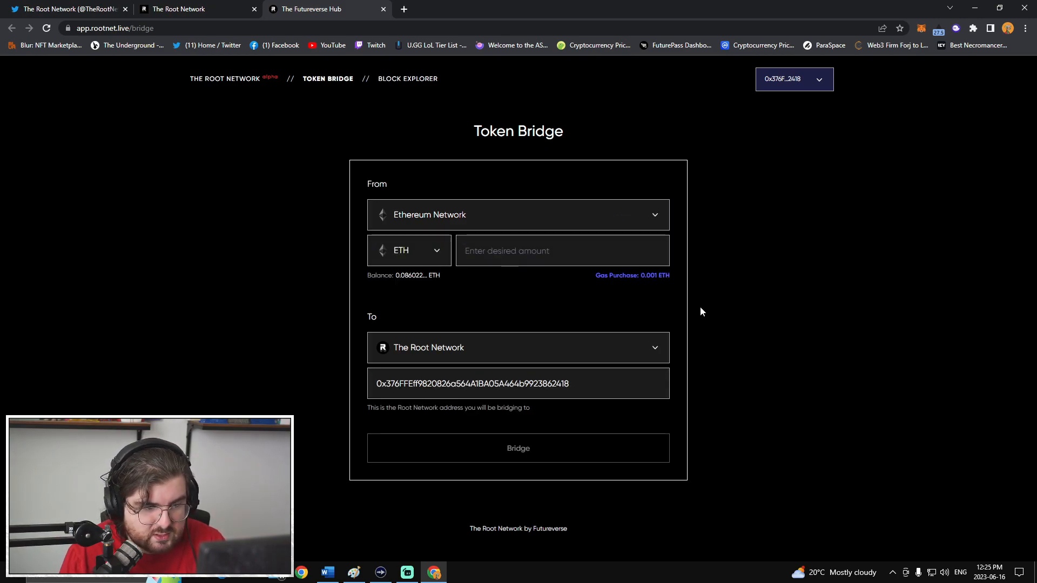
pyautogui.moveTo(342, 84)
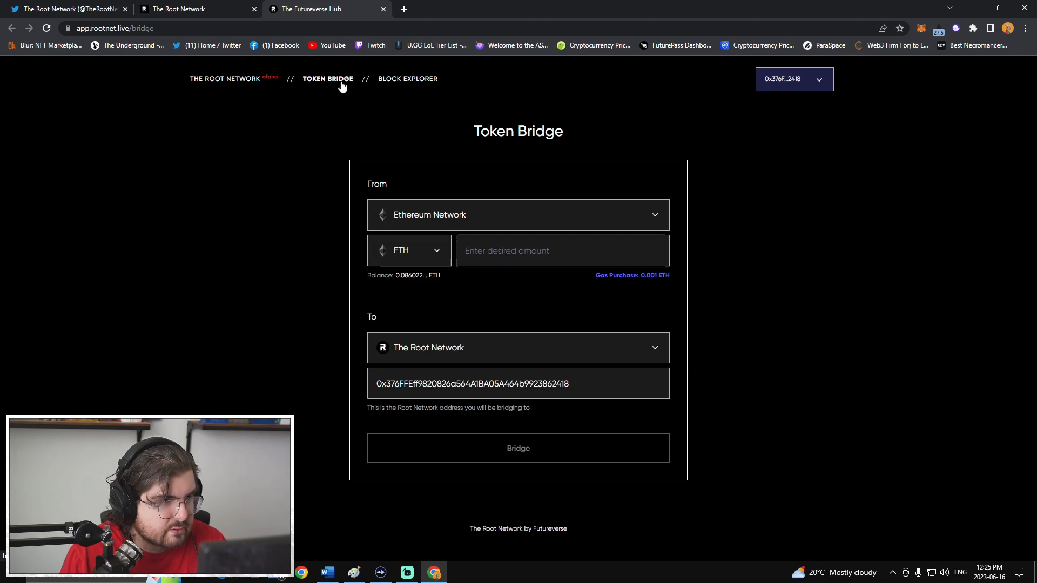
pyautogui.click(518, 447)
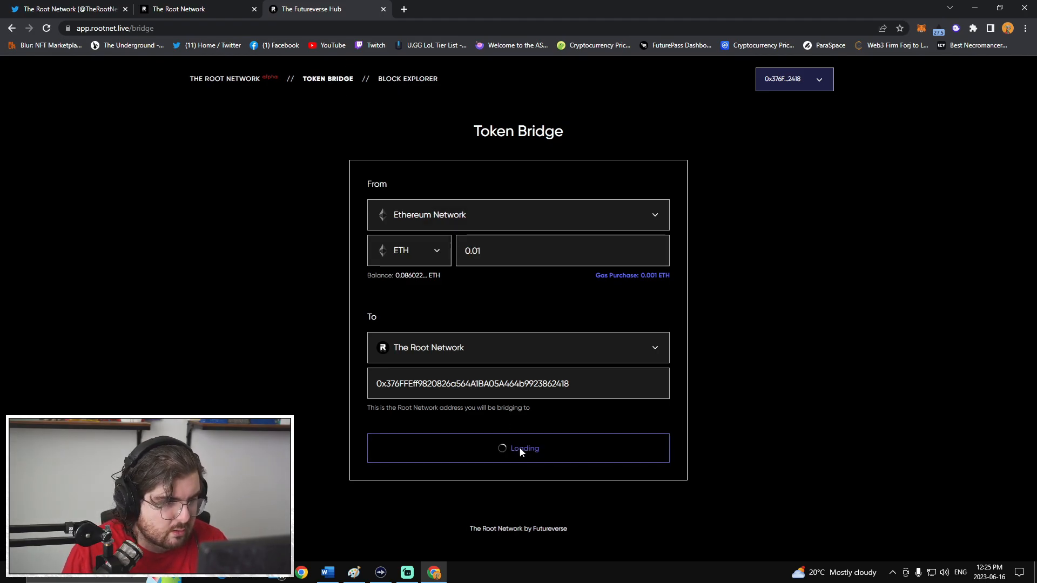
pyautogui.click(517, 447)
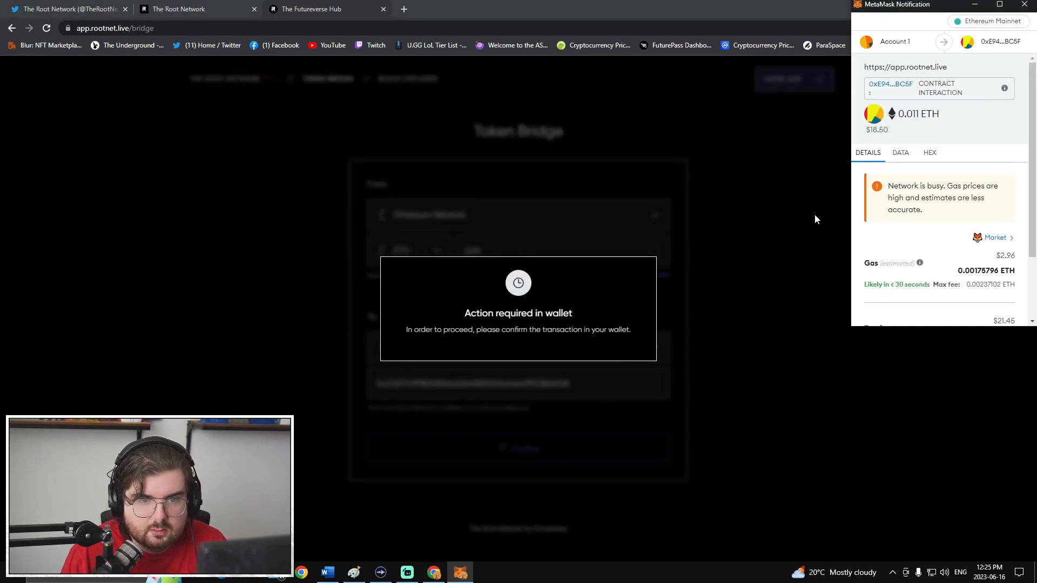
pyautogui.scroll(-3)
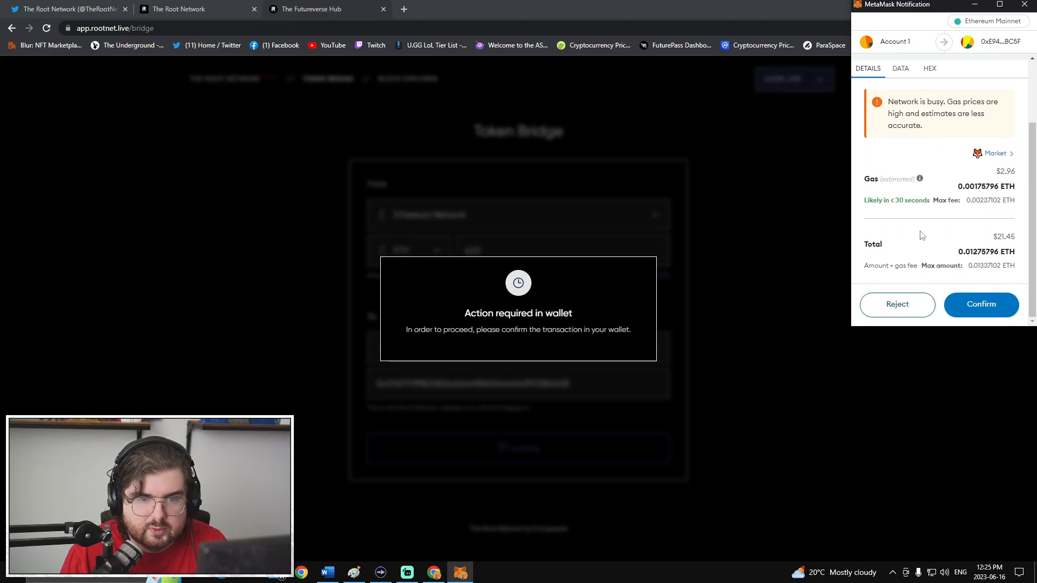
pyautogui.click(897, 305)
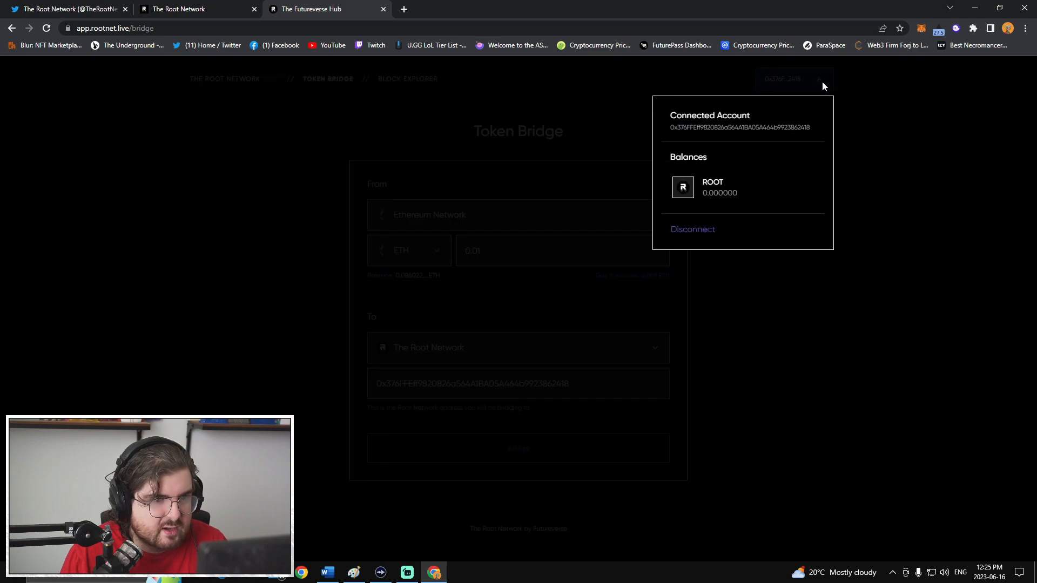
pyautogui.moveTo(876, 132)
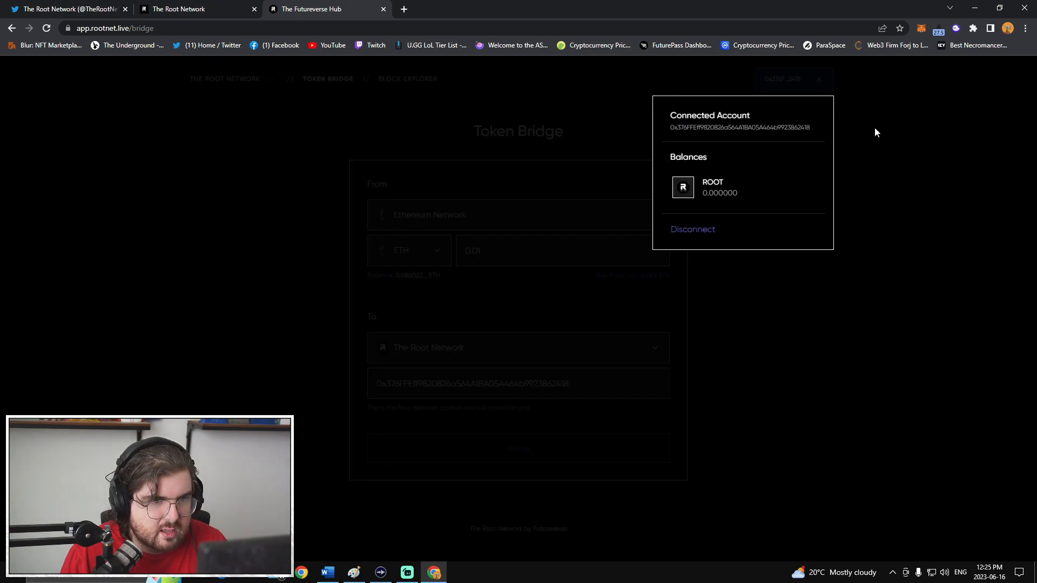
pyautogui.moveTo(863, 138)
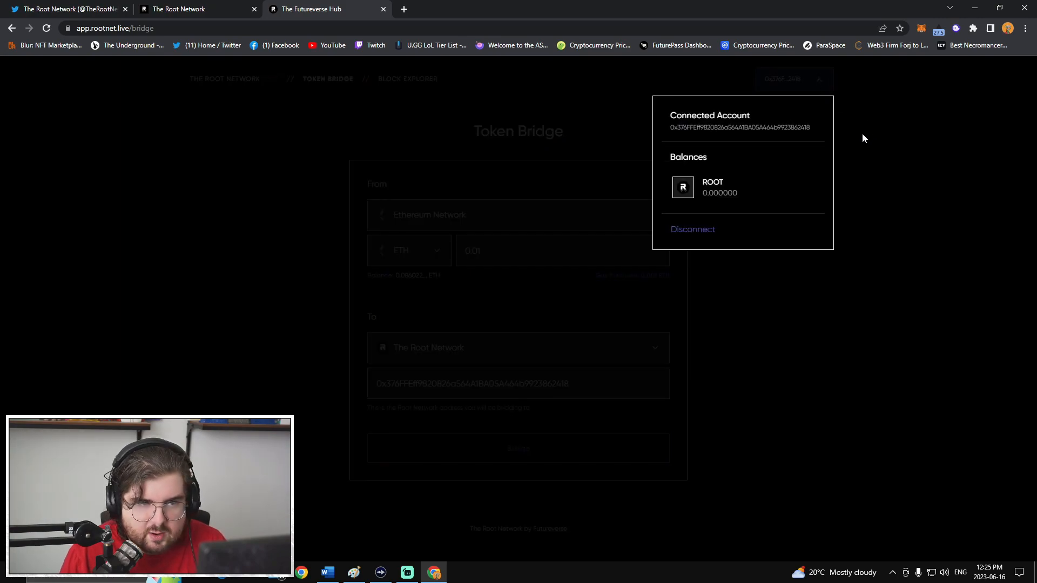
pyautogui.moveTo(865, 151)
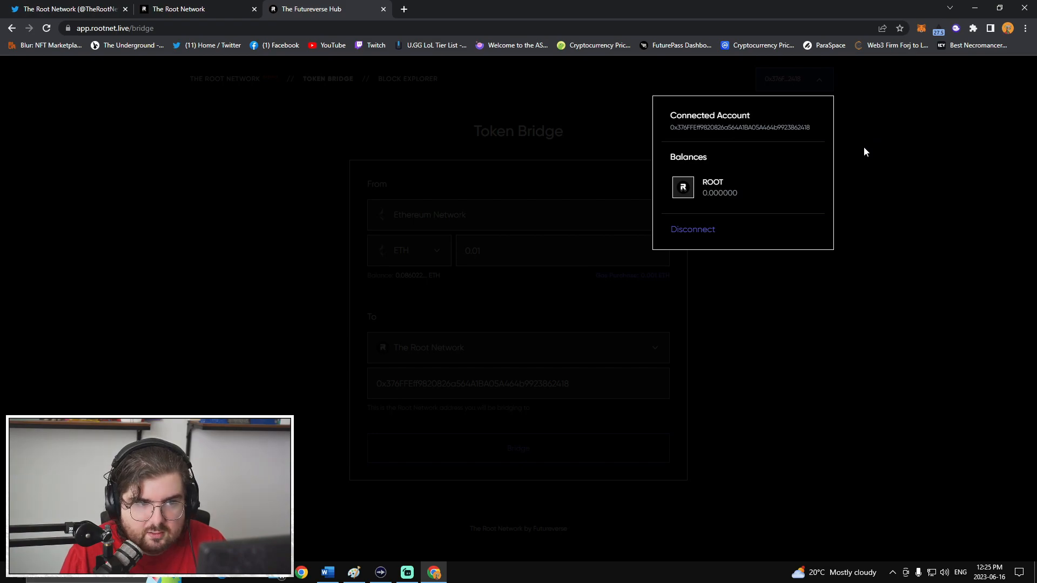
pyautogui.moveTo(837, 152)
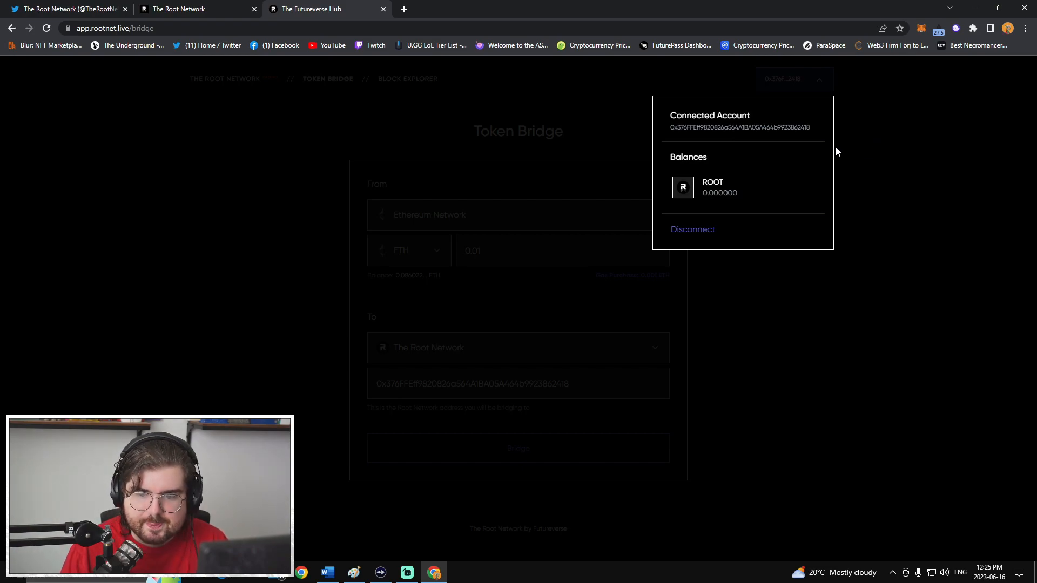
pyautogui.moveTo(849, 152)
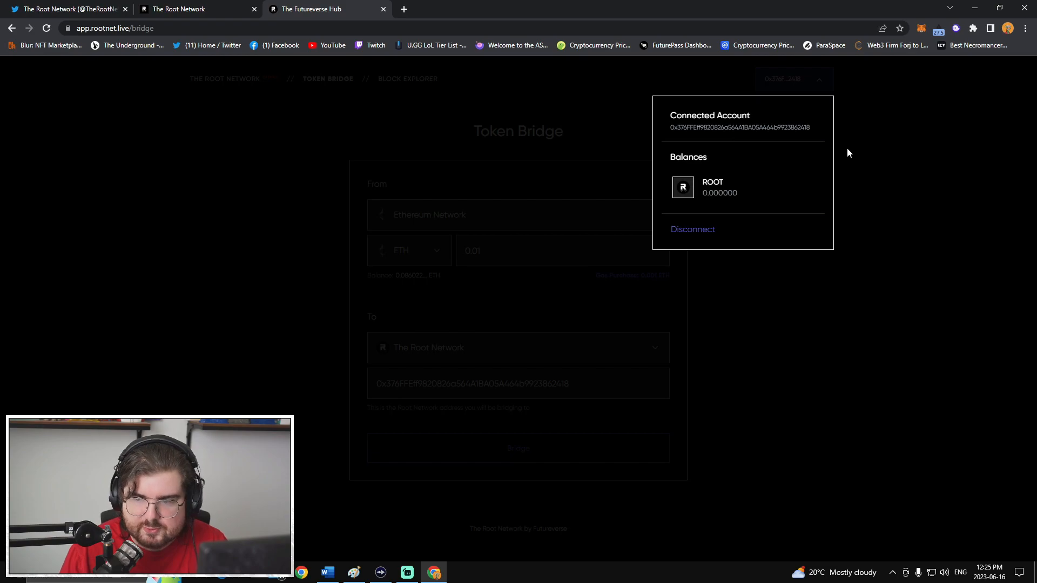
pyautogui.moveTo(783, 207)
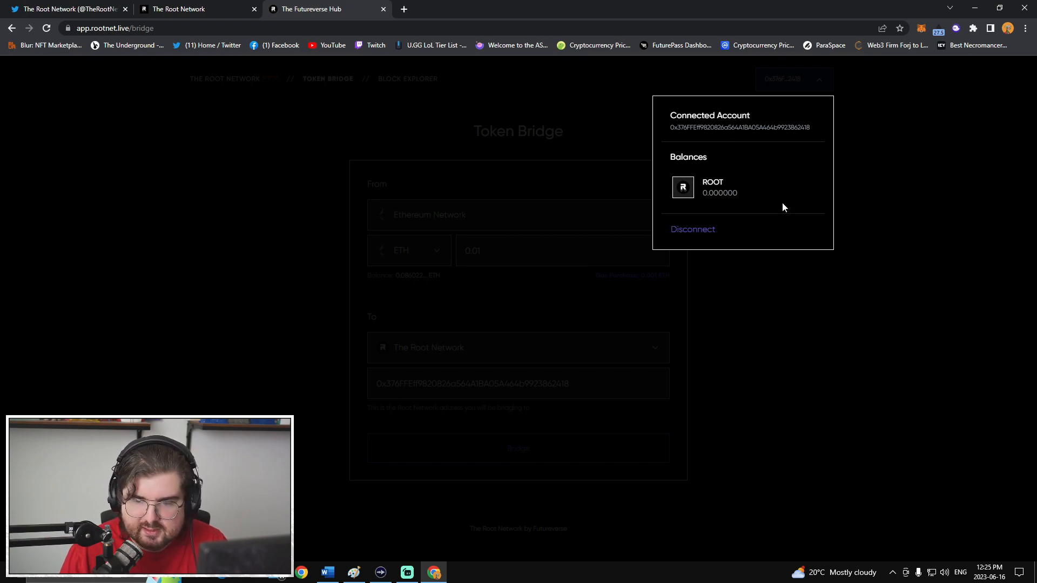
pyautogui.moveTo(878, 172)
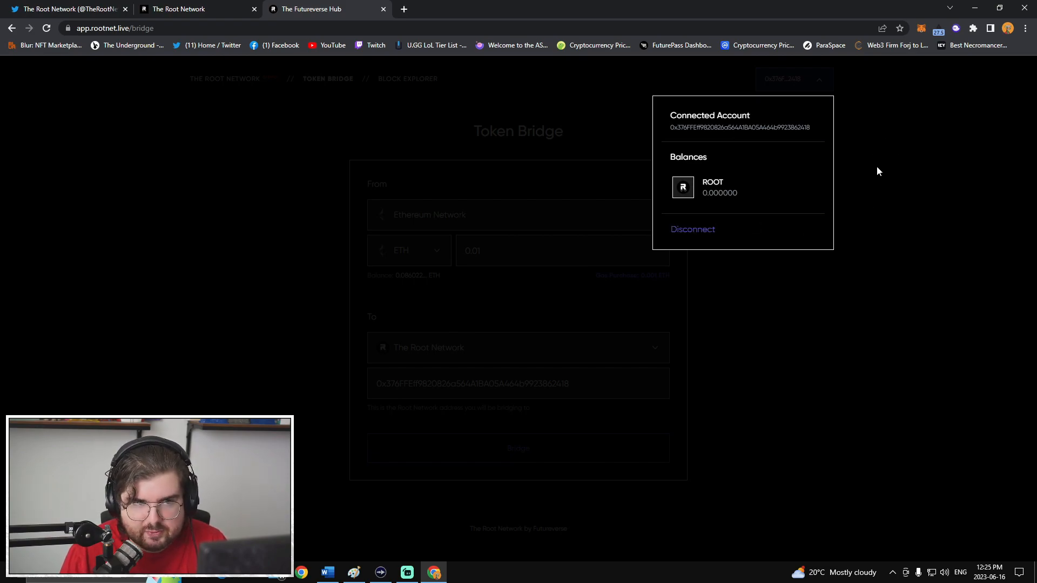
pyautogui.moveTo(898, 136)
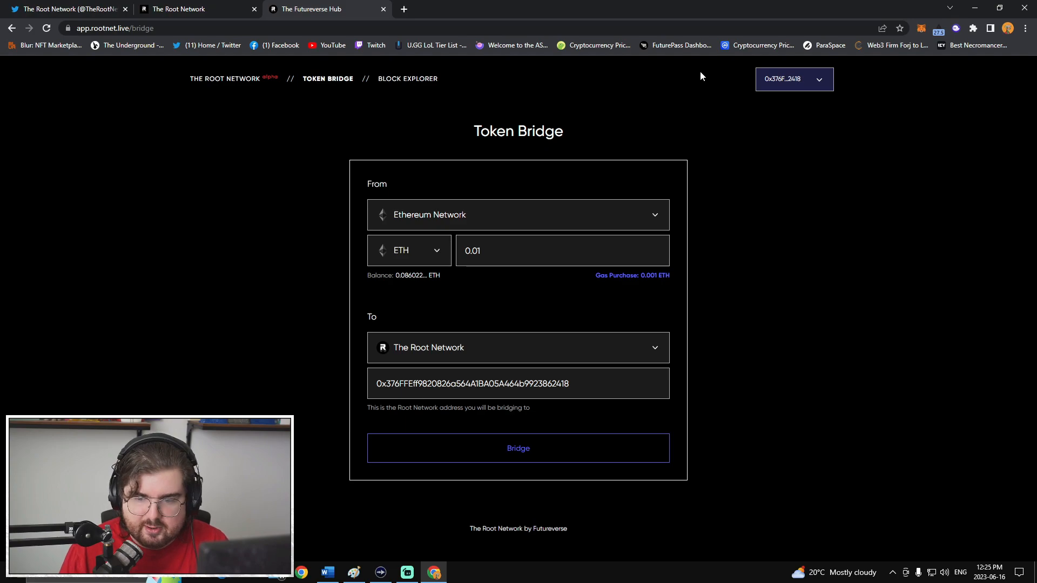
pyautogui.moveTo(505, 77)
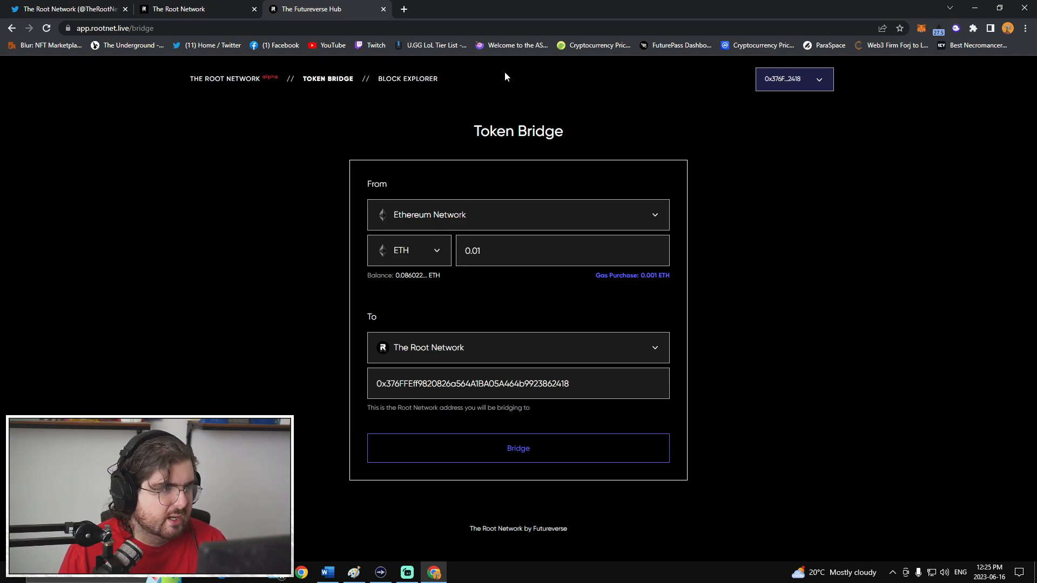
pyautogui.moveTo(362, 131)
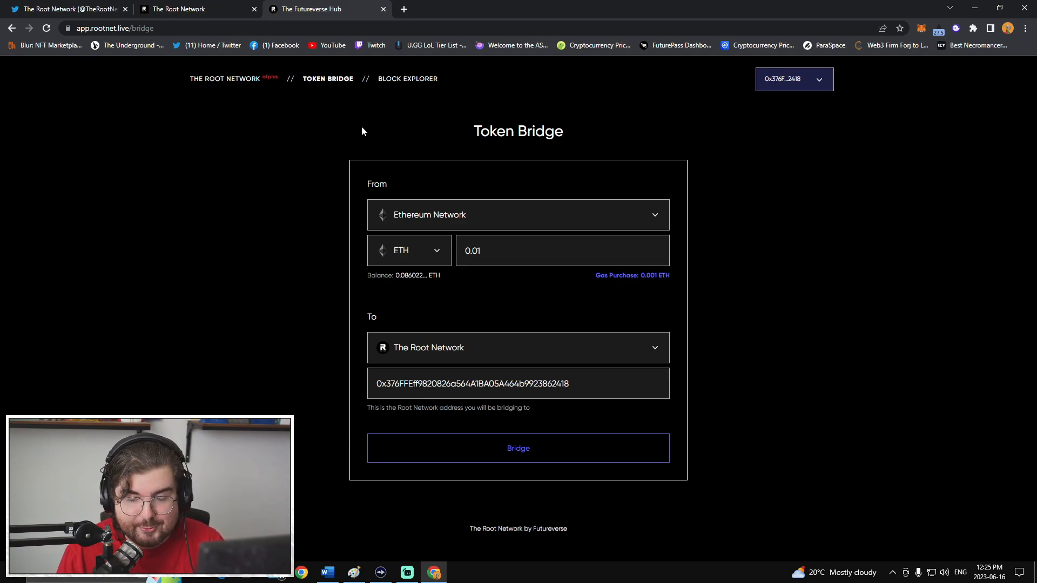
pyautogui.moveTo(305, 144)
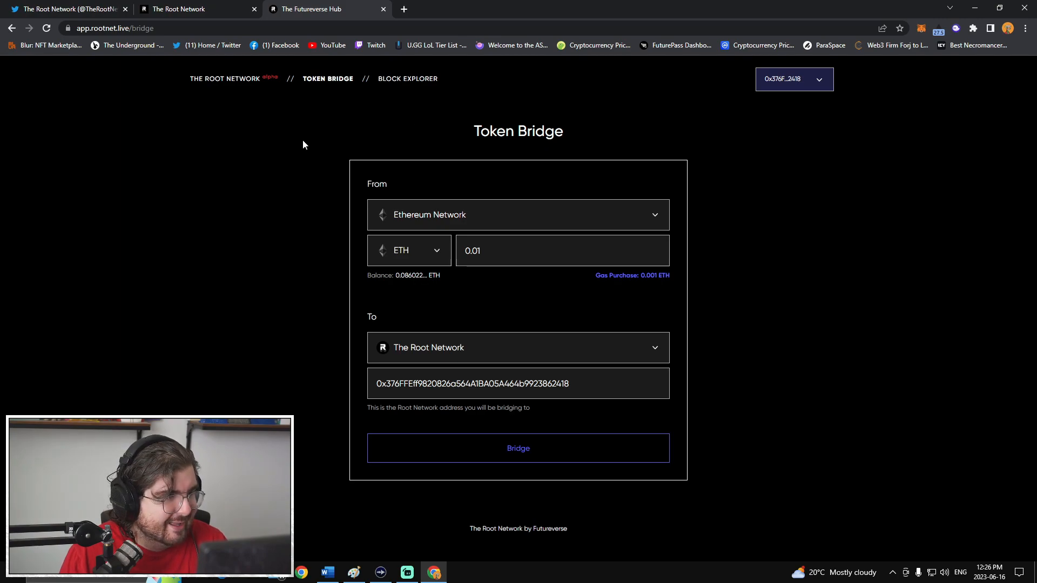
pyautogui.moveTo(281, 165)
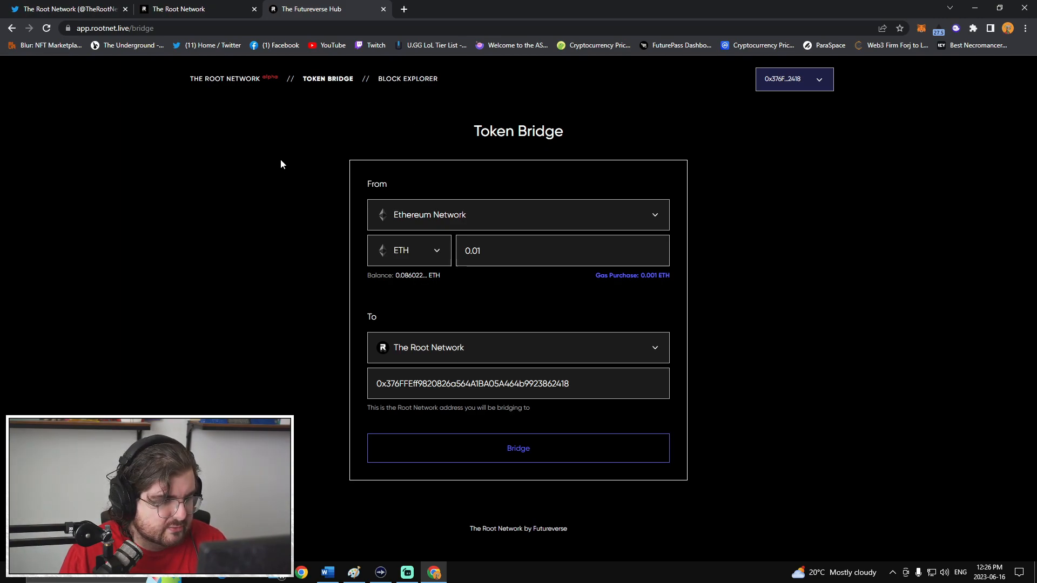
pyautogui.moveTo(574, 137)
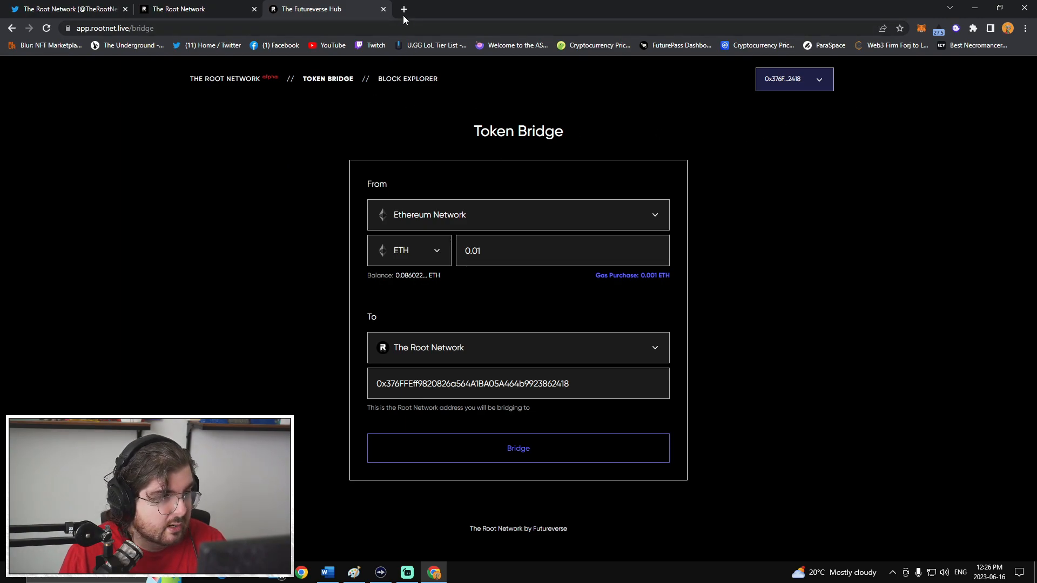
# - Check FuturePass Stuff tokens, digital assets and account details (0.08602 ETH), then return to the bridge
pyautogui.click(403, 8)
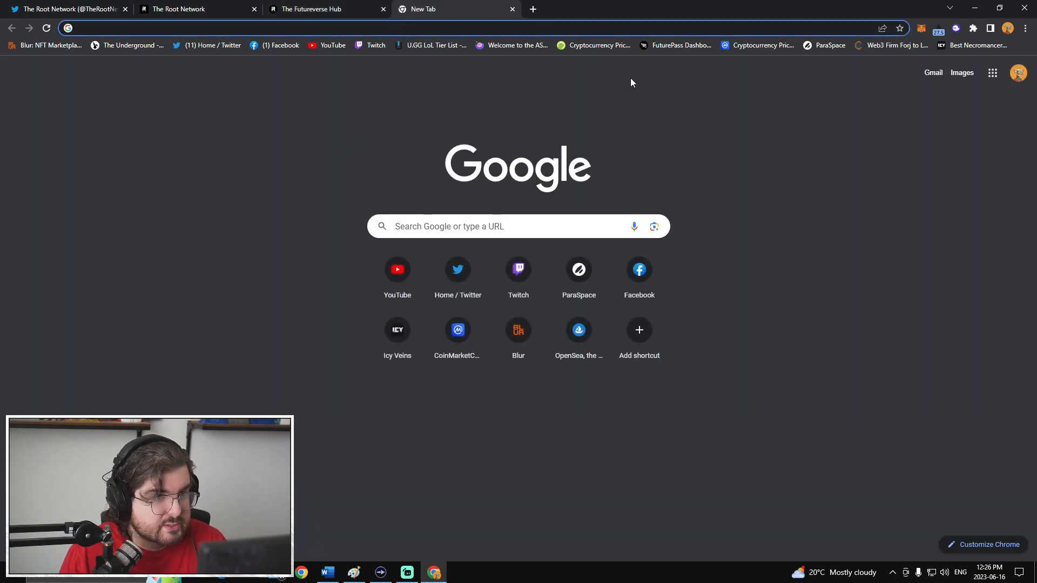
pyautogui.write('futurepass.futureverse.app/stuff/')
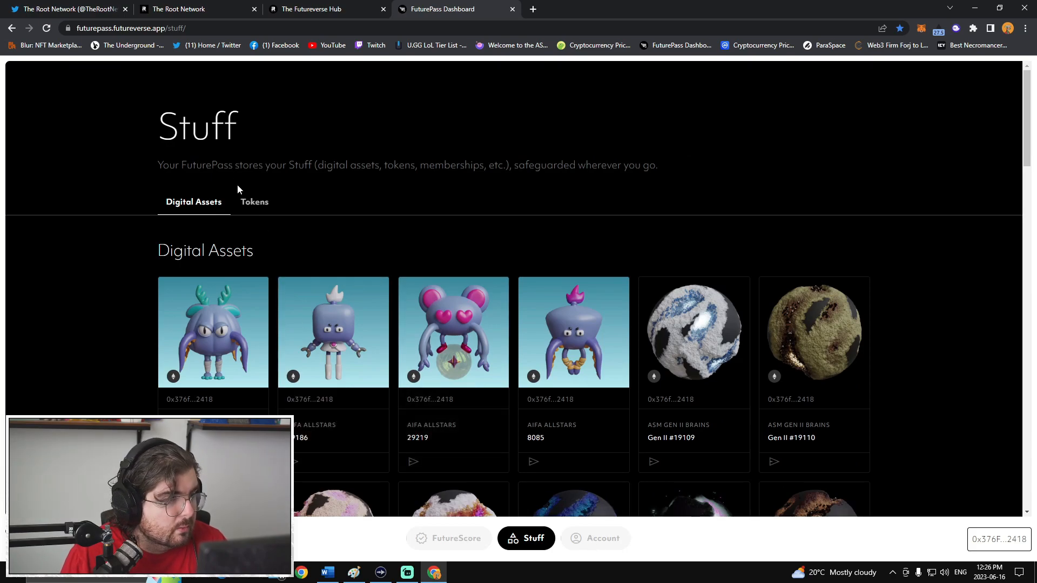
pyautogui.click(255, 202)
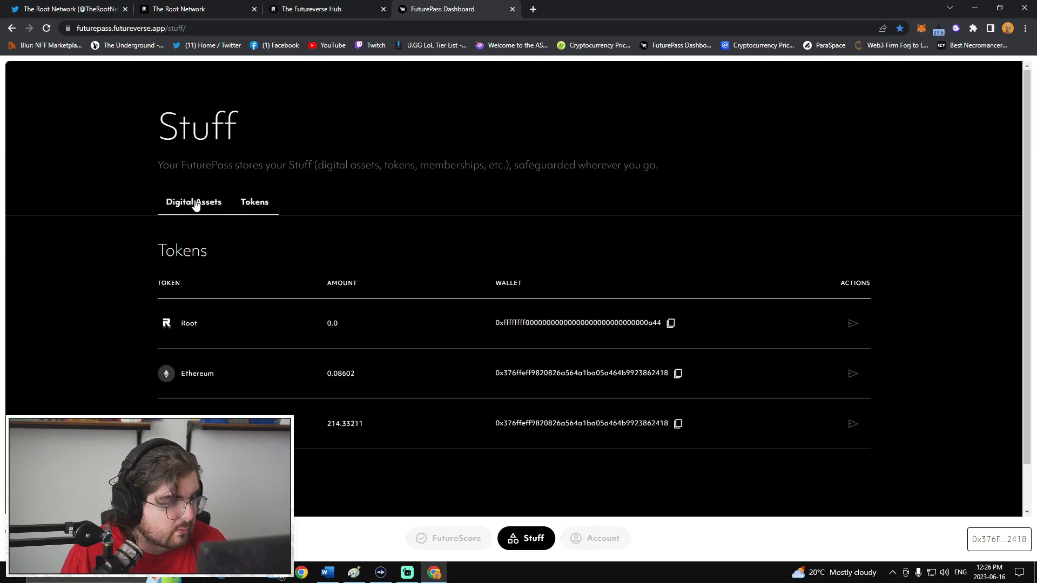
pyautogui.click(193, 202)
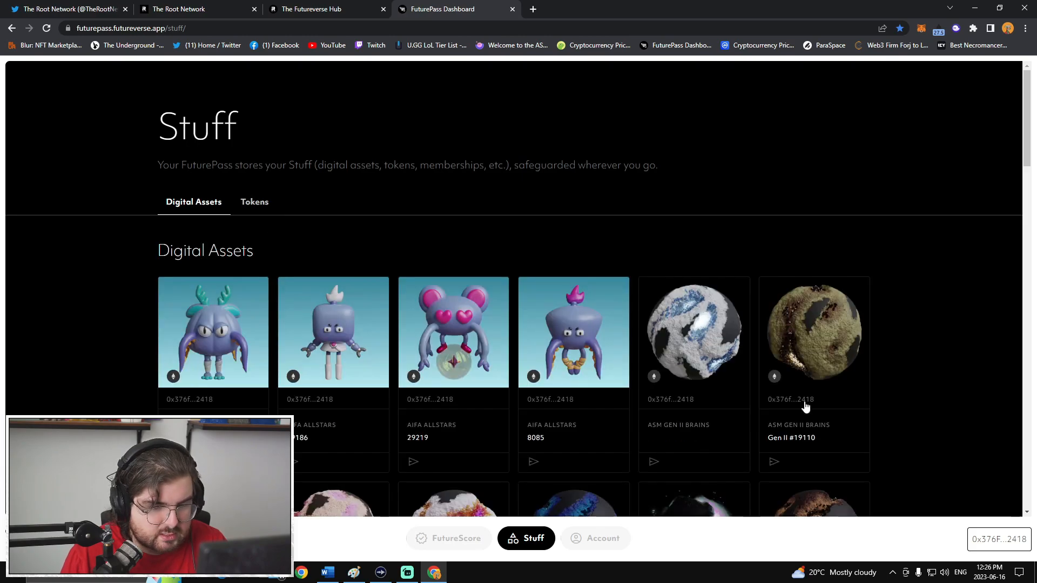
pyautogui.click(998, 539)
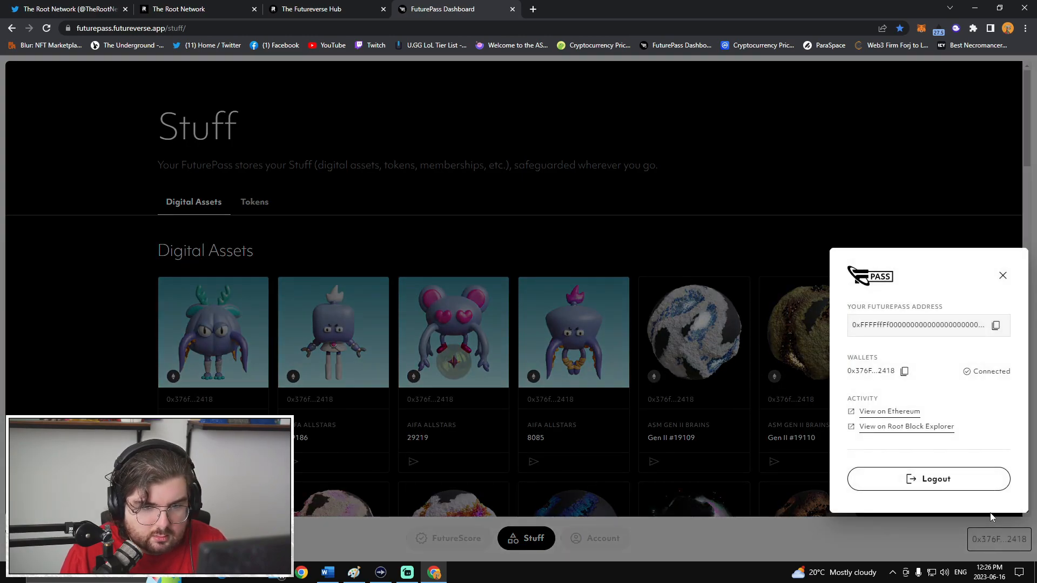
pyautogui.moveTo(909, 373)
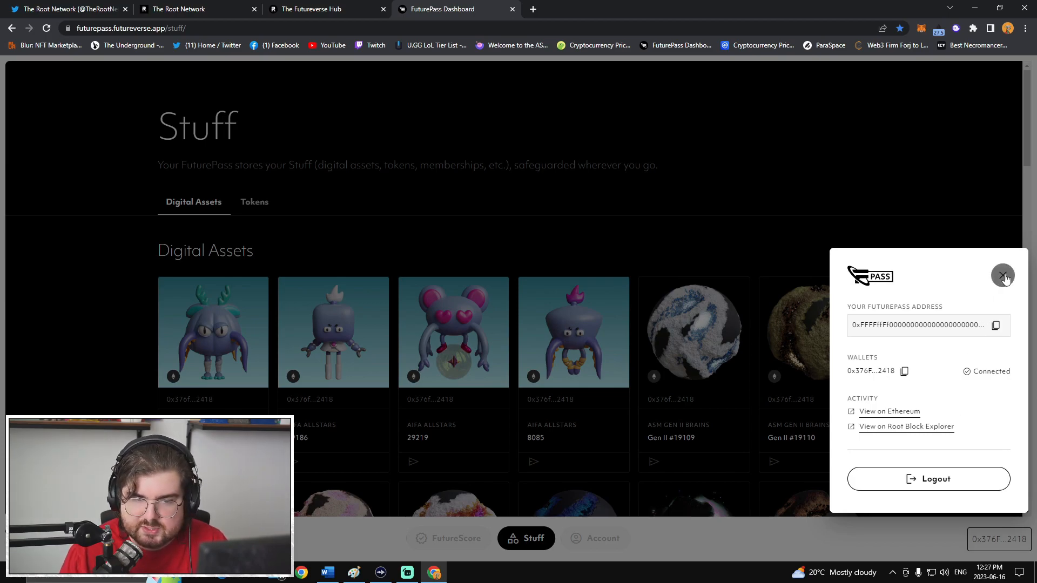
pyautogui.moveTo(868, 327)
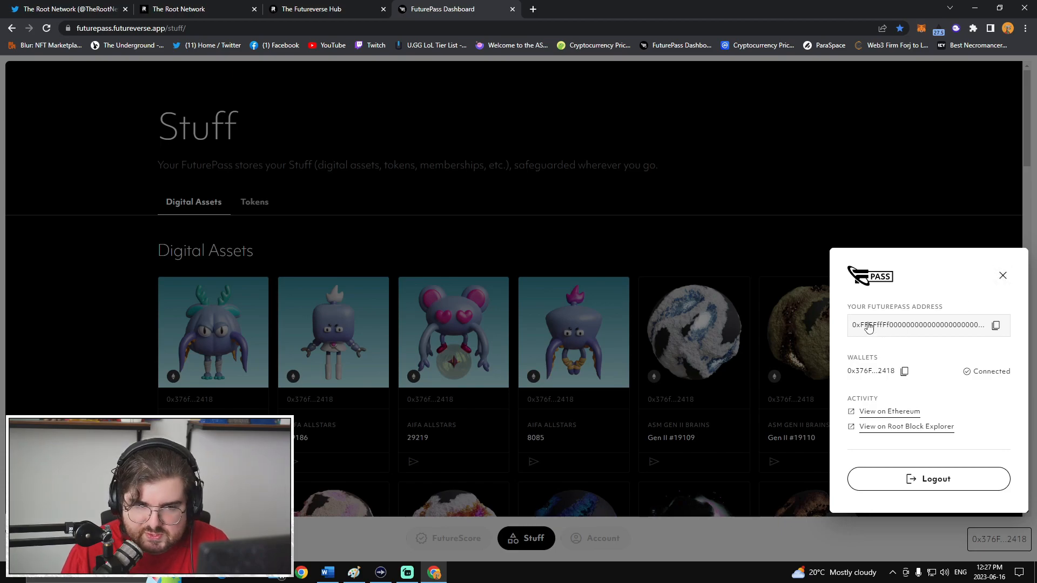
pyautogui.click(1001, 275)
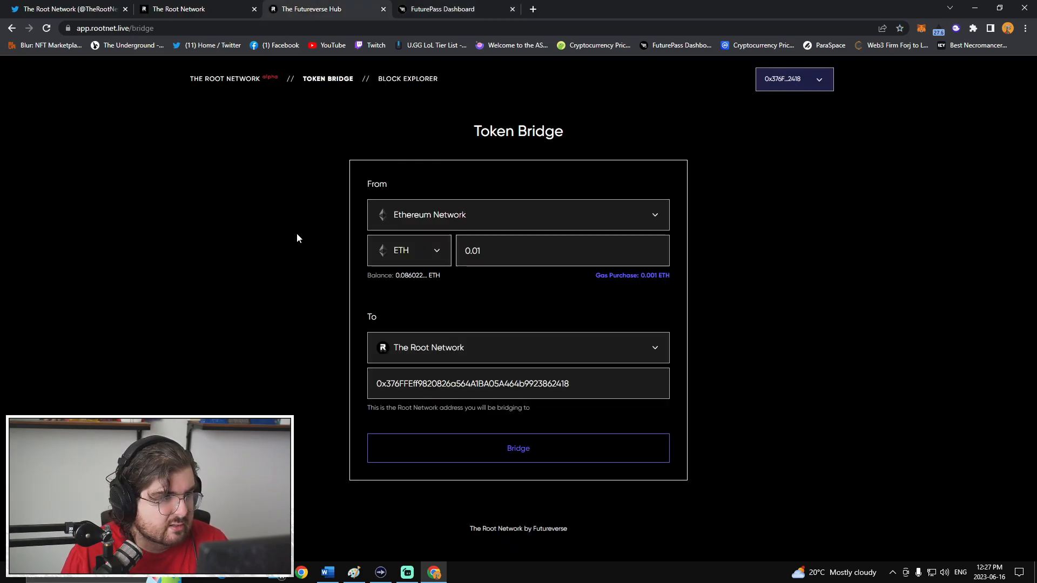
# - Read the FuturePass optimization thread on the Root Network update and 5-hour maintenance, back to the top
pyautogui.click(66, 9)
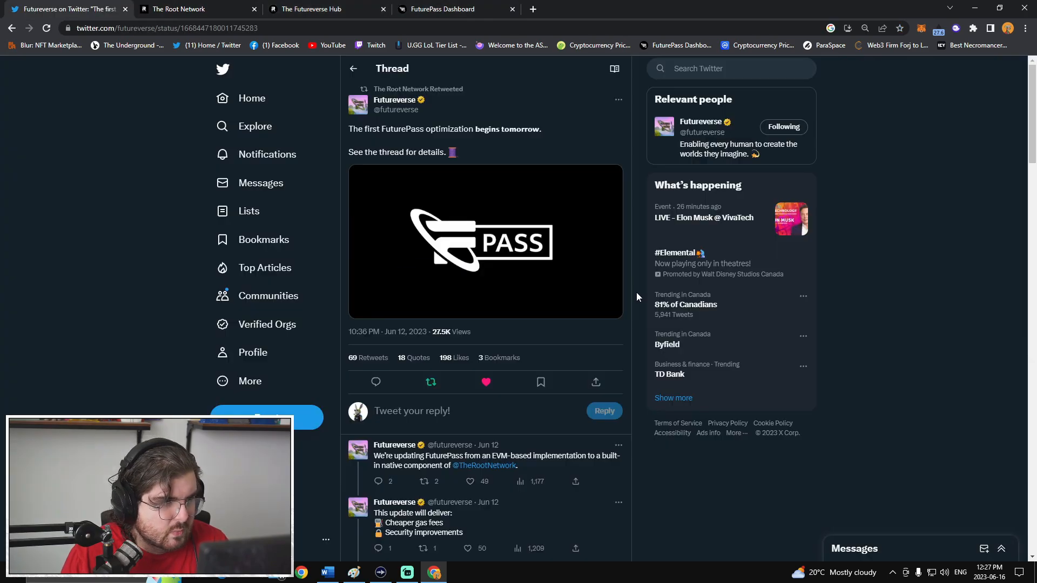
pyautogui.moveTo(631, 291)
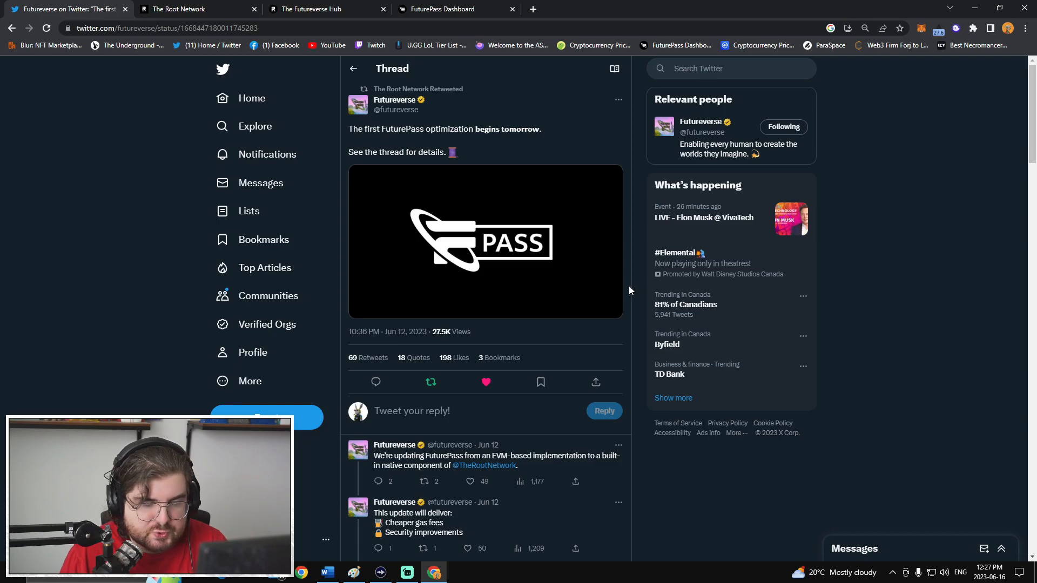
pyautogui.moveTo(641, 290)
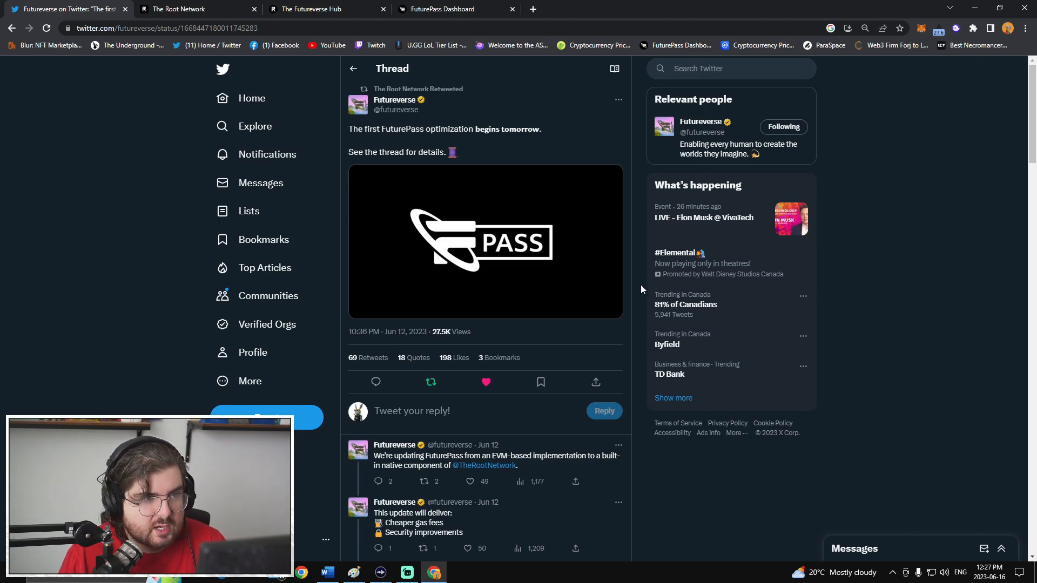
pyautogui.scroll(-3)
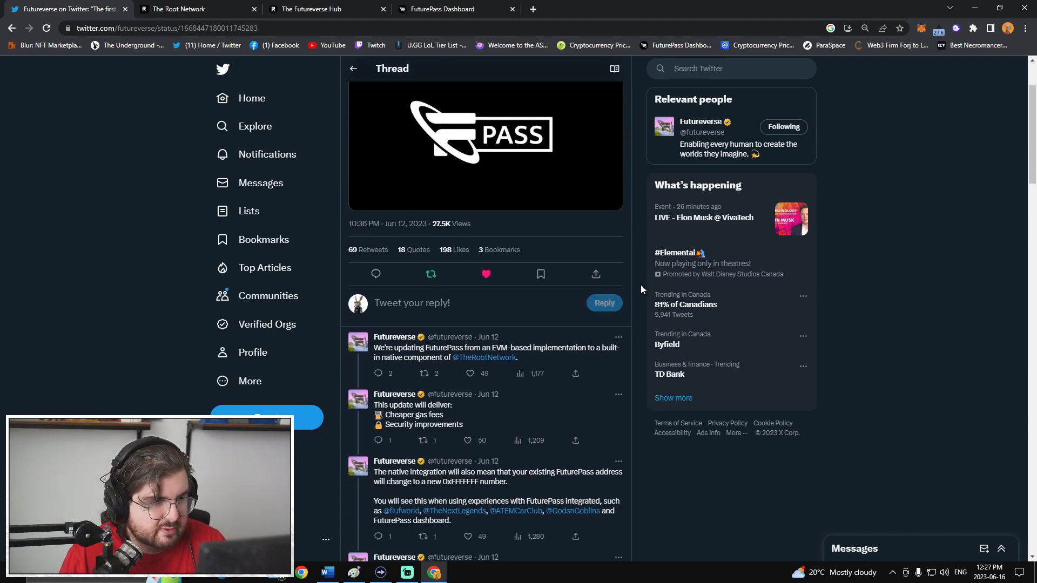
pyautogui.scroll(-3)
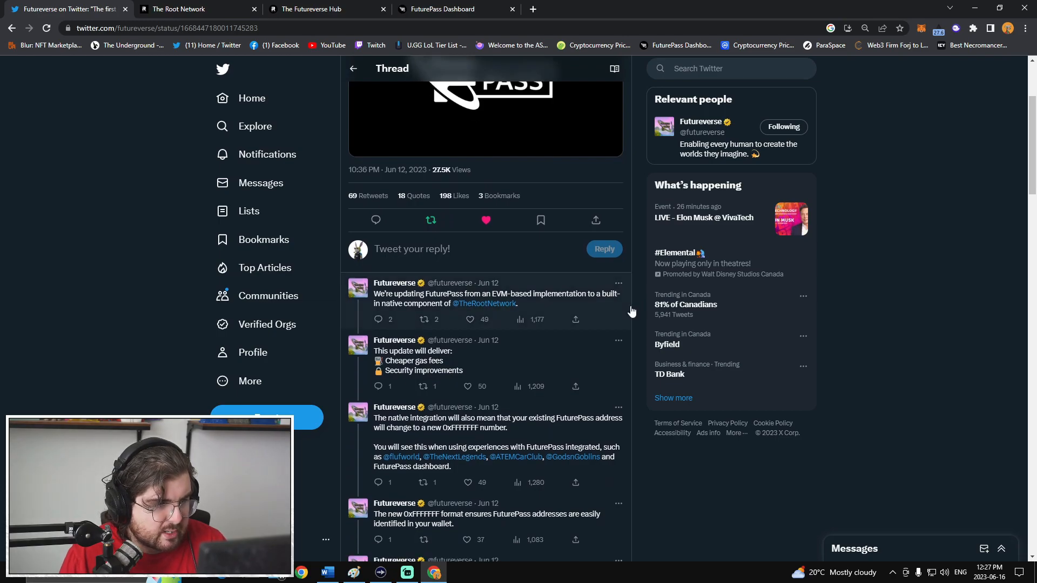
pyautogui.moveTo(632, 336)
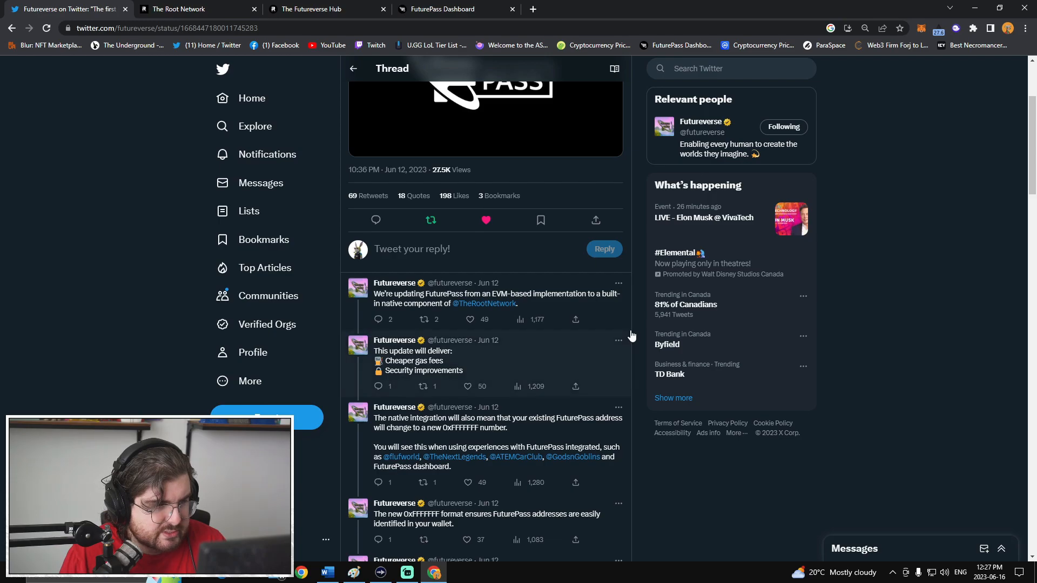
pyautogui.moveTo(635, 343)
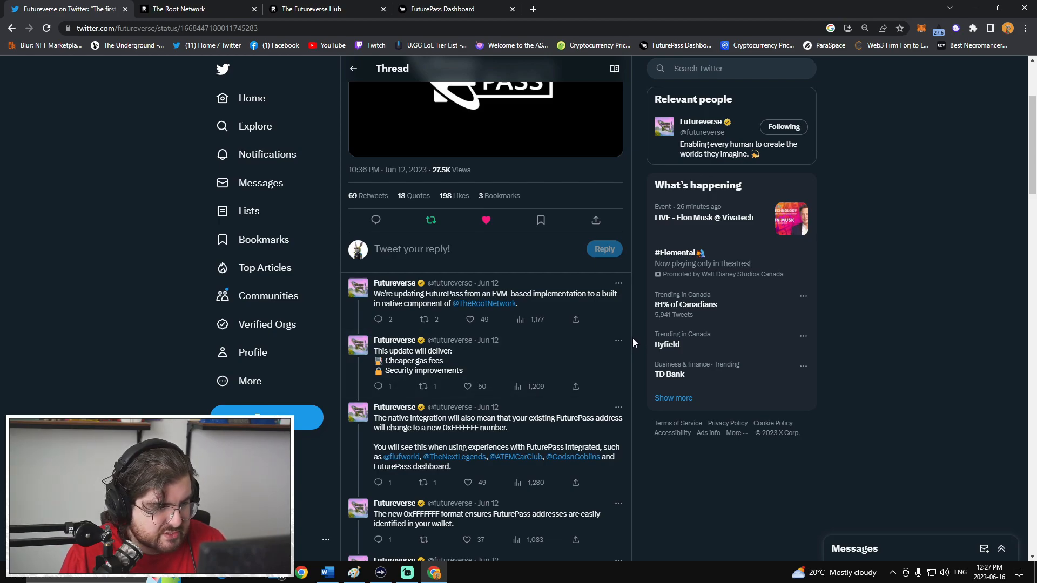
pyautogui.scroll(-3)
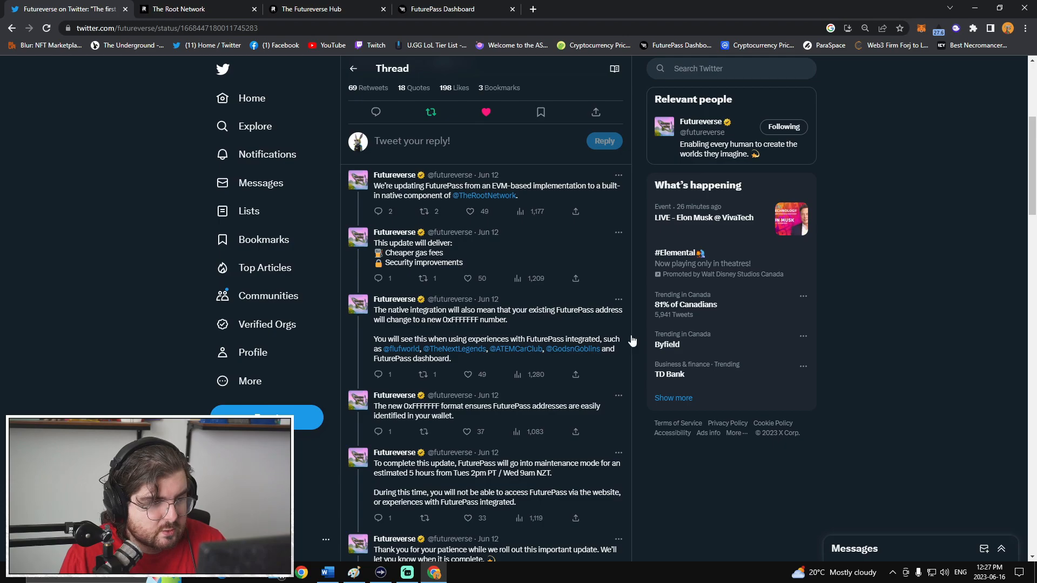
pyautogui.scroll(-3)
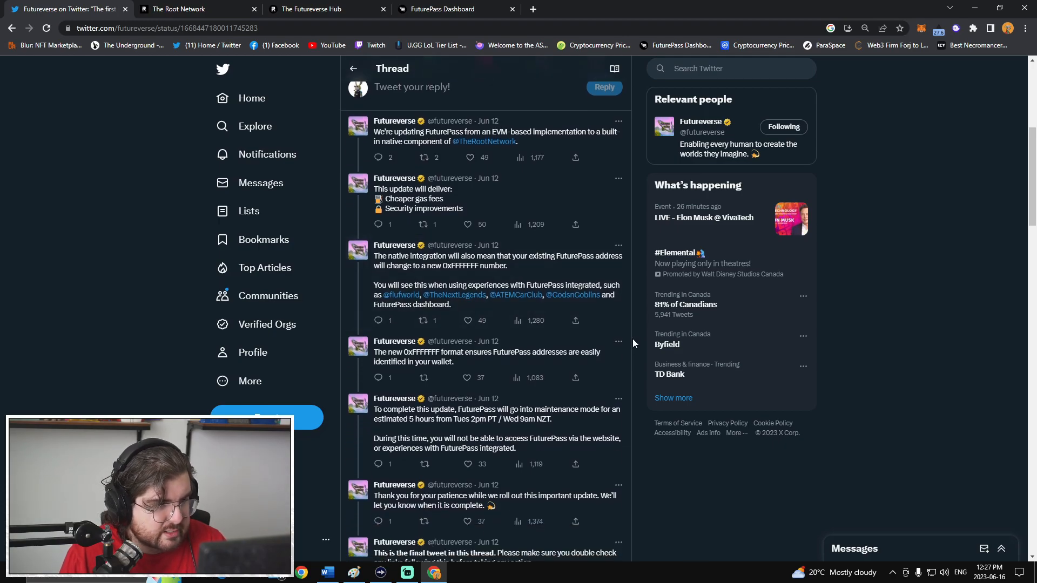
pyautogui.moveTo(638, 335)
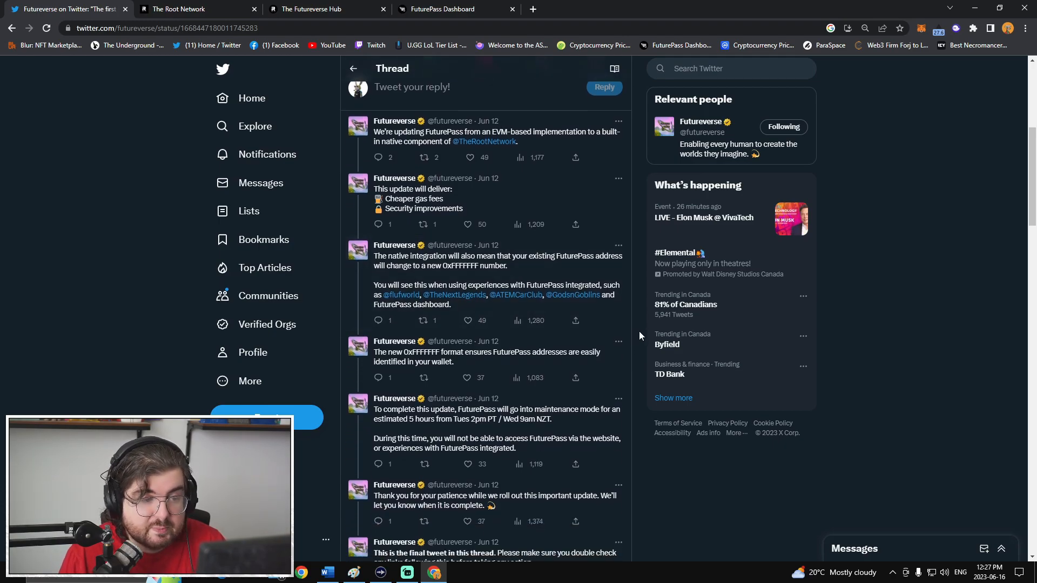
pyautogui.moveTo(897, 306)
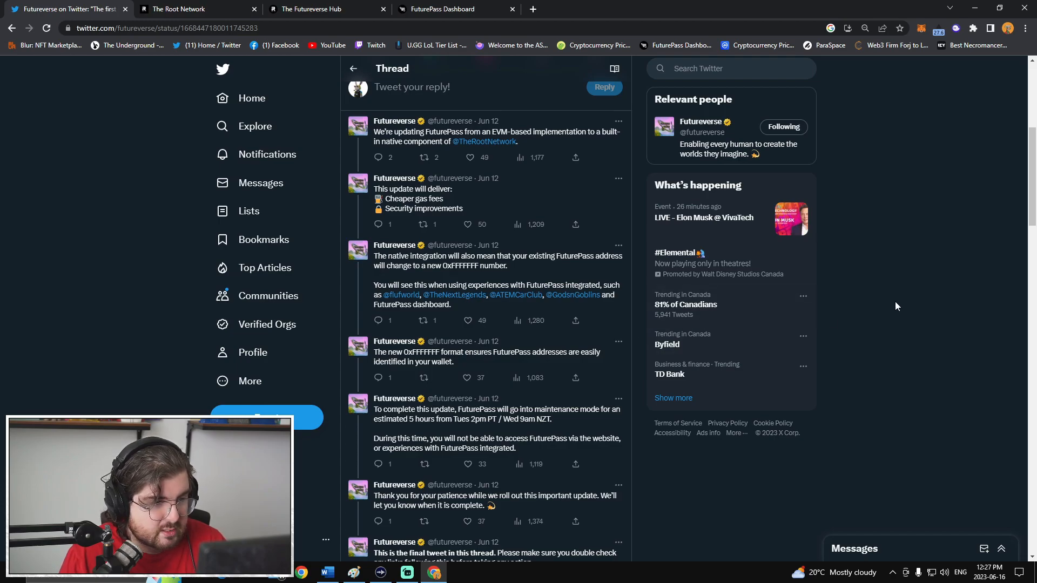
pyautogui.moveTo(879, 310)
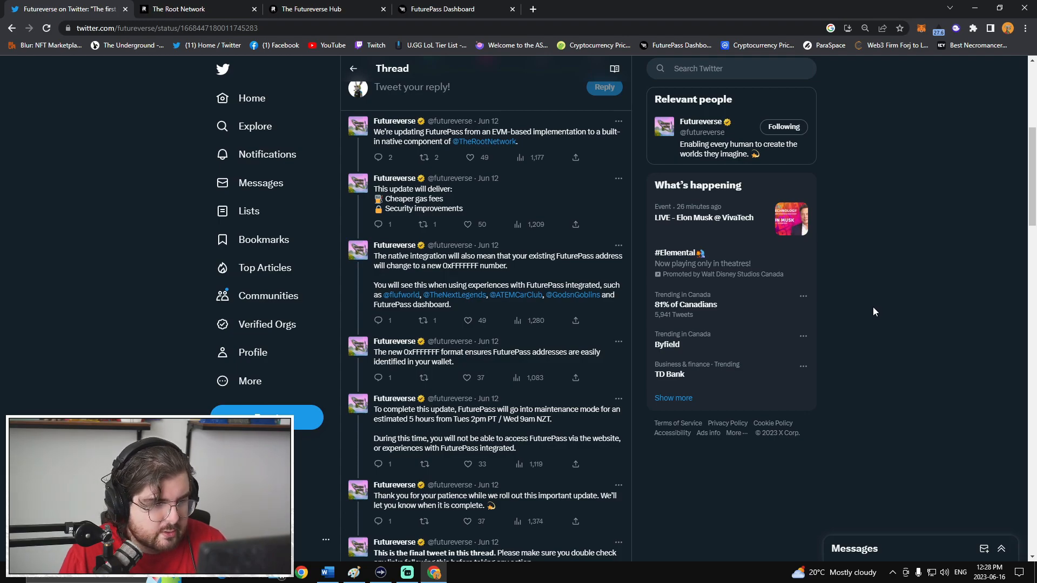
pyautogui.scroll(-3)
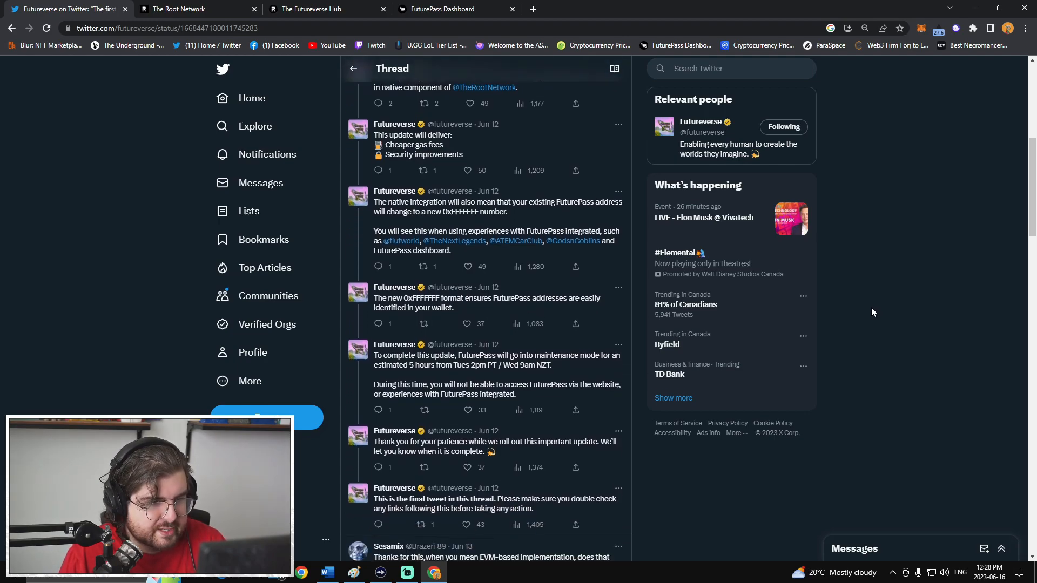
pyautogui.moveTo(865, 313)
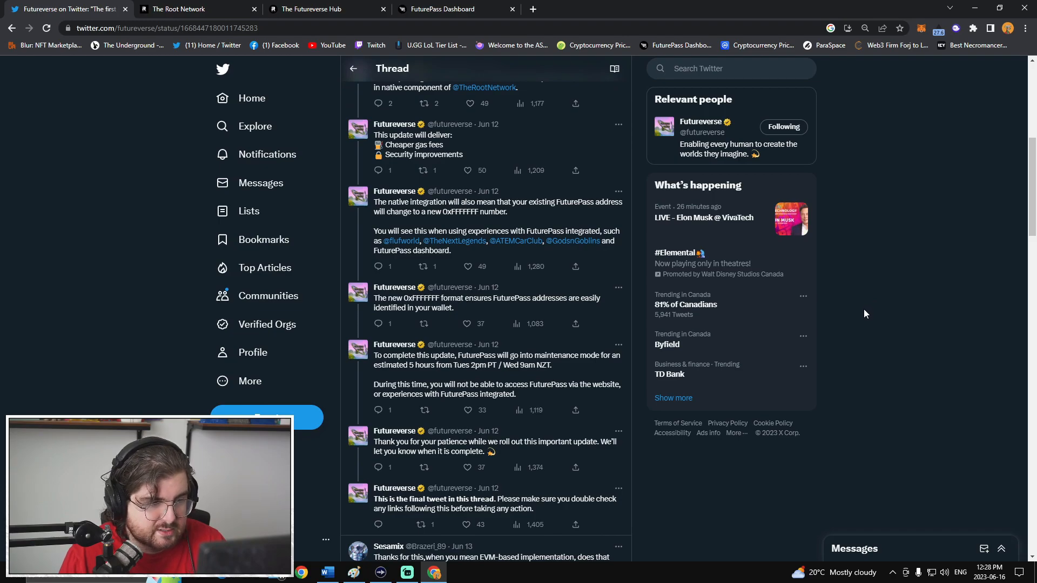
pyautogui.moveTo(856, 315)
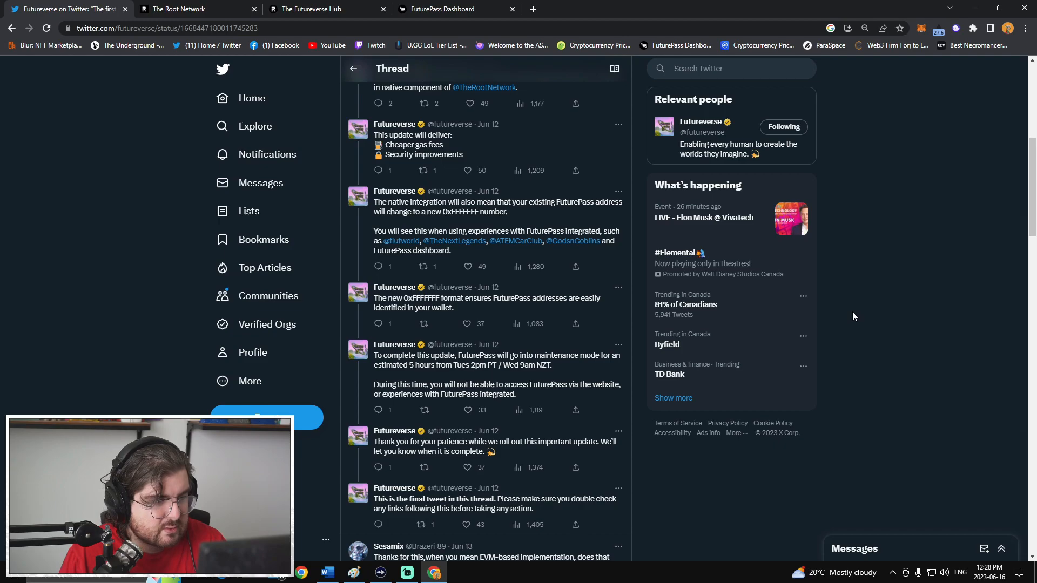
pyautogui.moveTo(845, 319)
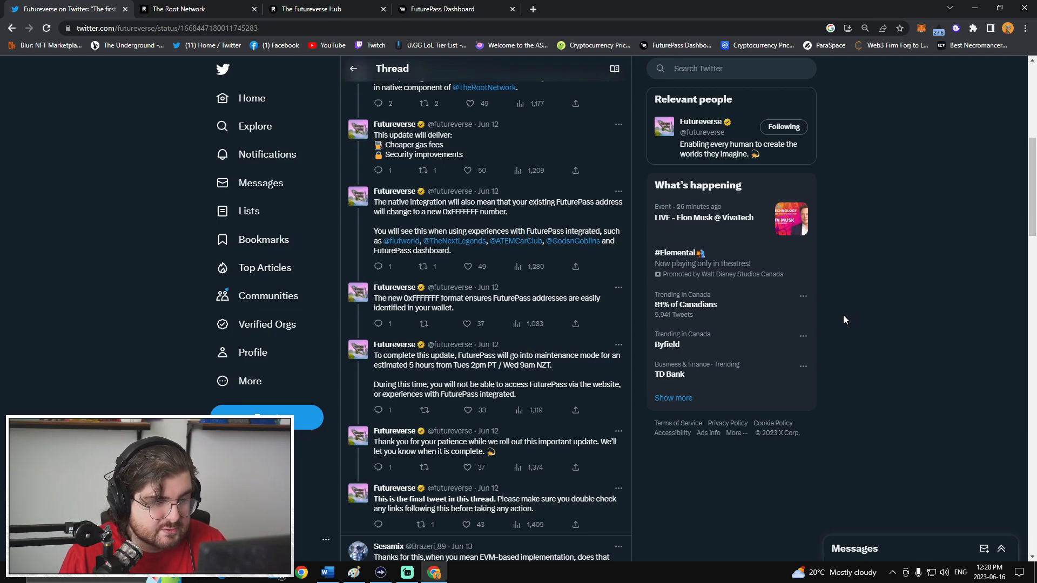
pyautogui.moveTo(691, 374)
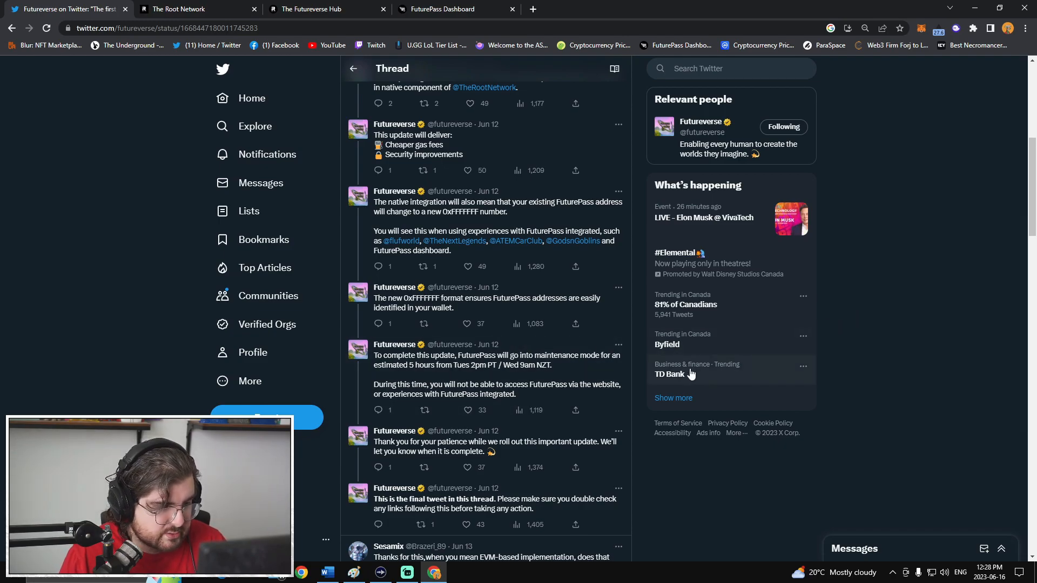
pyautogui.scroll(-3)
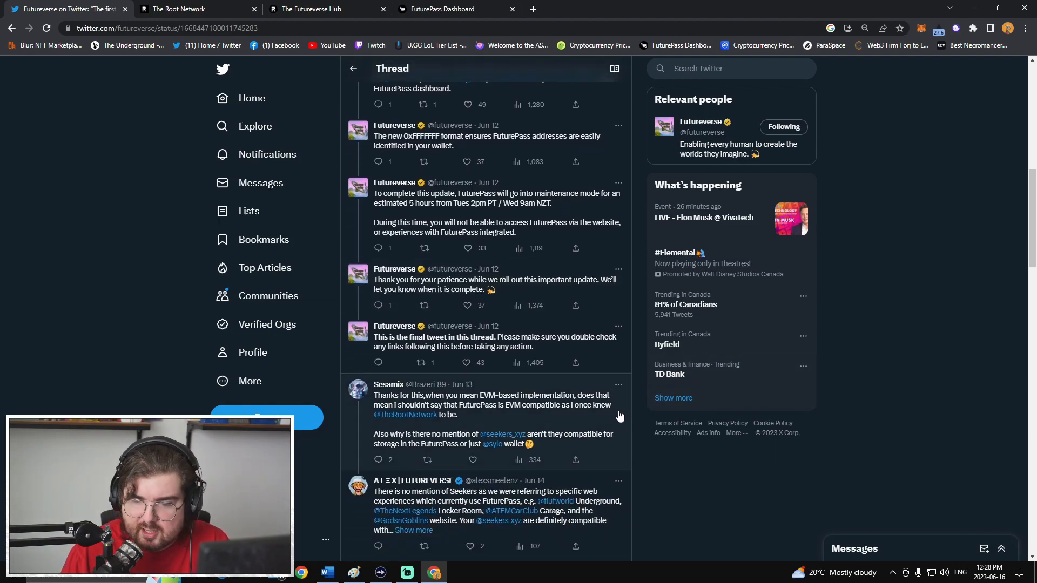
pyautogui.scroll(3)
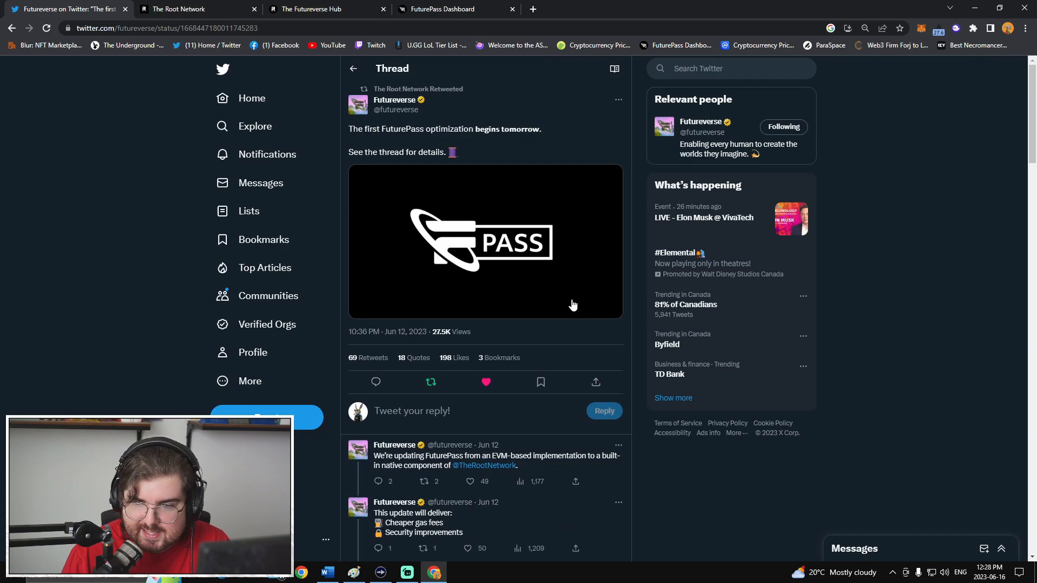
pyautogui.moveTo(639, 167)
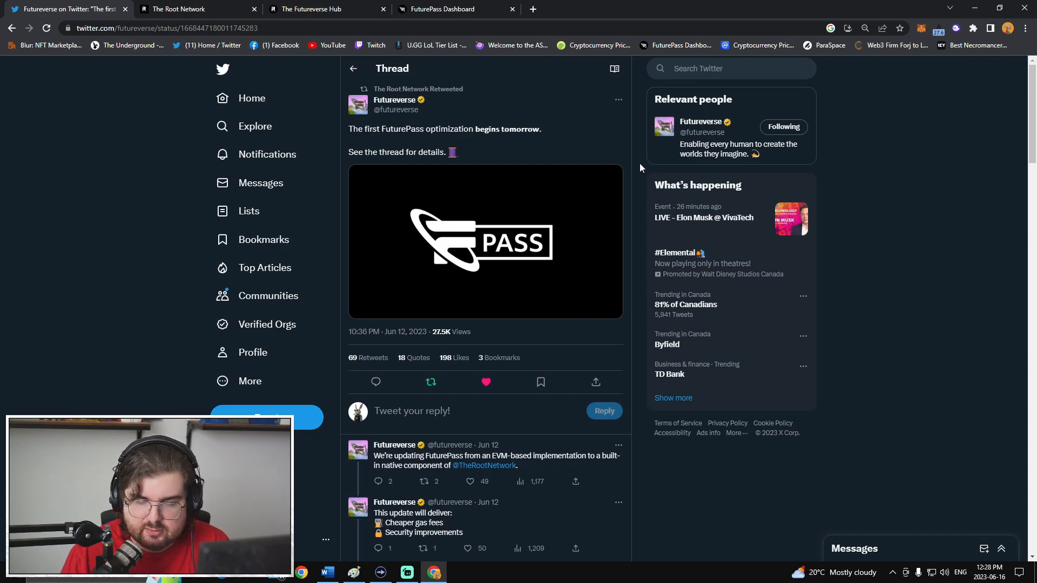
pyautogui.moveTo(461, 239)
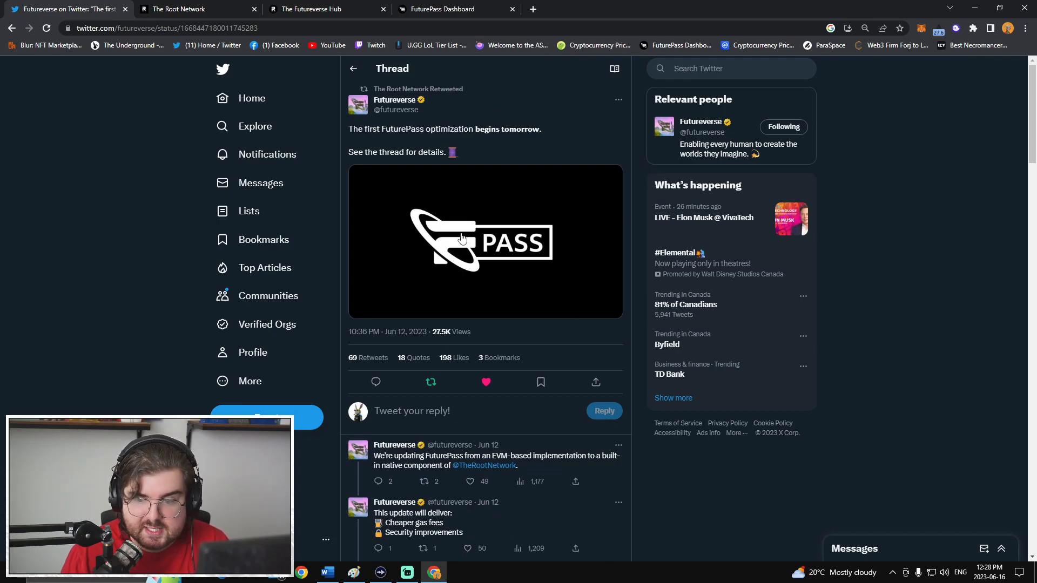
pyautogui.moveTo(634, 172)
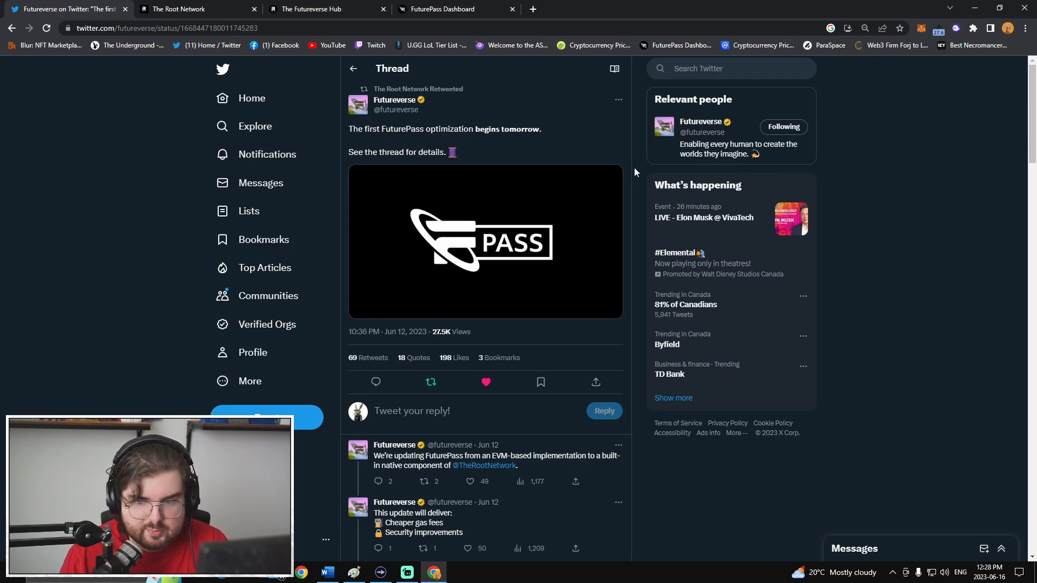
pyautogui.moveTo(641, 213)
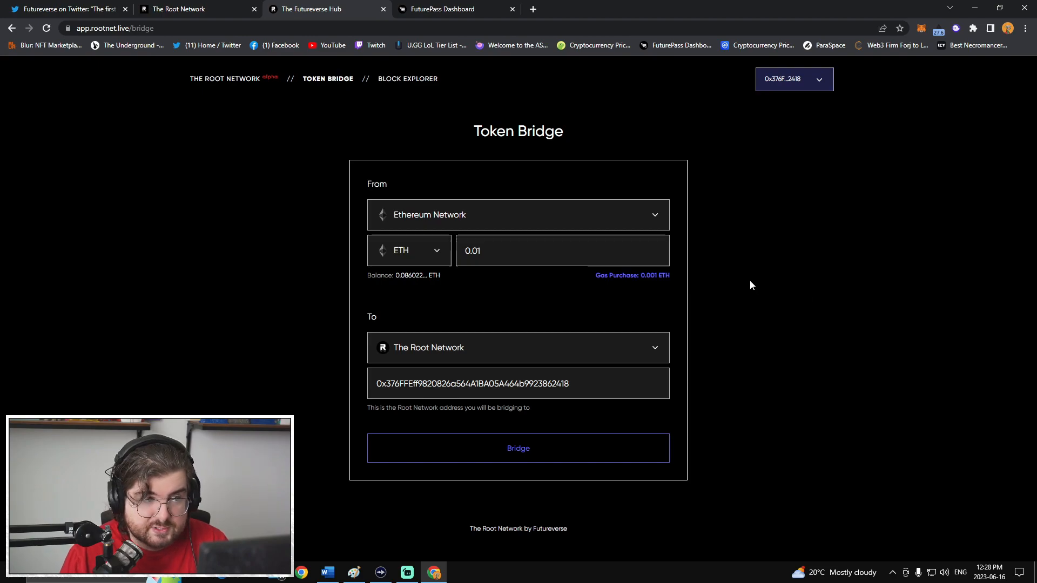
pyautogui.moveTo(803, 178)
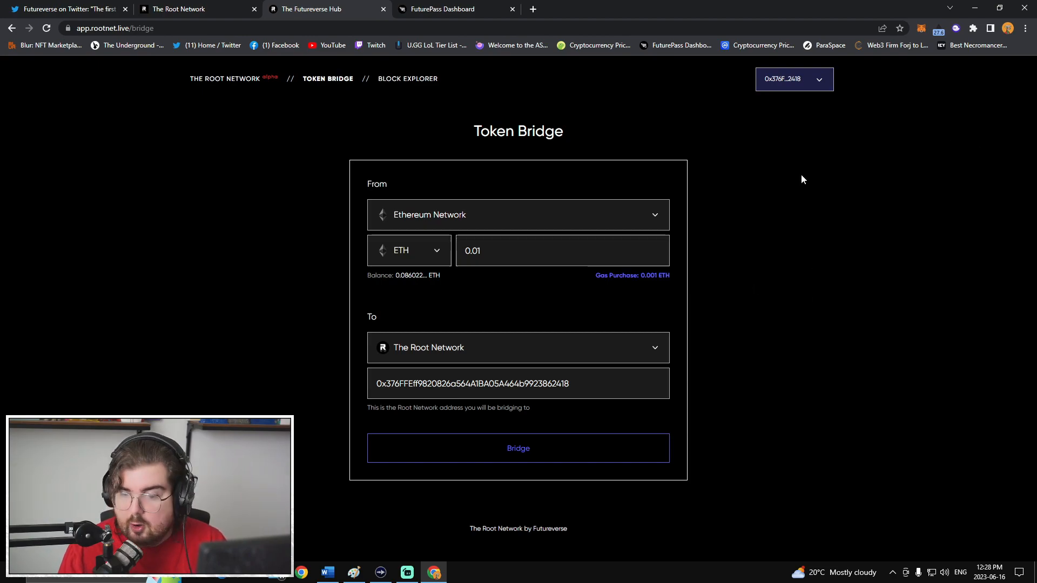
pyautogui.moveTo(754, 243)
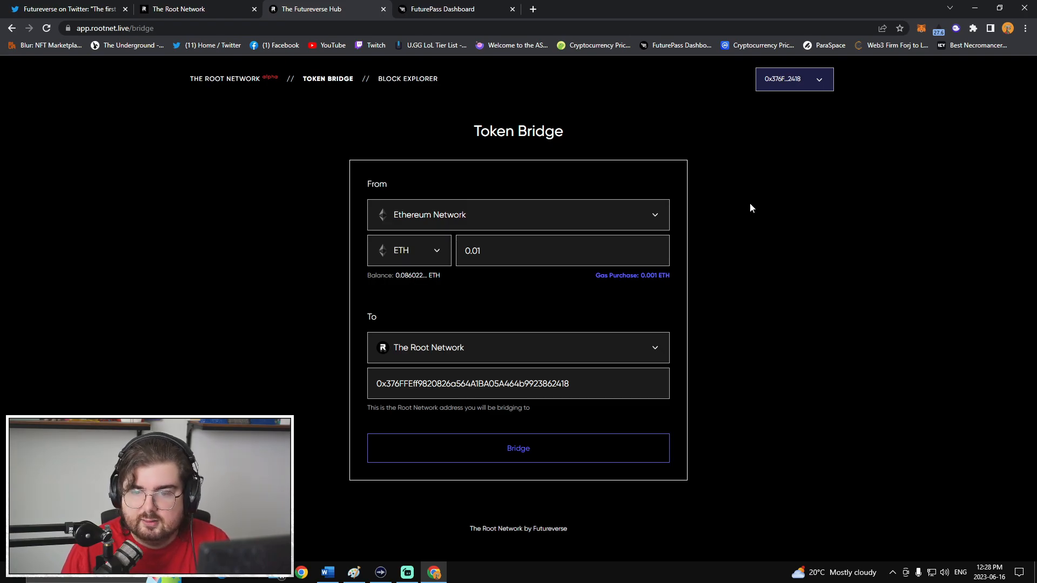
# - View the Root Network Token Bridge tab still holding 0.01 ETH for The Root Network
pyautogui.click(69, 9)
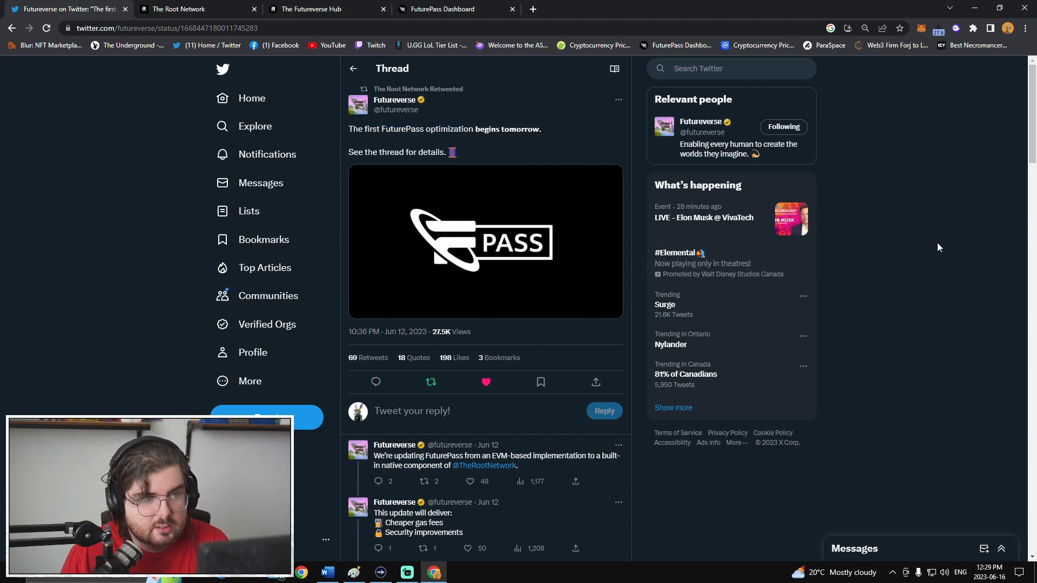
pyautogui.moveTo(853, 238)
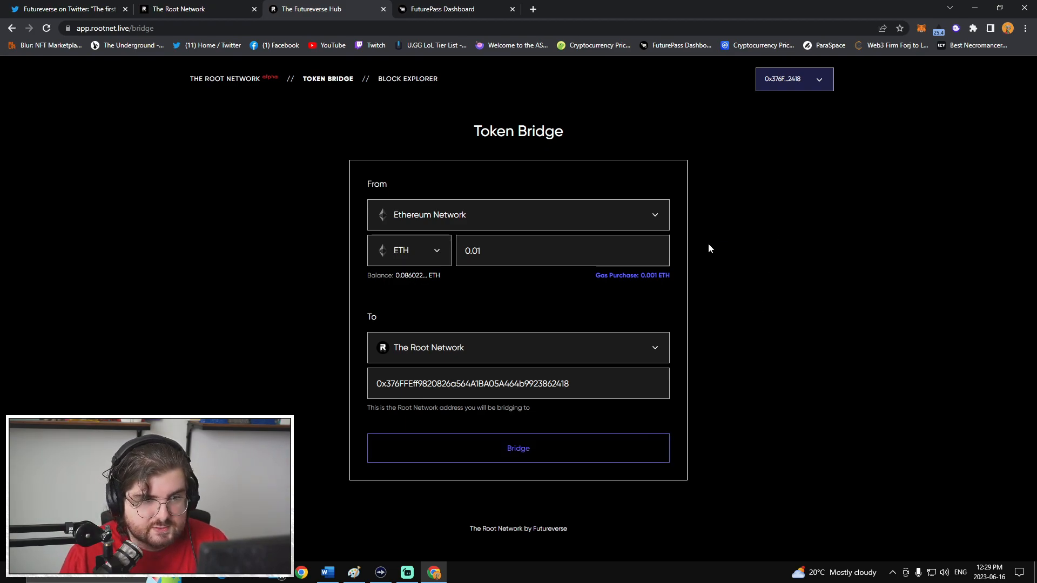
pyautogui.moveTo(929, 178)
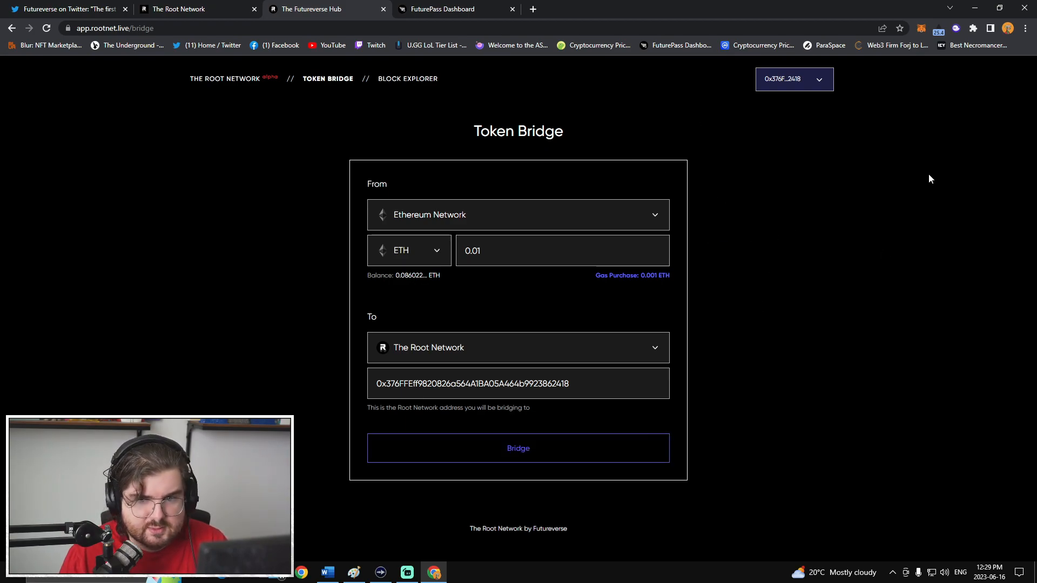
pyautogui.moveTo(768, 170)
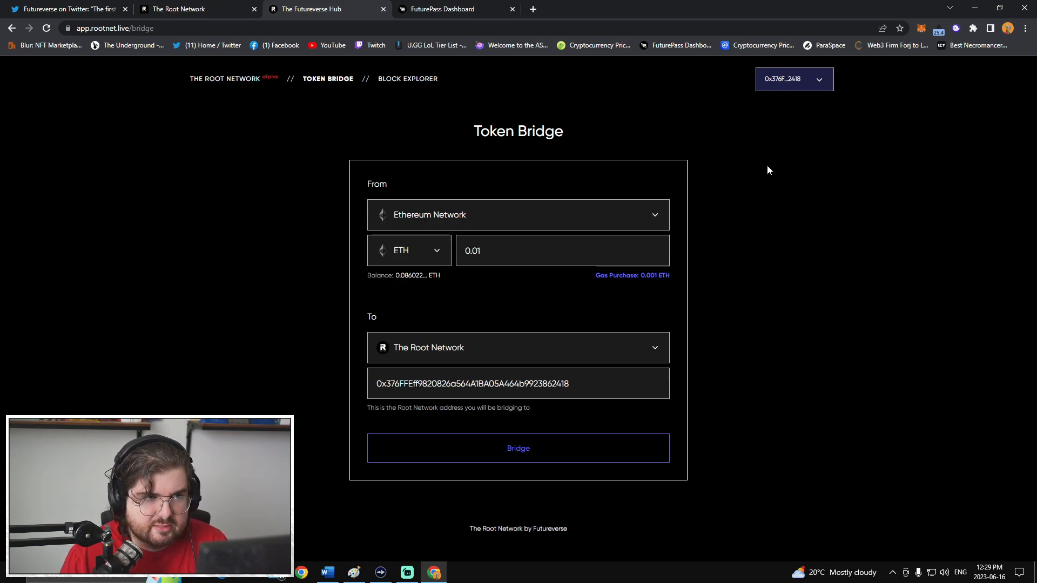
pyautogui.moveTo(503, 107)
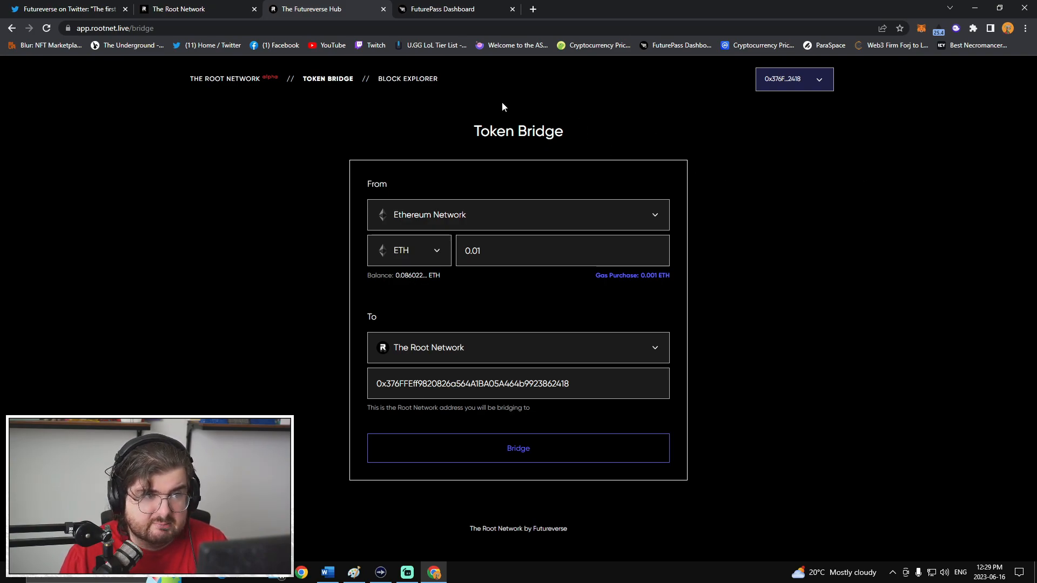
pyautogui.moveTo(723, 127)
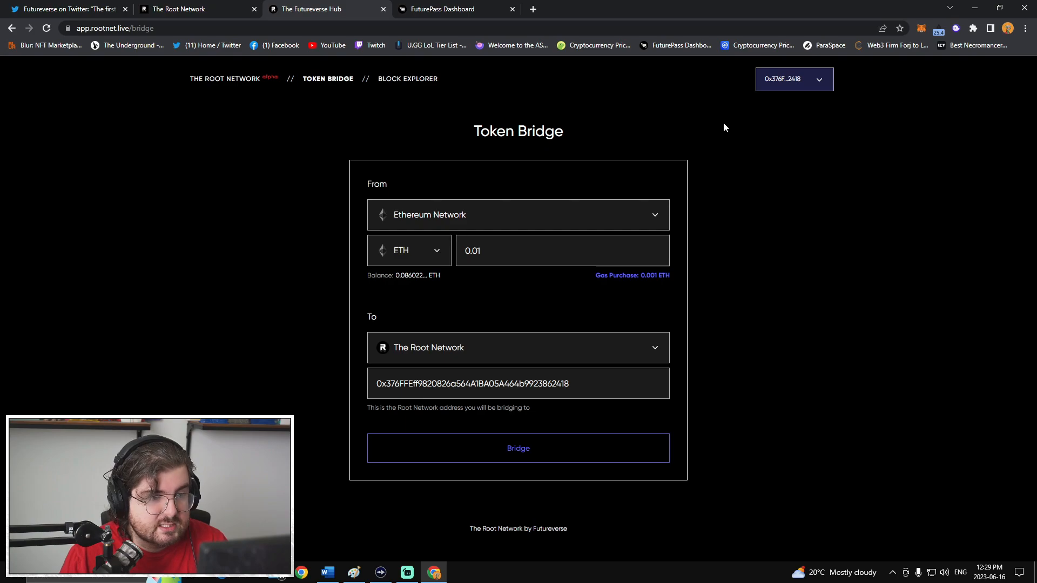
pyautogui.moveTo(917, 252)
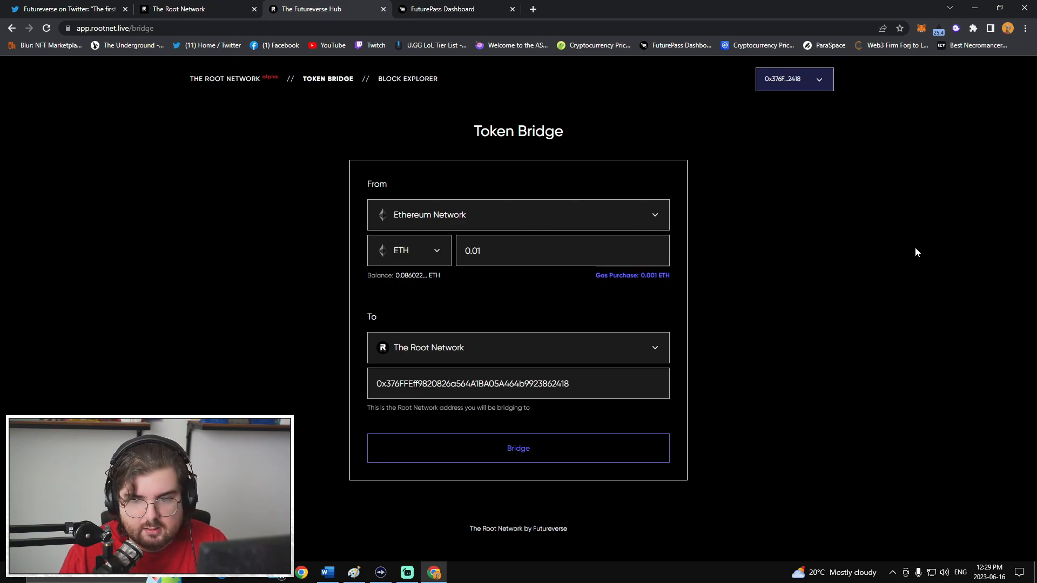
pyautogui.moveTo(912, 240)
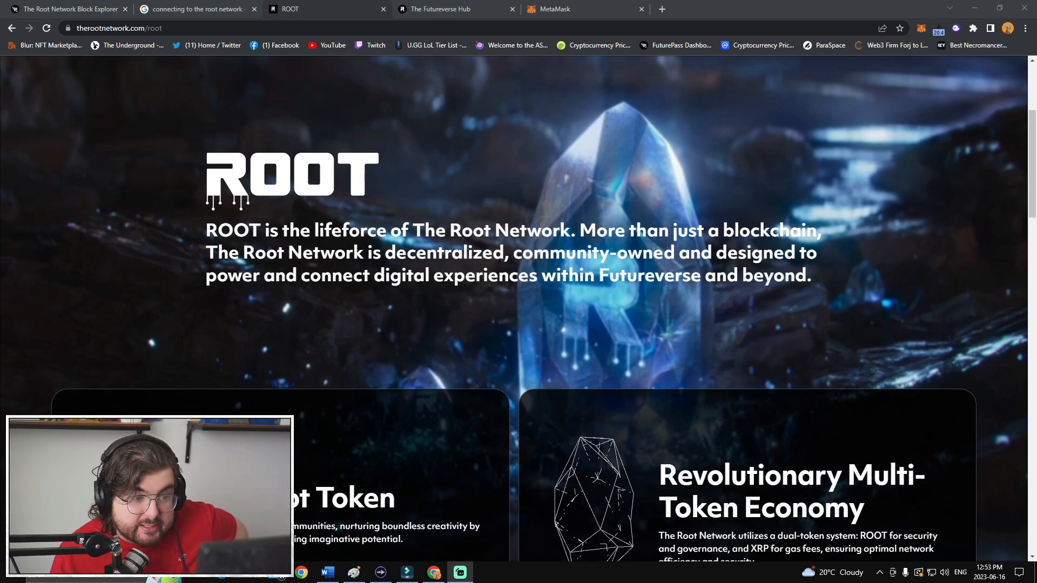
# - Read the Root Token, Multi-Token Economy, Proof of Stake and DEX cards to the community supply section
pyautogui.scroll(-3)
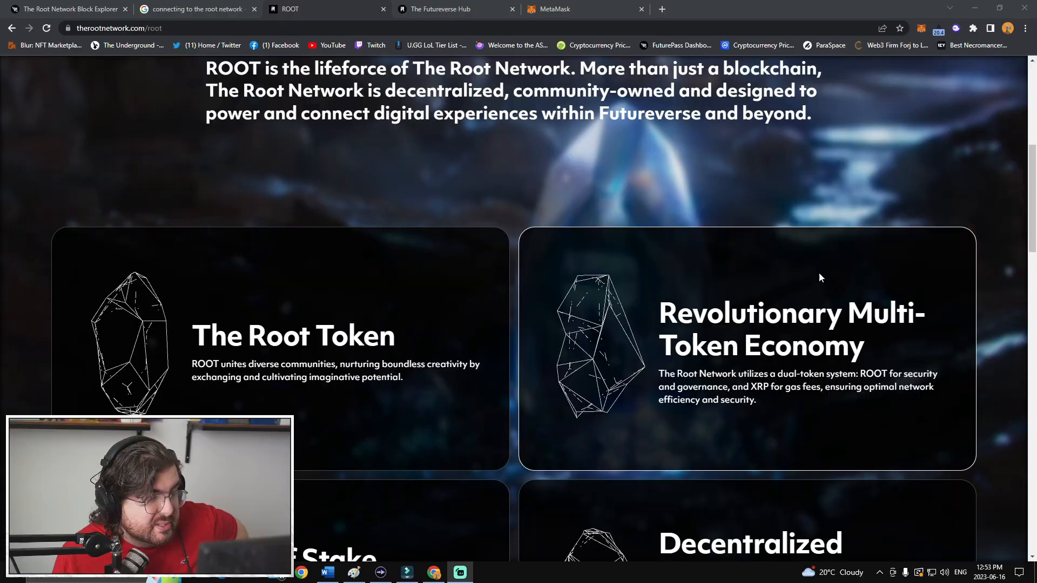
pyautogui.scroll(-3)
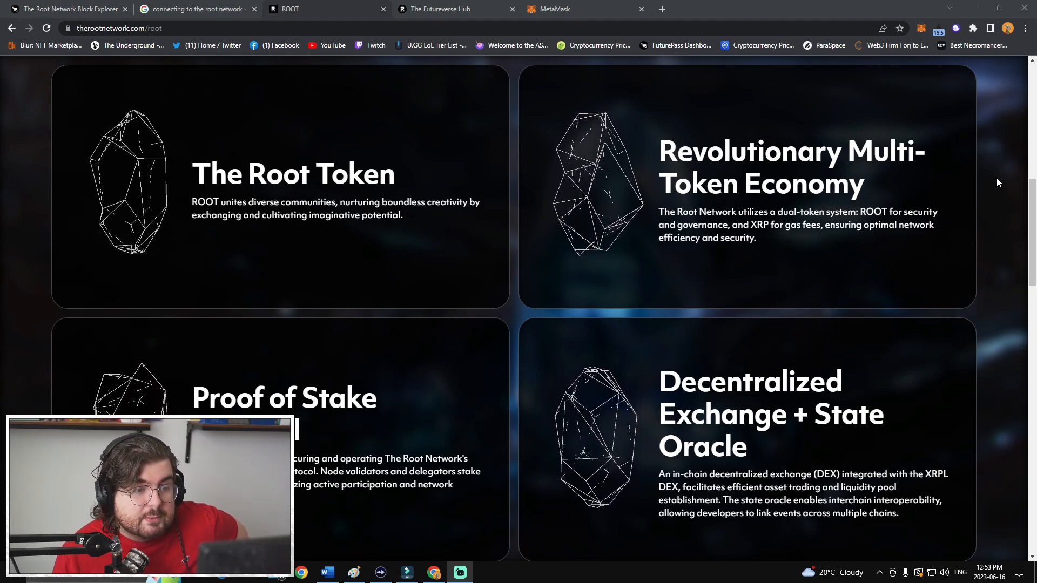
pyautogui.scroll(-3)
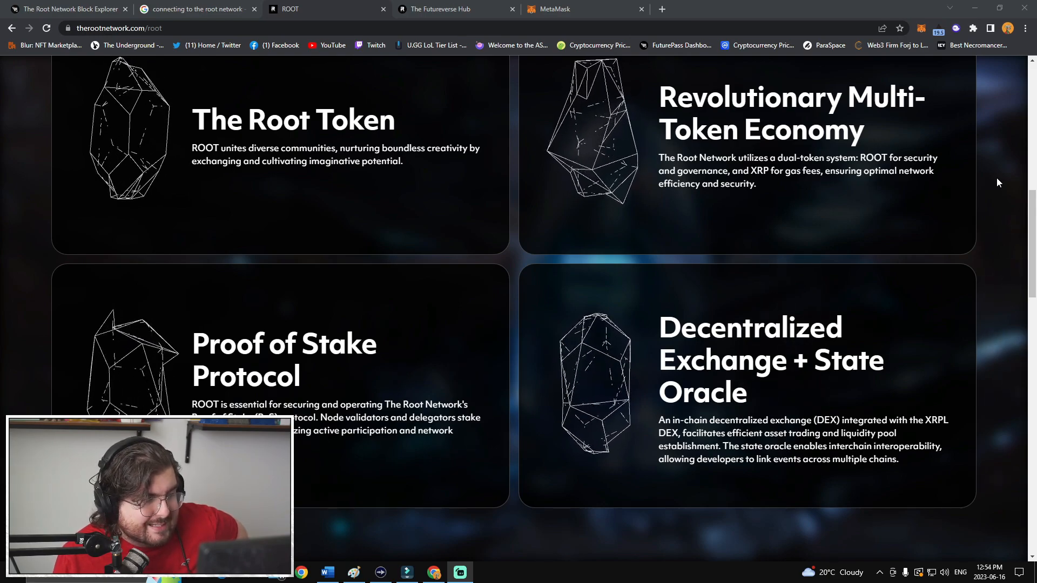
pyautogui.scroll(-3)
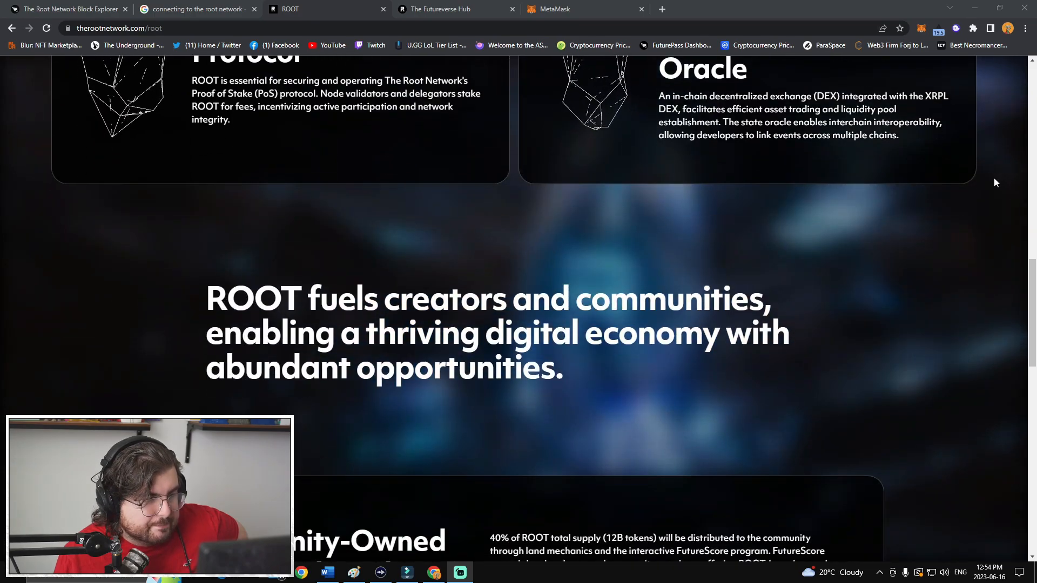
# - Read past the Community-Owned and Distributed section to the 'Powering the future' partnerships link
pyautogui.scroll(-3)
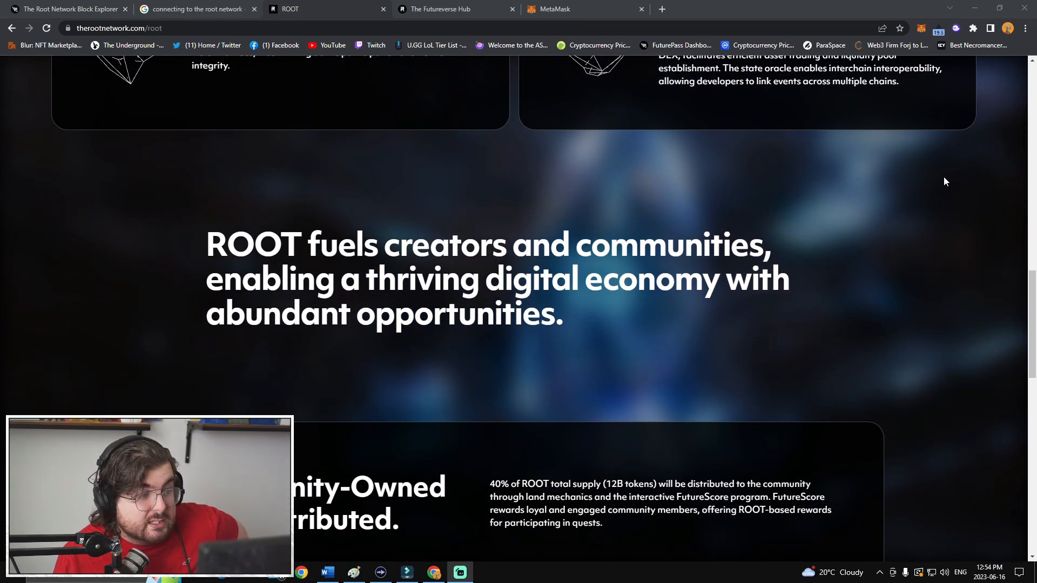
pyautogui.moveTo(934, 184)
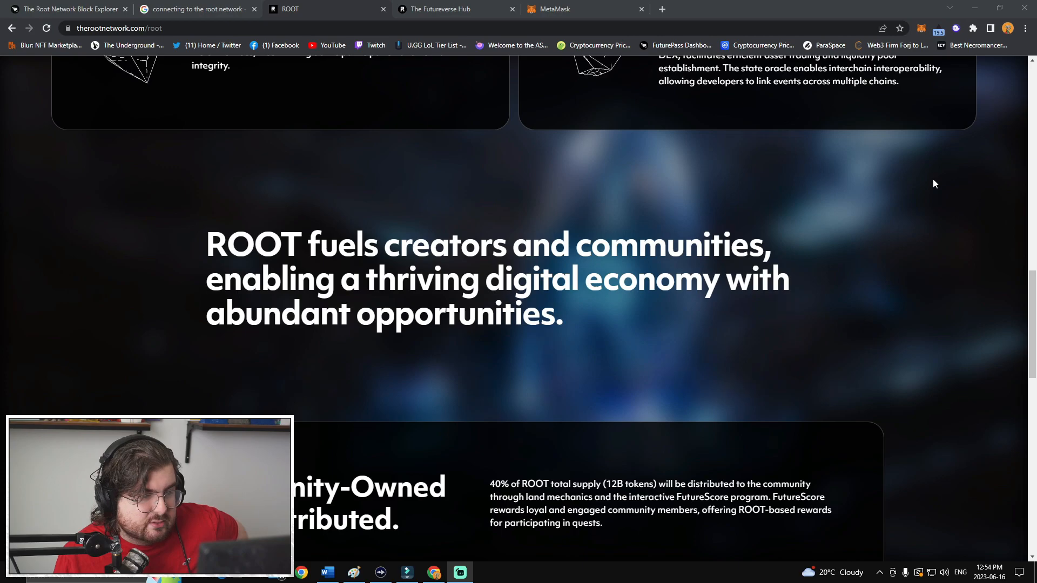
pyautogui.scroll(-3)
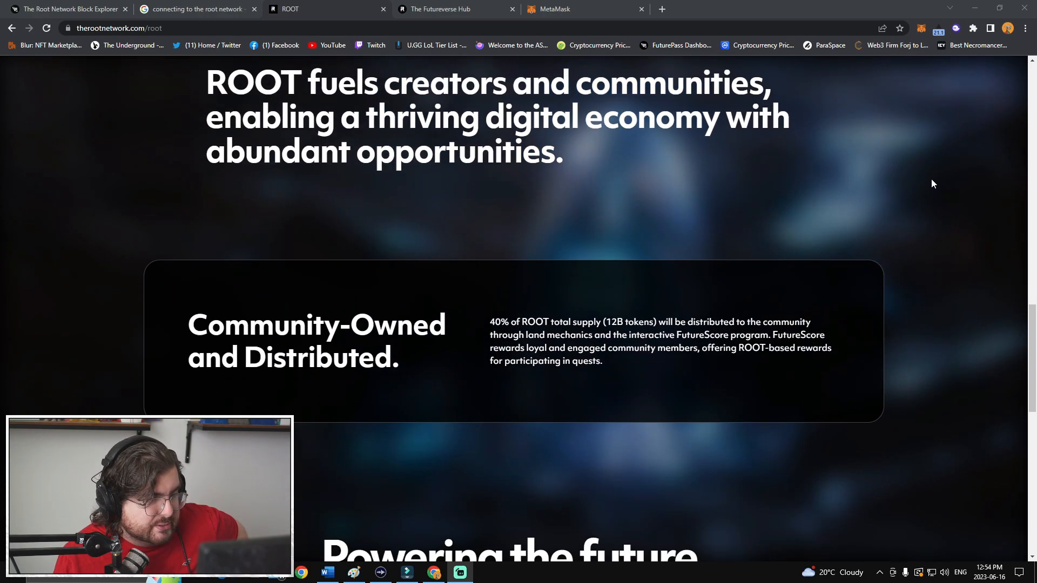
pyautogui.moveTo(926, 184)
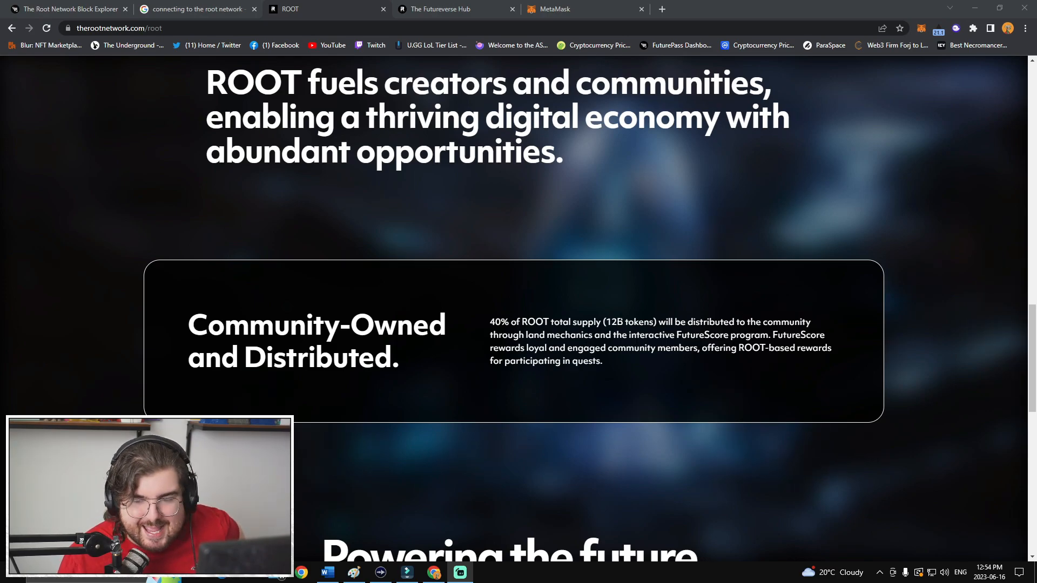
pyautogui.moveTo(752, 237)
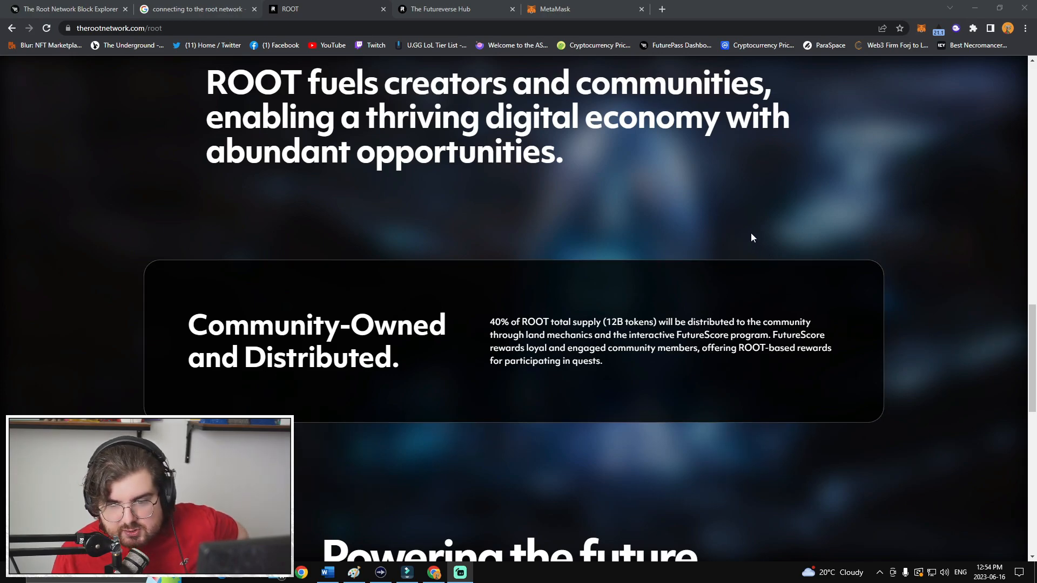
pyautogui.scroll(-3)
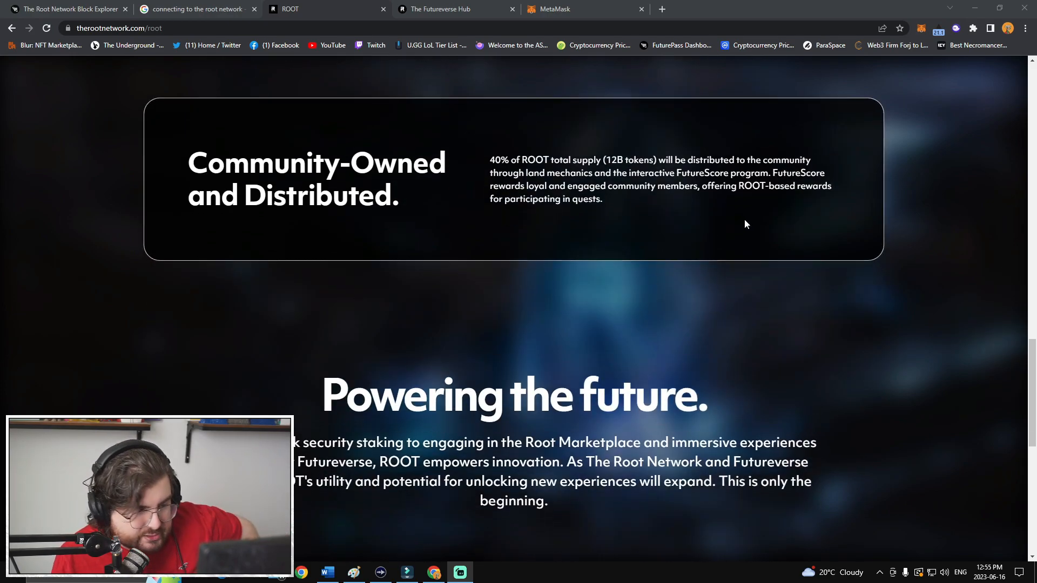
pyautogui.scroll(-3)
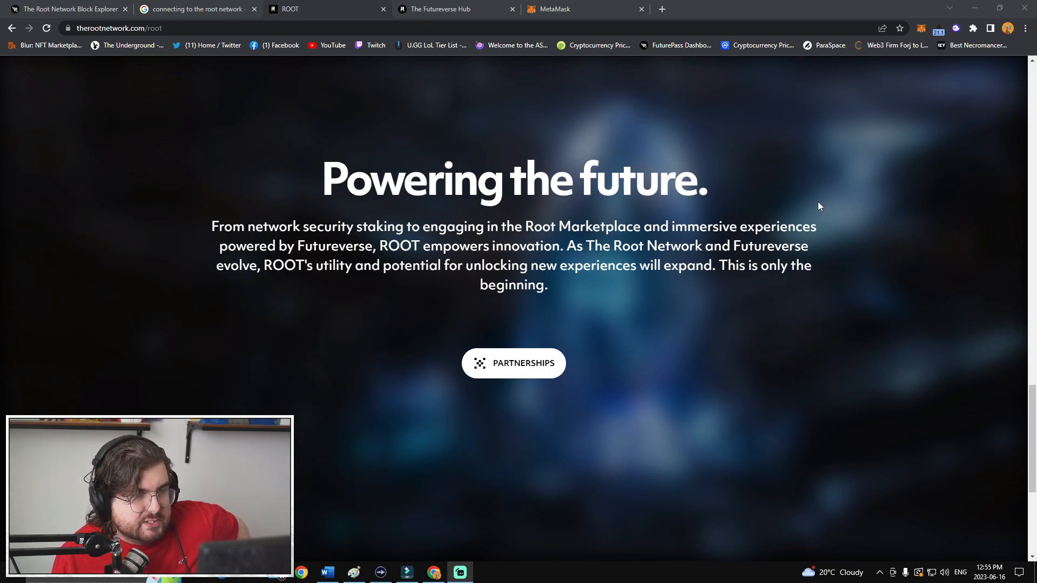
pyautogui.moveTo(808, 209)
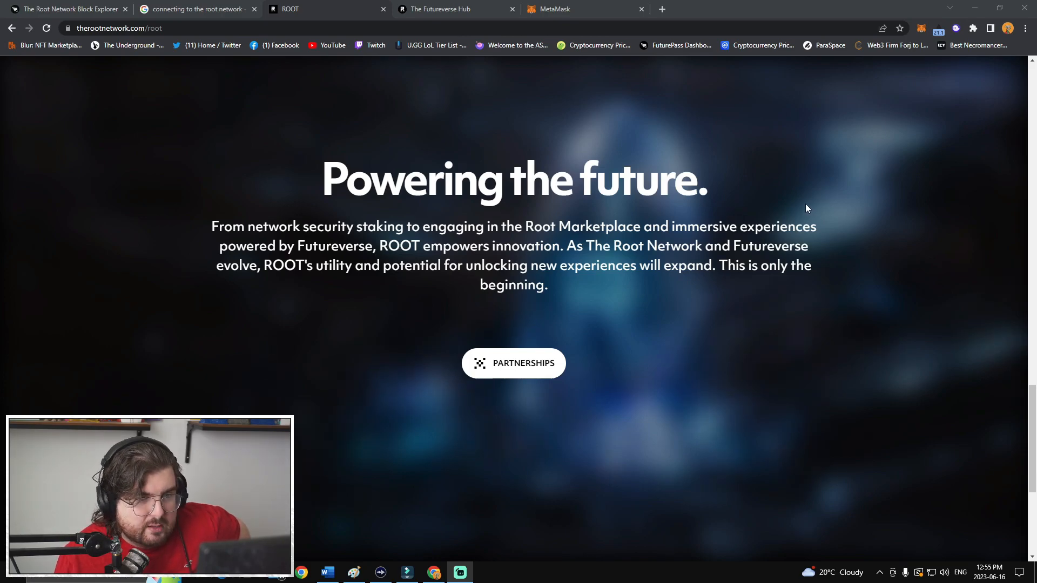
pyautogui.moveTo(829, 210)
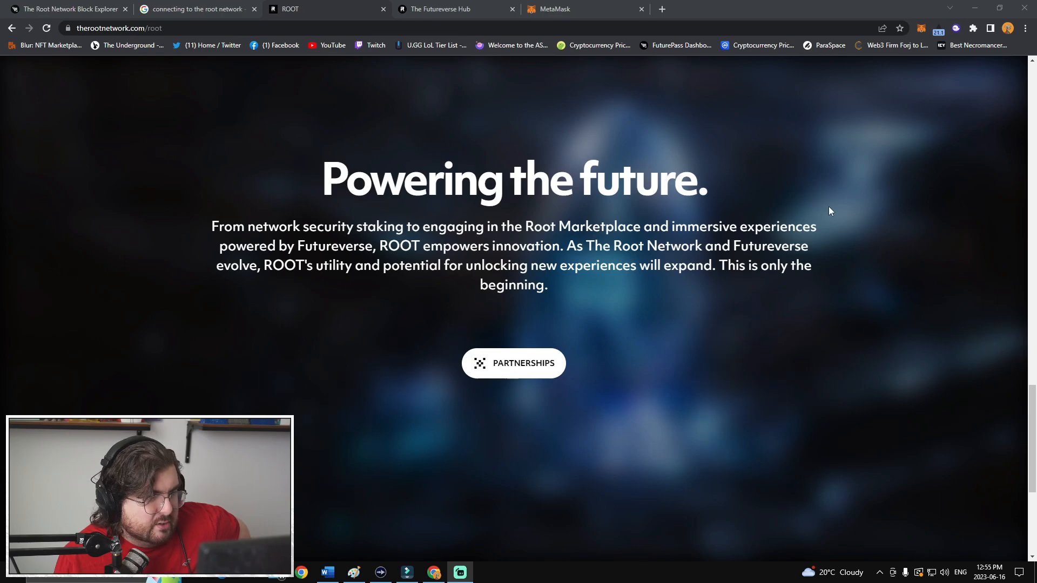
pyautogui.moveTo(843, 185)
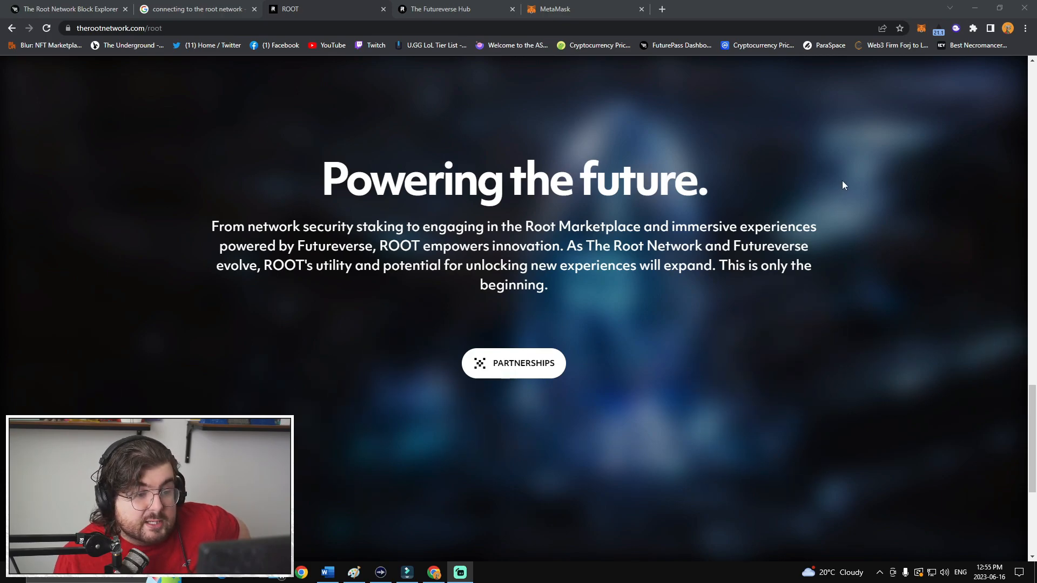
pyautogui.moveTo(767, 330)
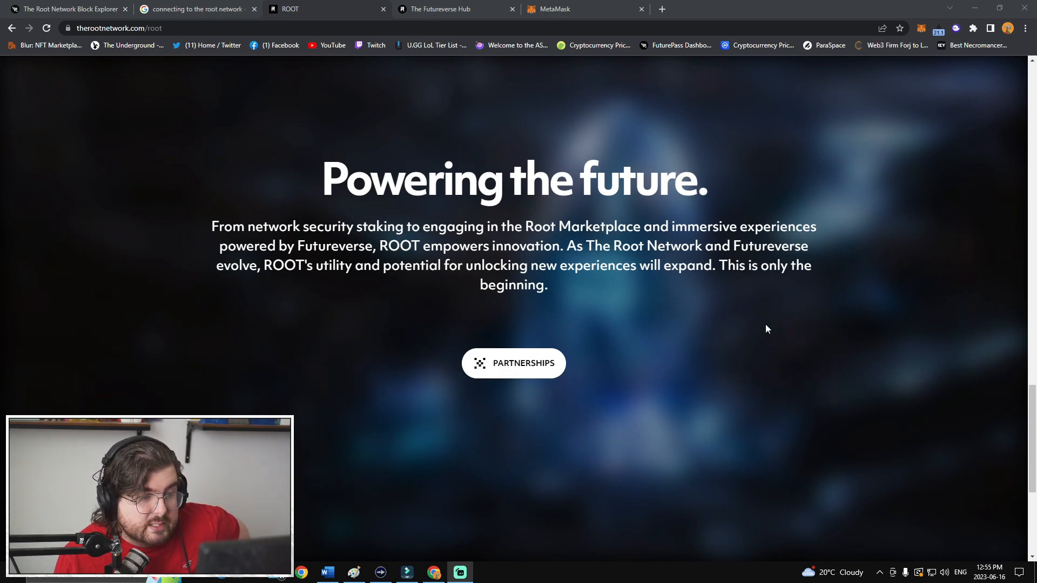
pyautogui.click(513, 363)
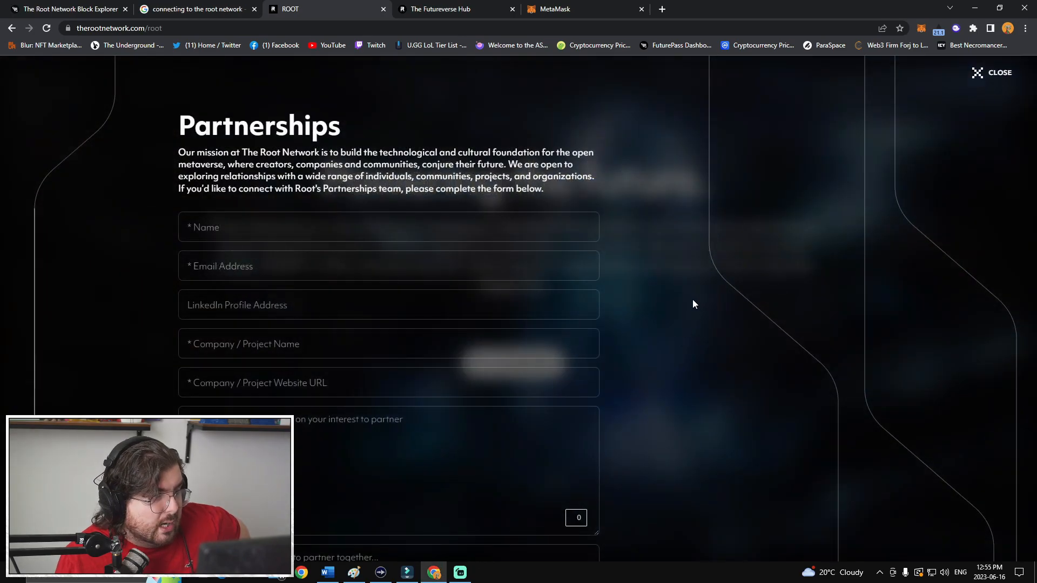
pyautogui.scroll(-3)
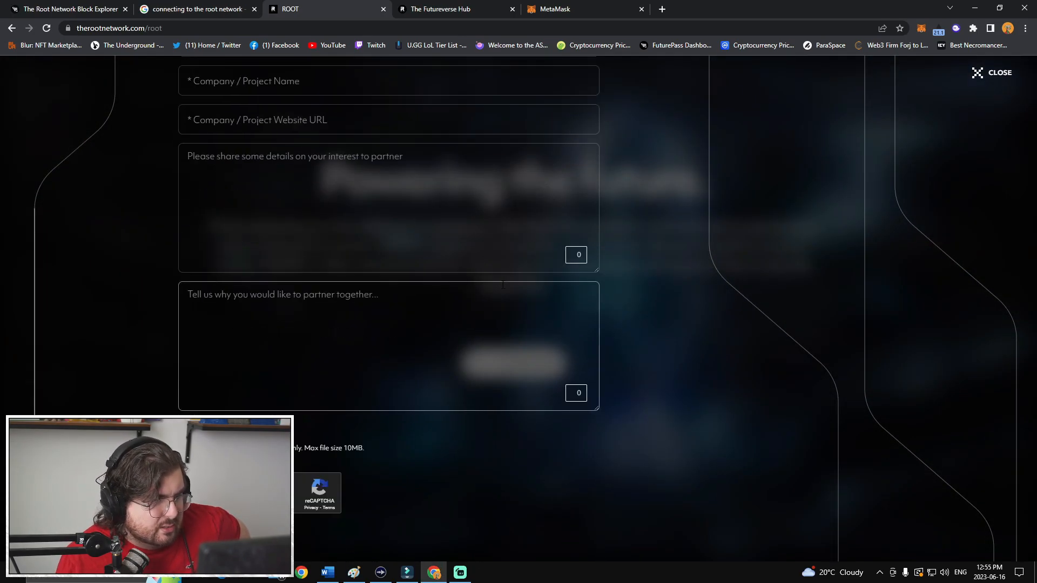
pyautogui.scroll(3)
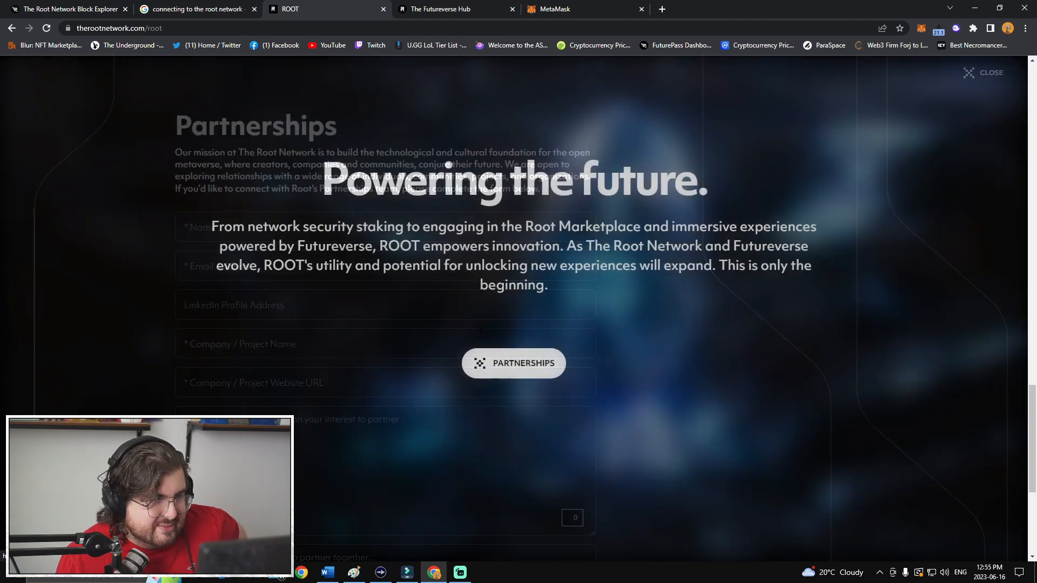
pyautogui.click(990, 72)
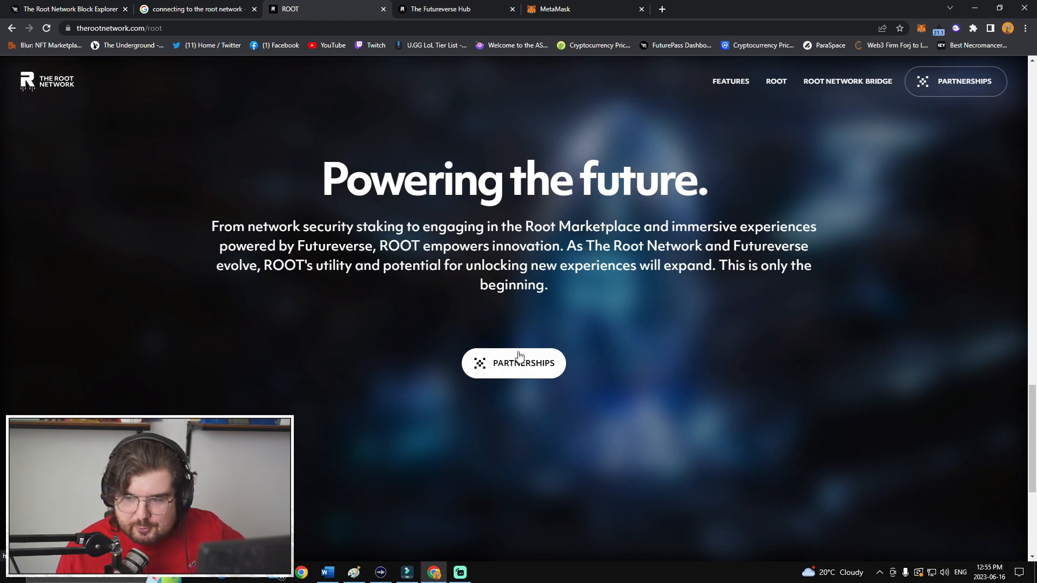
pyautogui.scroll(-3)
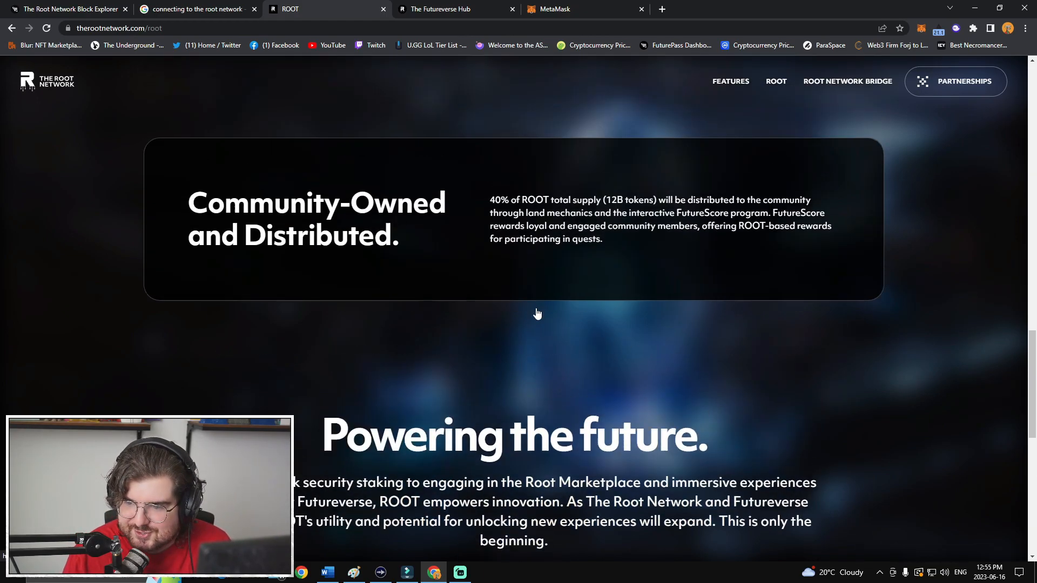
# - View the Features page and expand the L2 Scaling description, scrolling to the modular toolkit statement
pyautogui.click(731, 81)
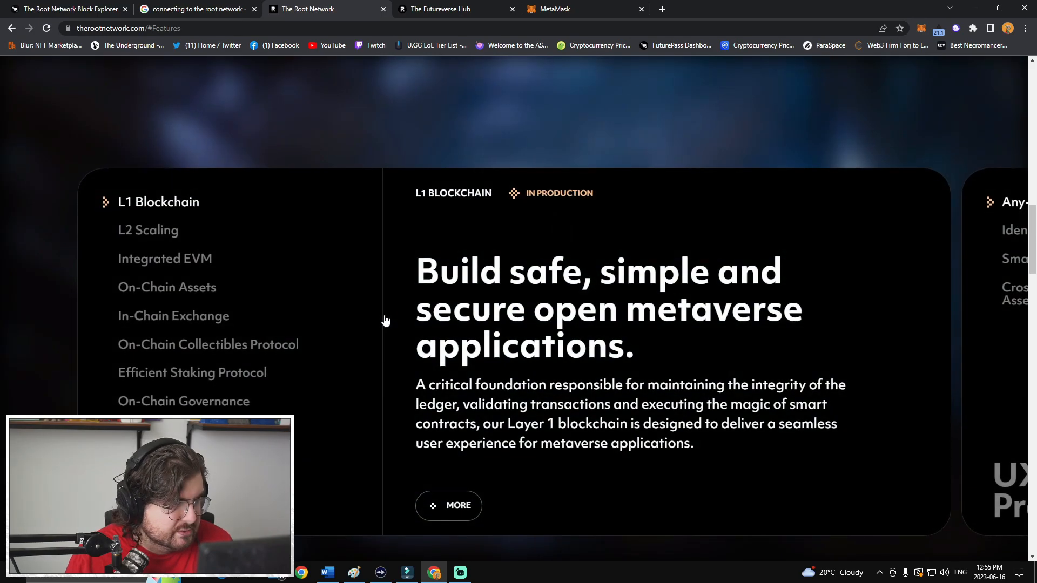
pyautogui.scroll(3)
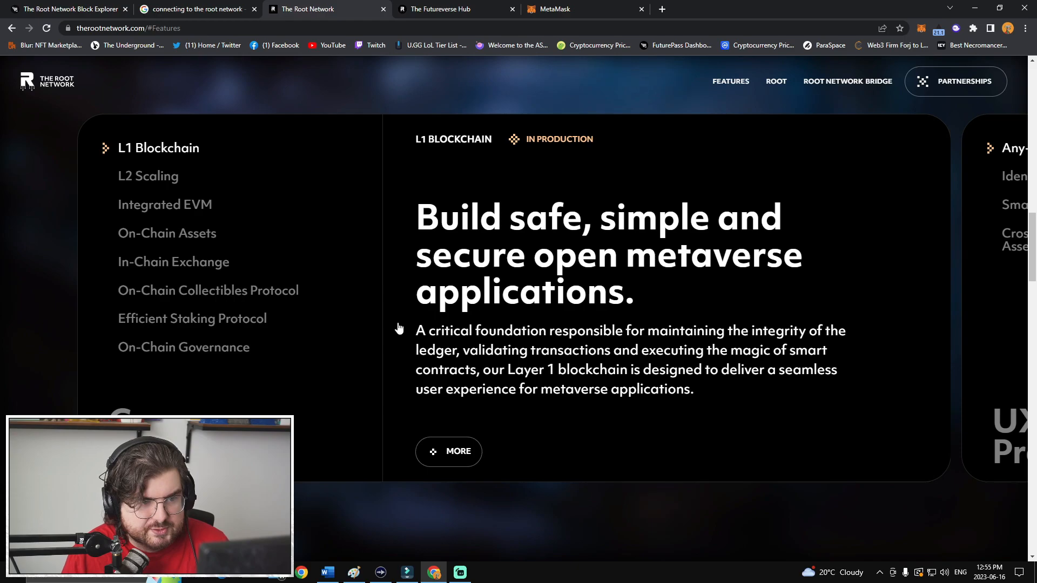
pyautogui.moveTo(387, 325)
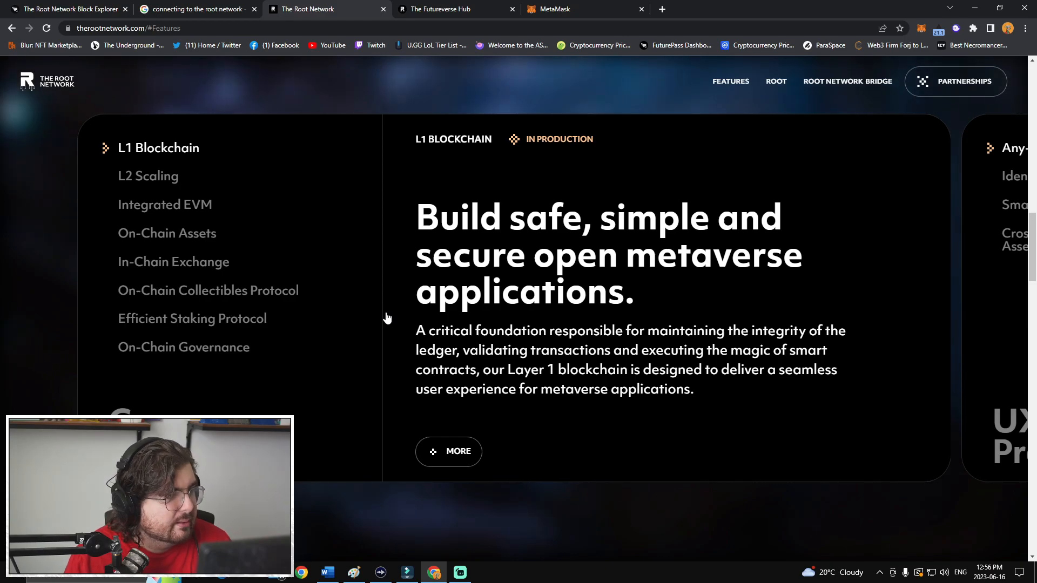
pyautogui.click(148, 176)
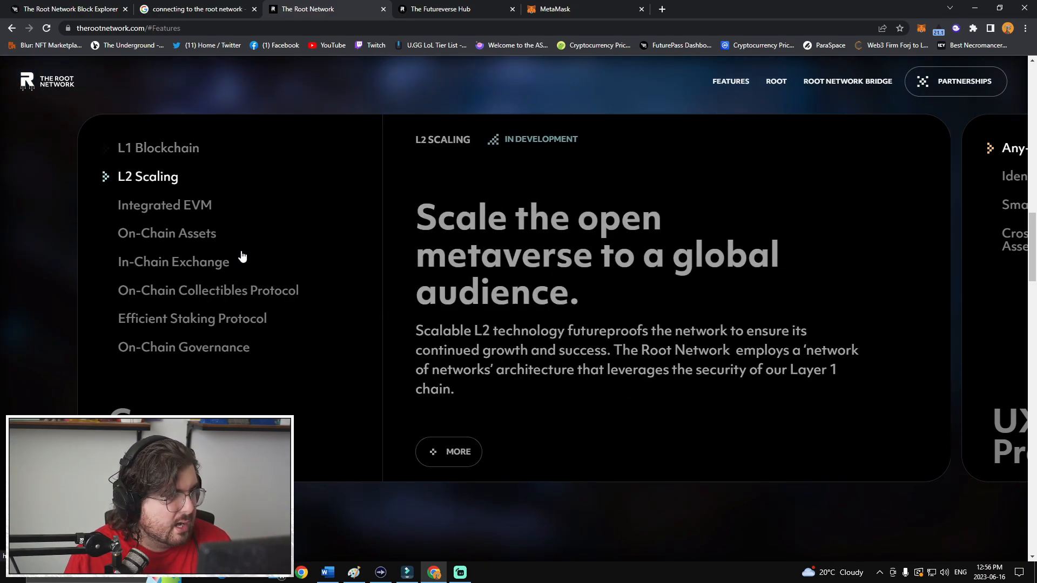
pyautogui.moveTo(298, 302)
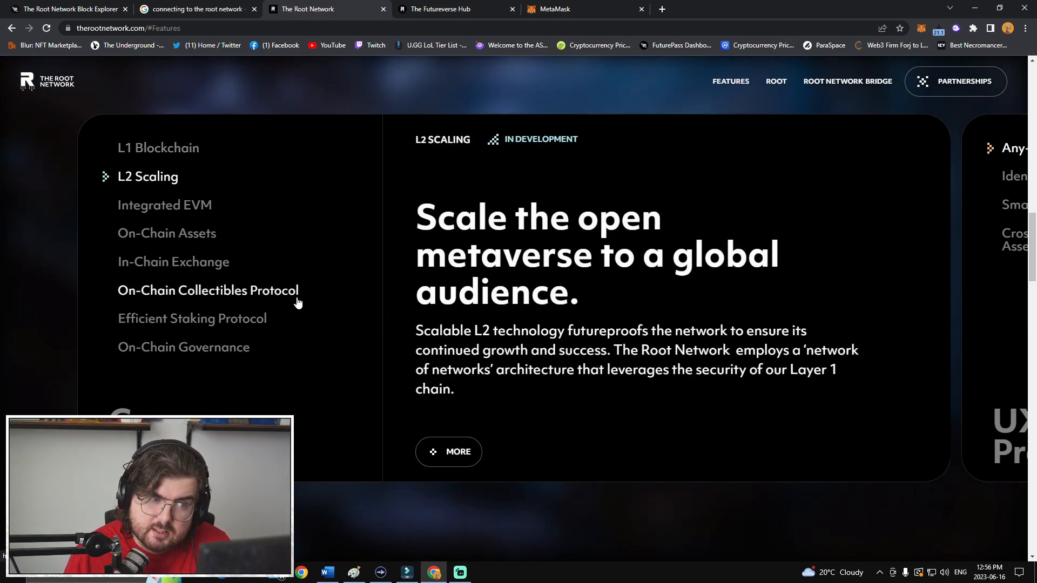
pyautogui.moveTo(307, 285)
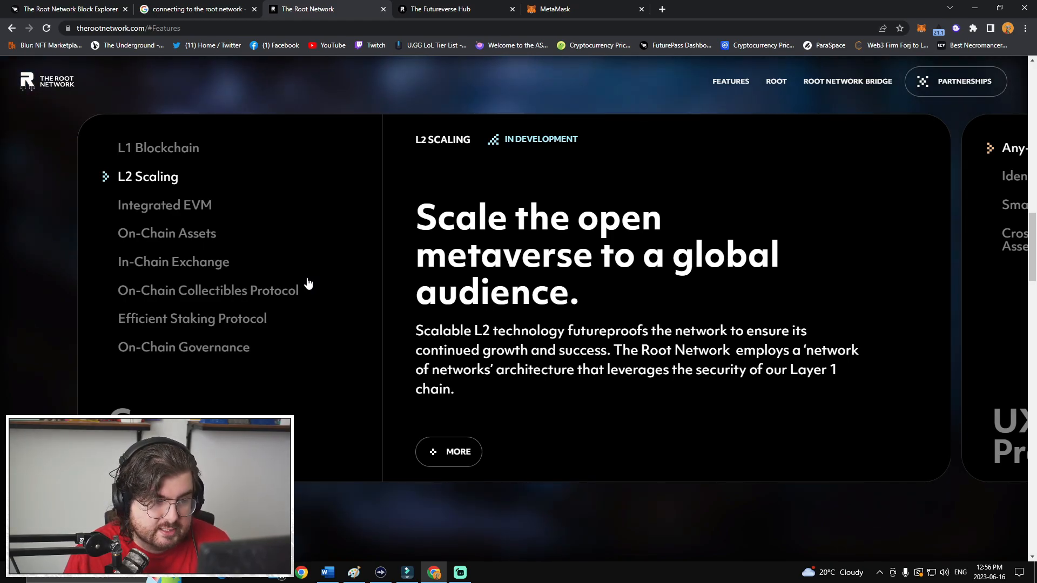
pyautogui.scroll(-3)
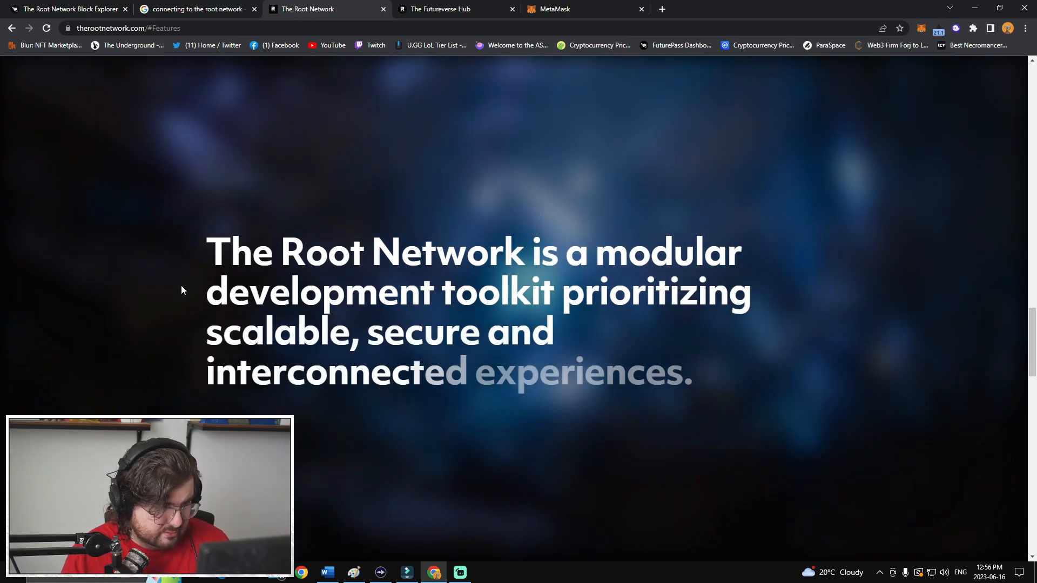
# - Scroll through the Block Explorer, Network Bridge and Token Exchange cards to the 'anything connected' tagline
pyautogui.scroll(-3)
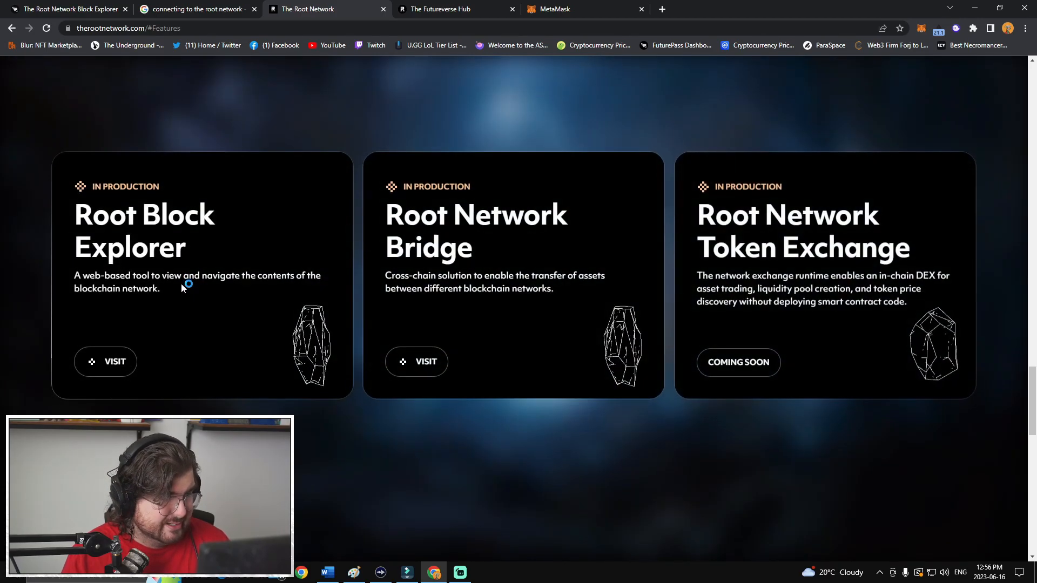
pyautogui.scroll(-3)
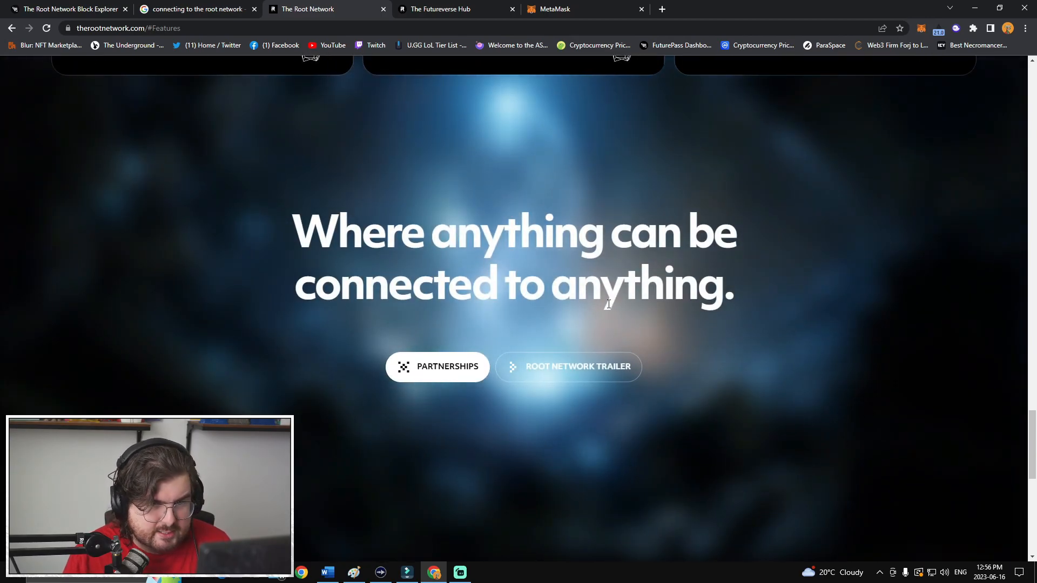
pyautogui.scroll(3)
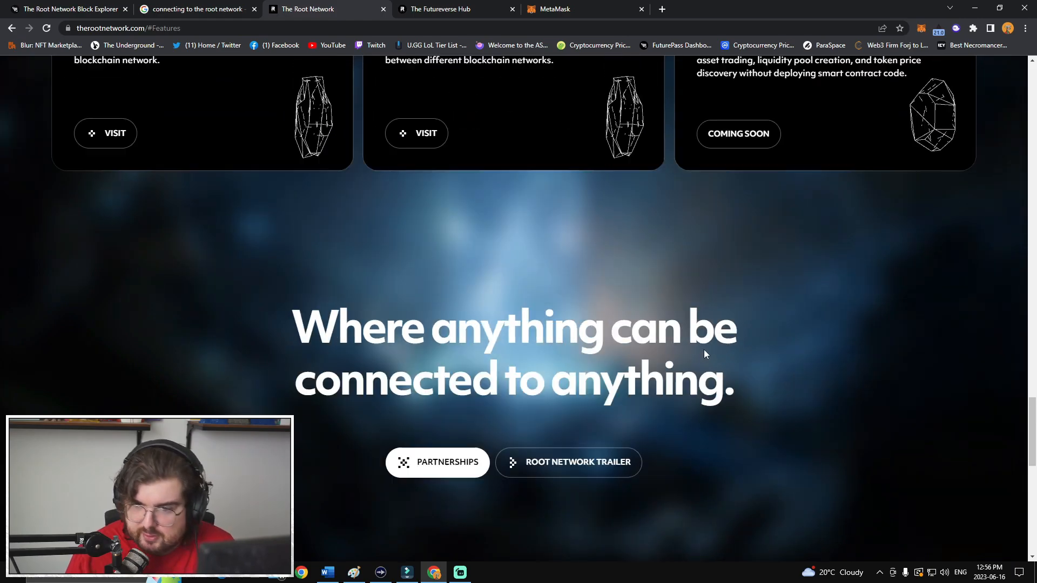